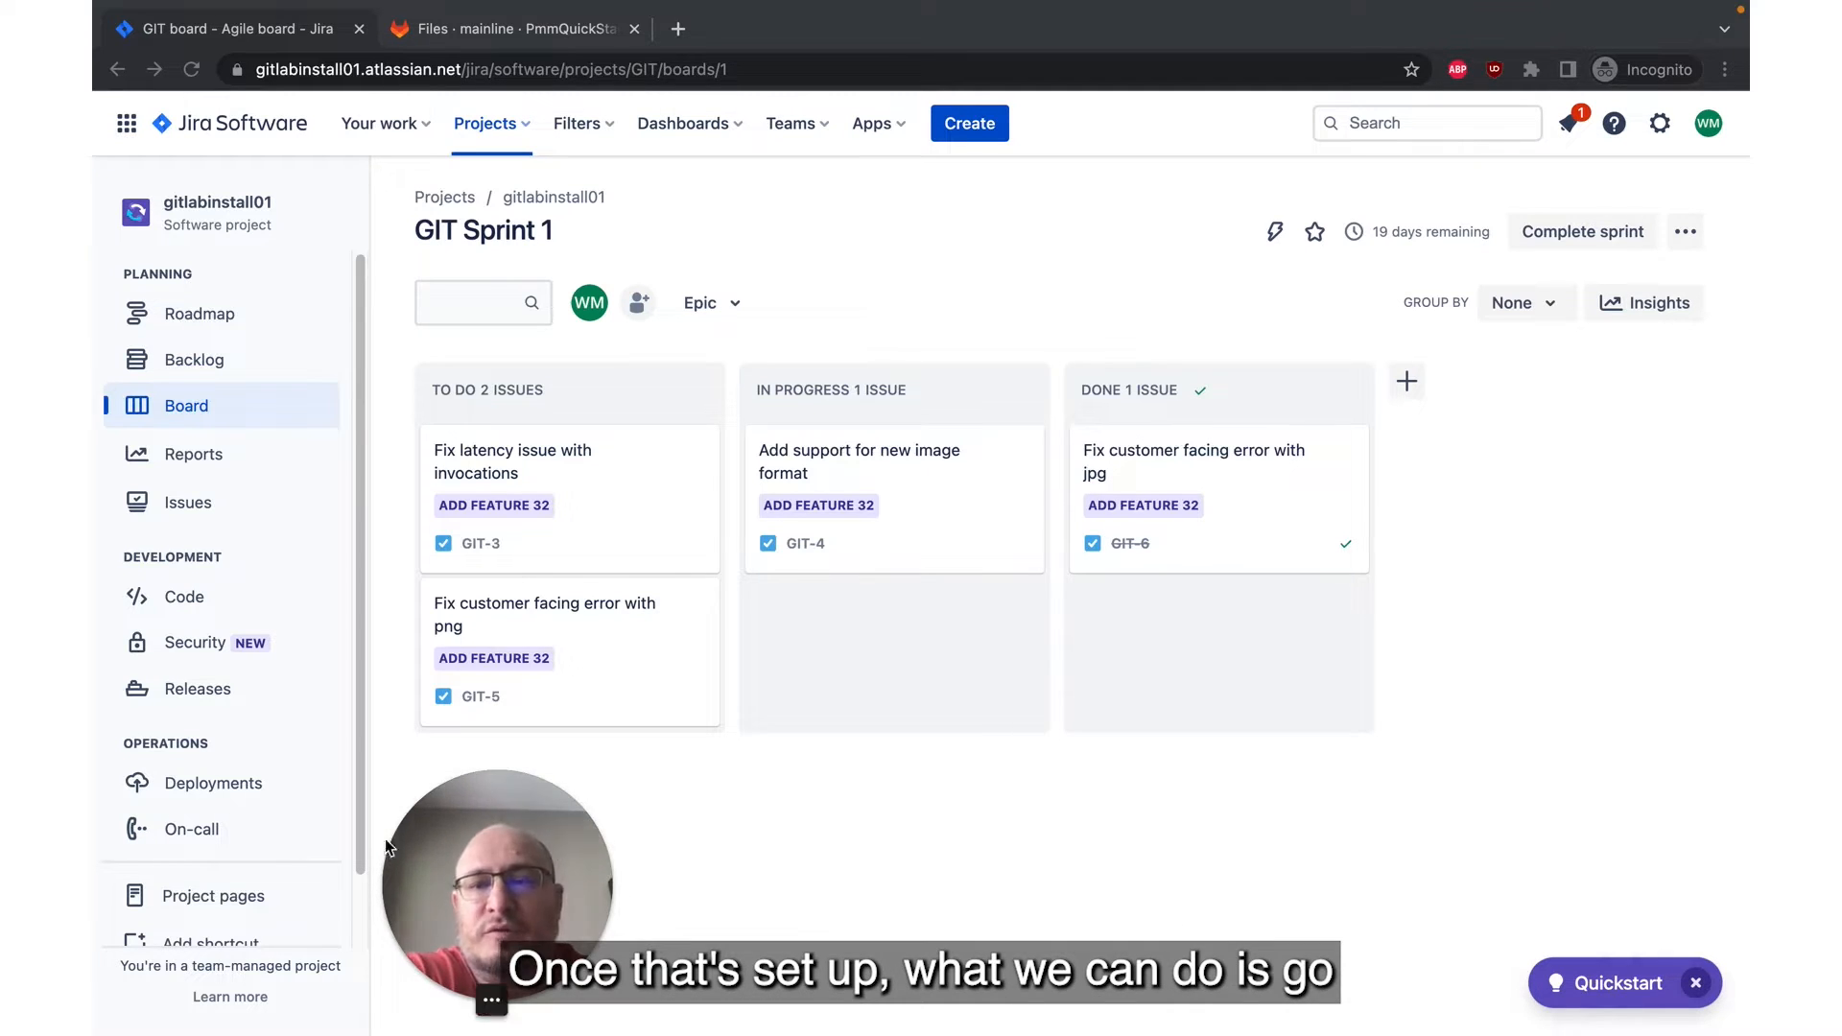
Step: From Project settings > Toolchain, choose Add code repository
scroll(down, 3)
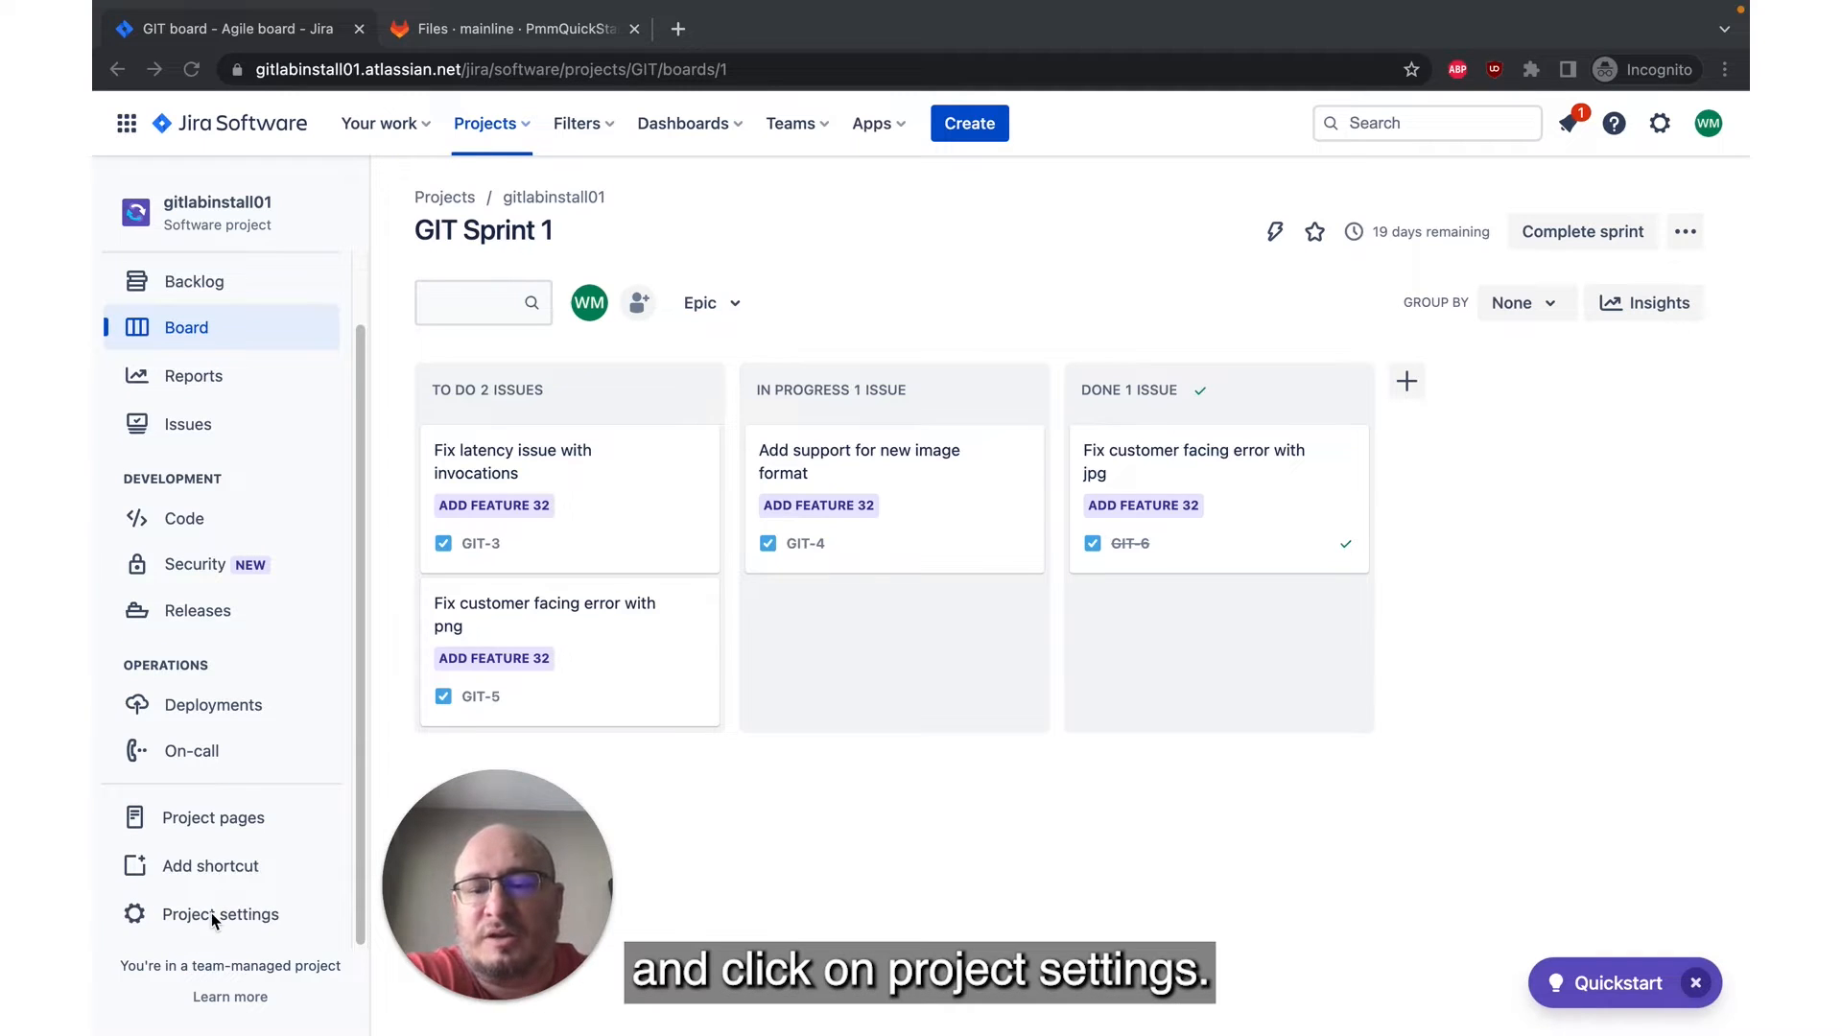
click(218, 914)
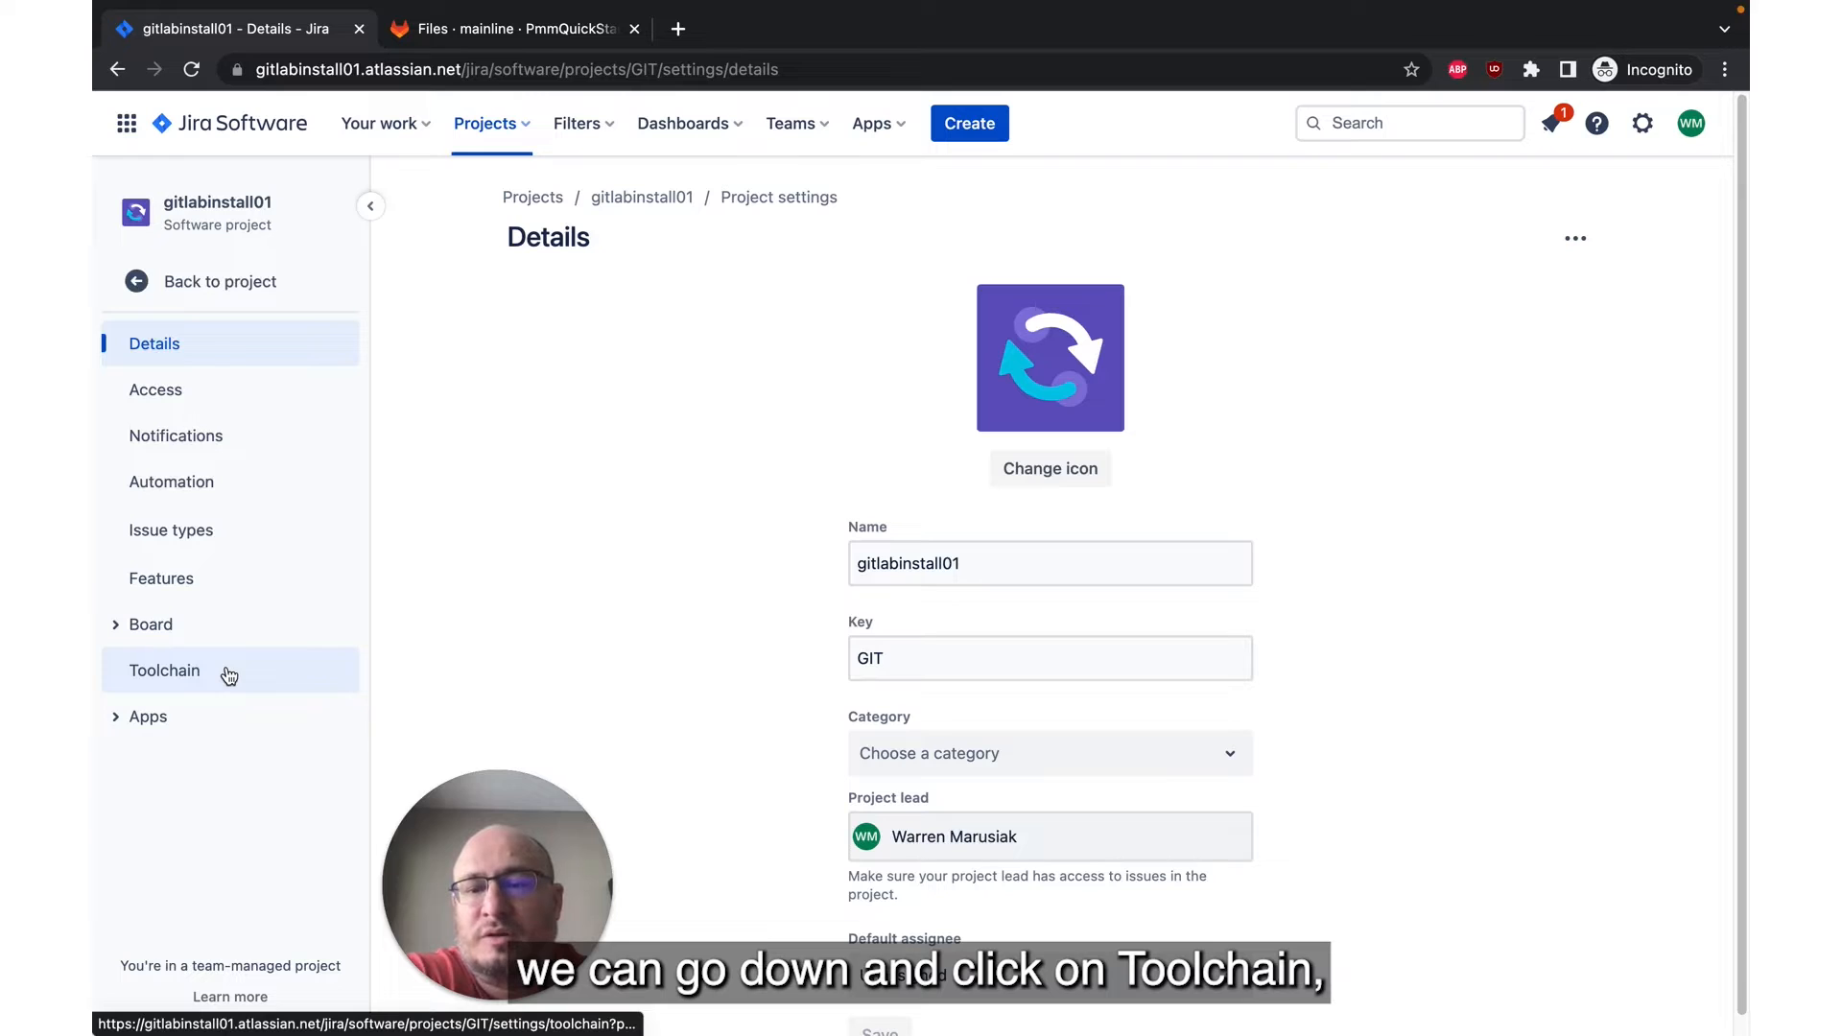
click(164, 670)
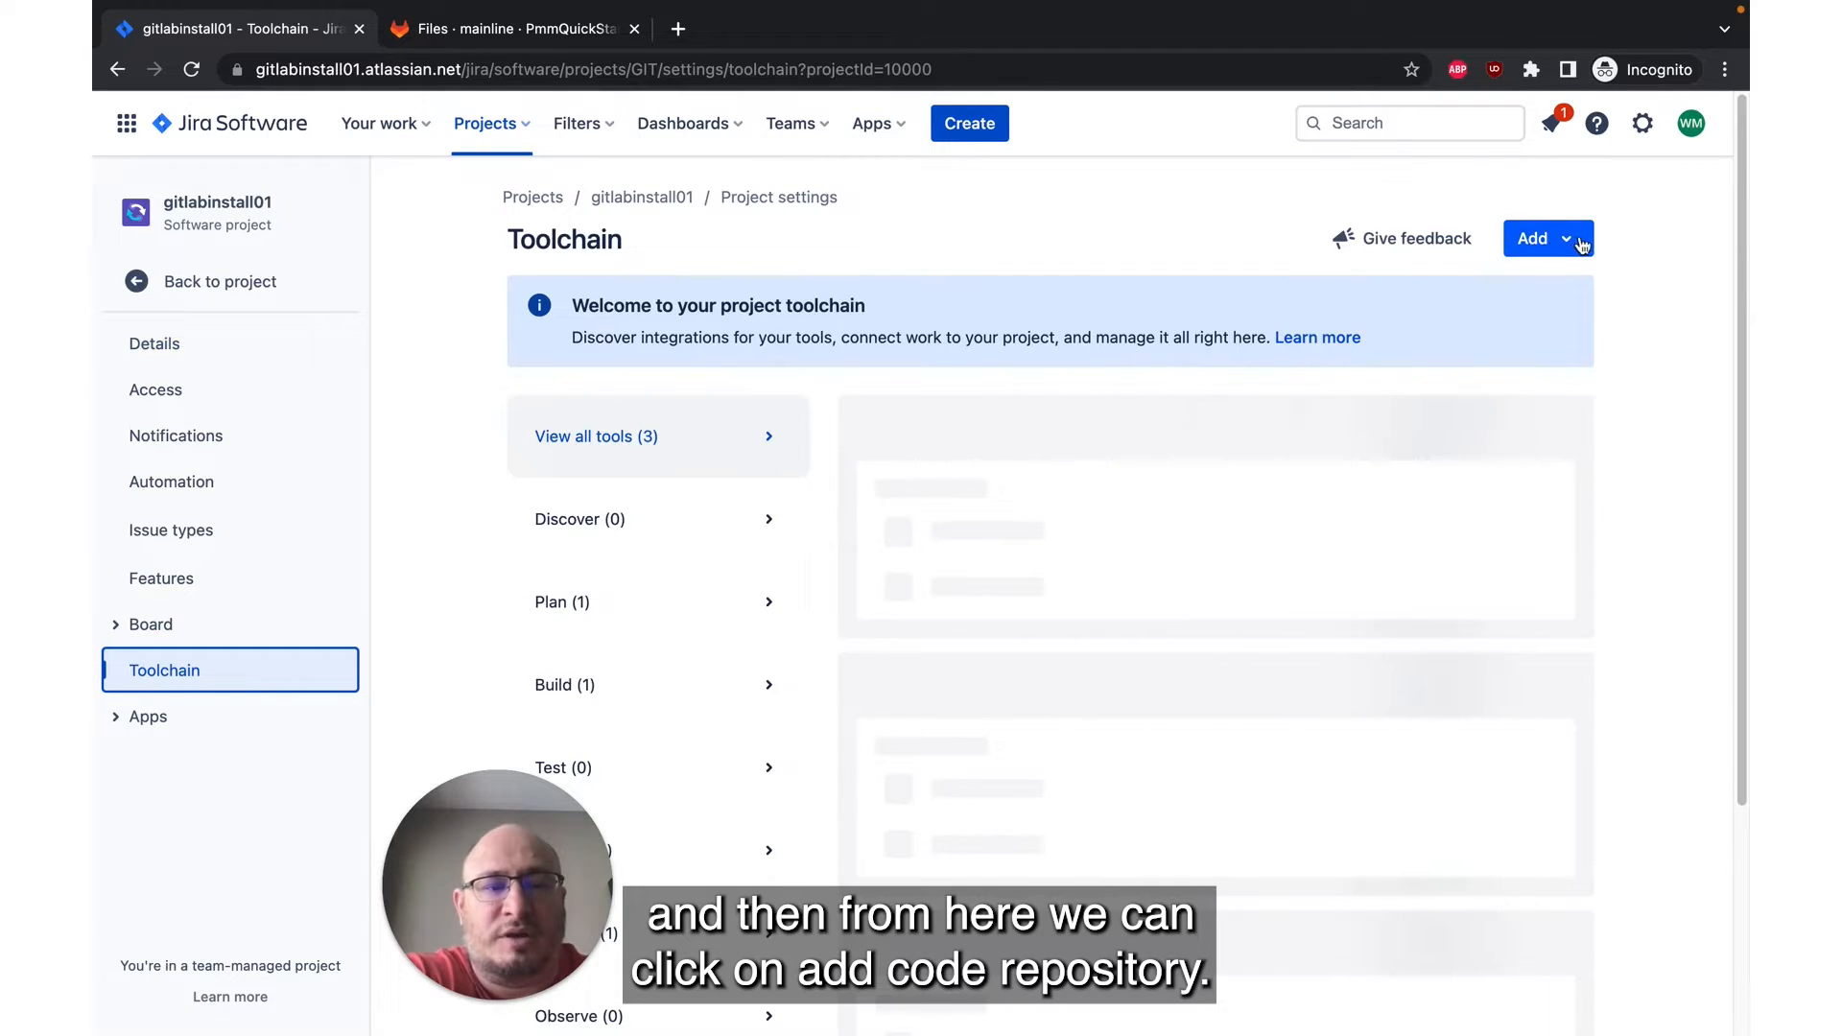
click(1548, 239)
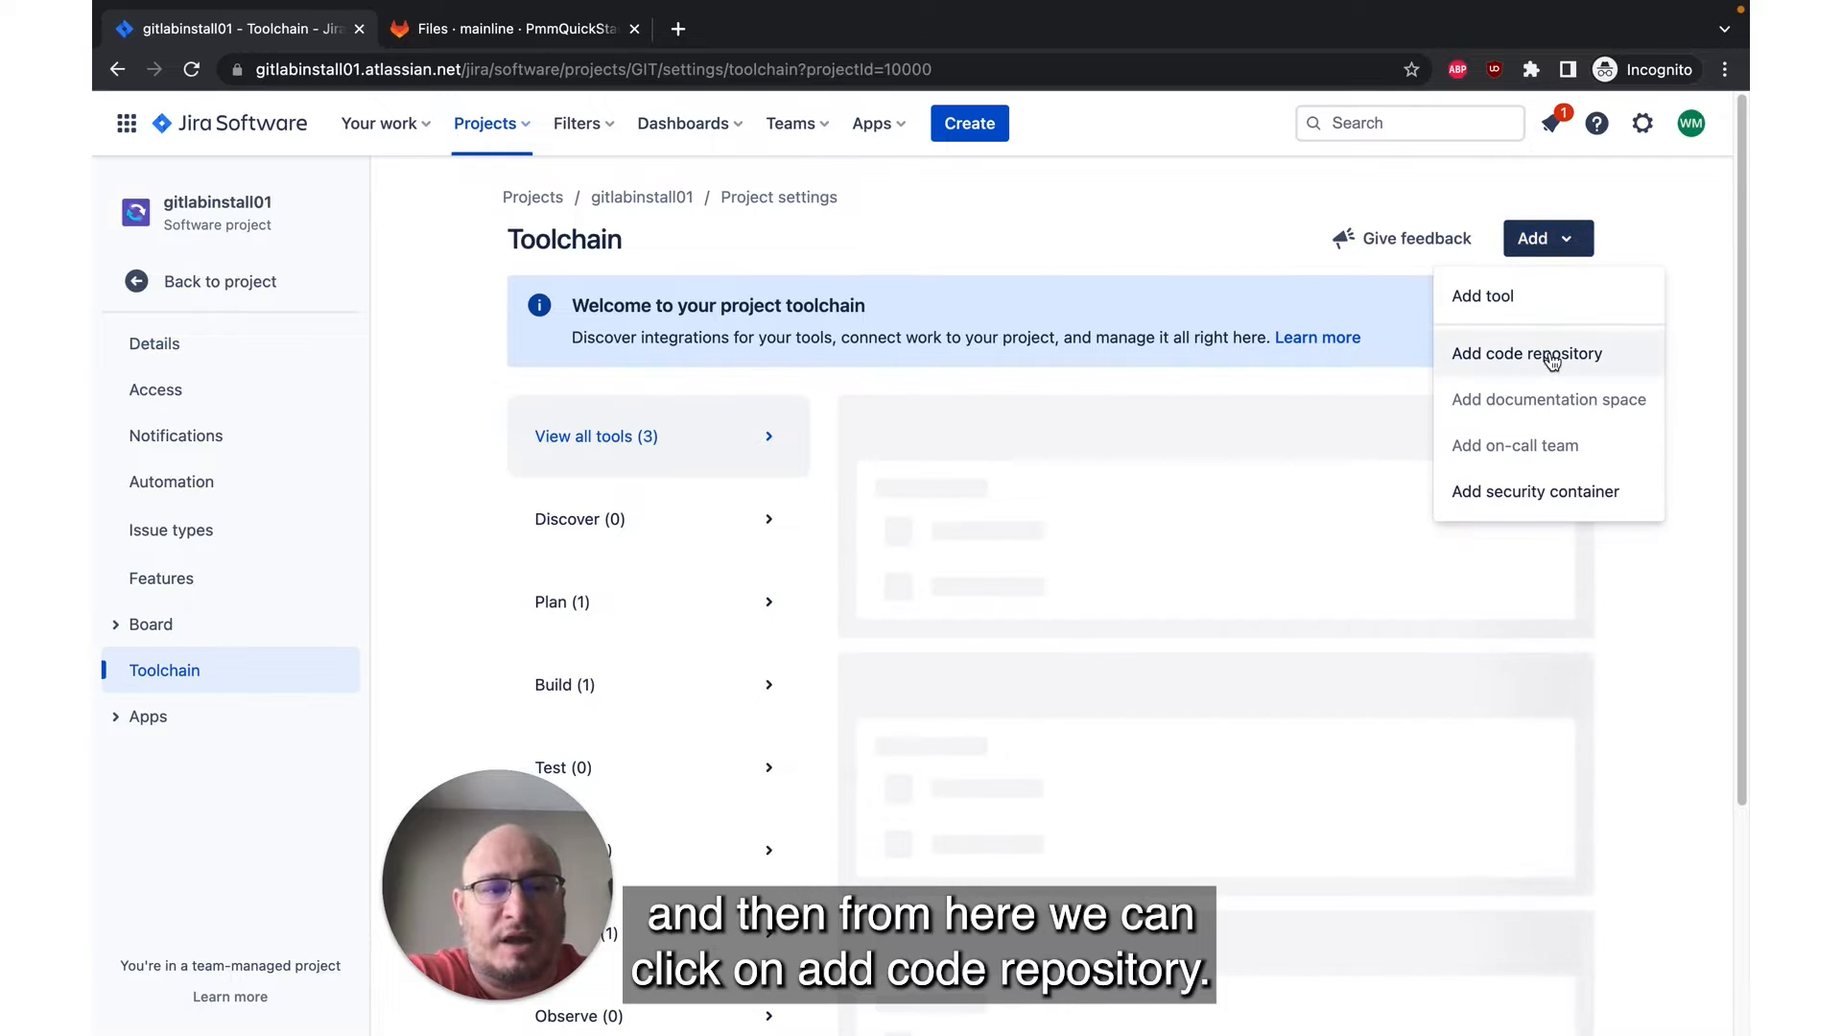
click(1527, 354)
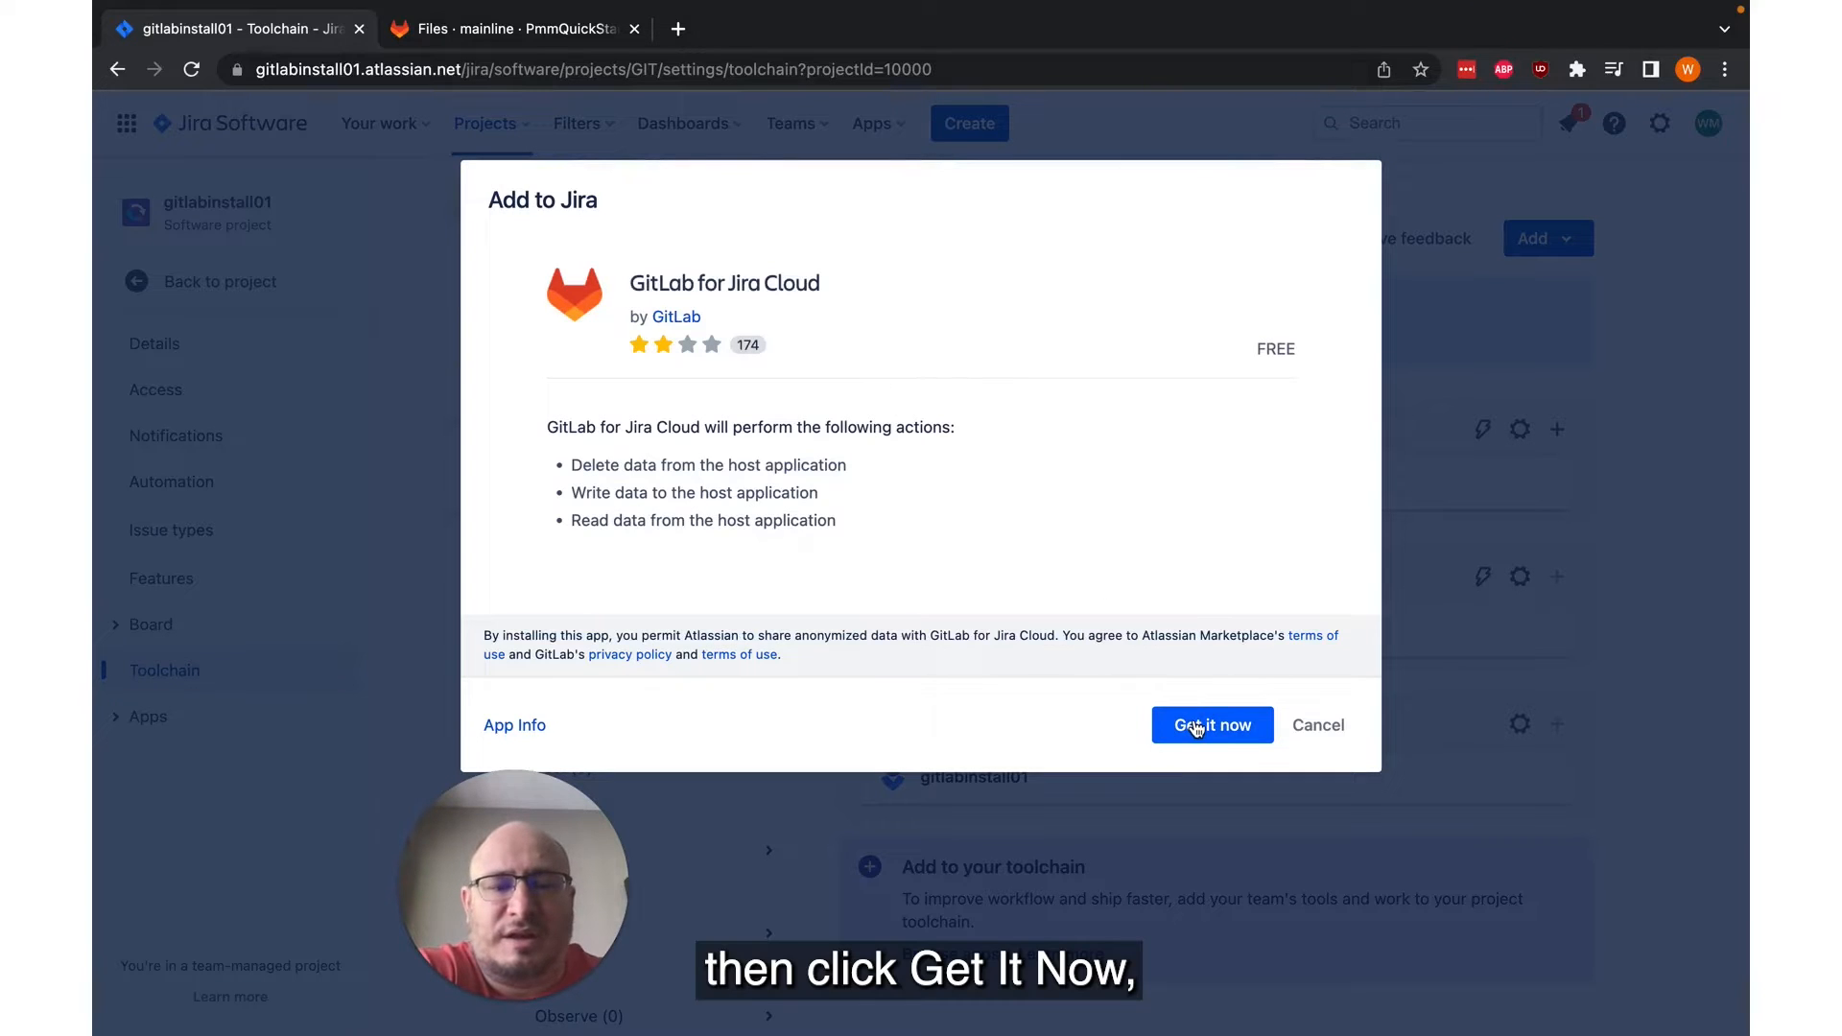
Step: Install the GitLab for Jira Cloud app and go to its configuration page
click(1211, 726)
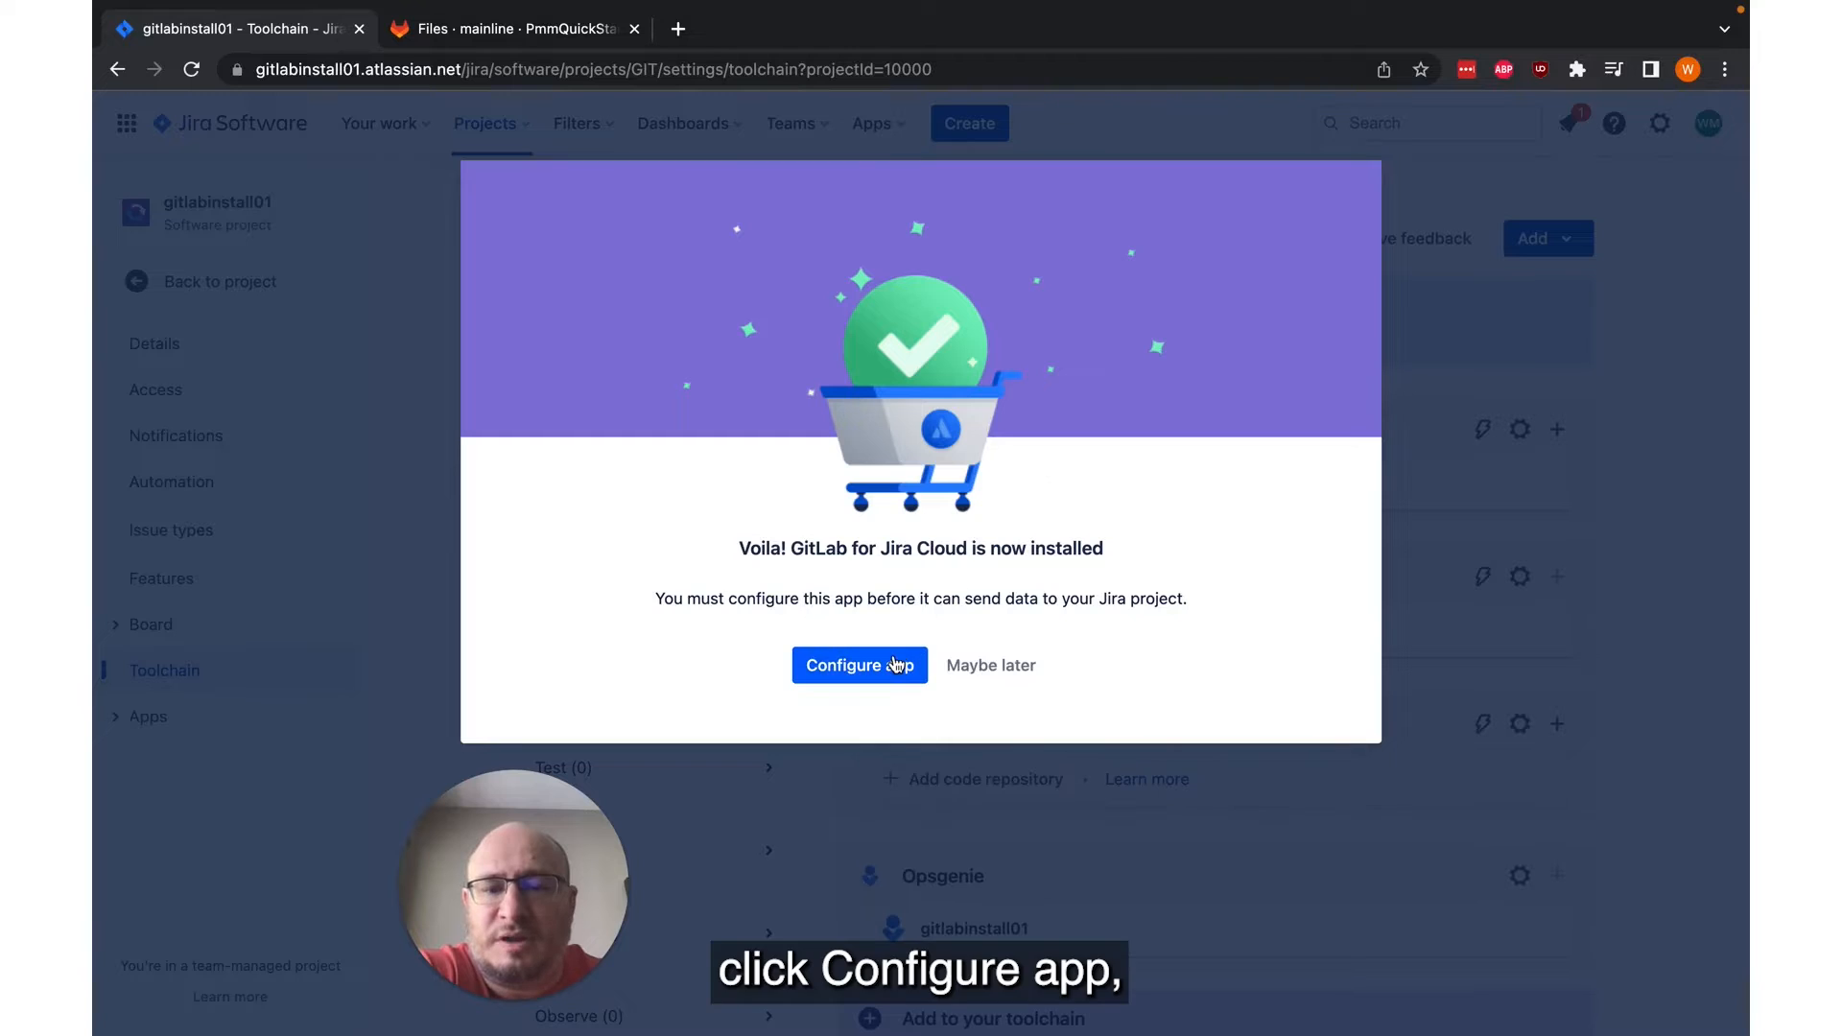
click(858, 665)
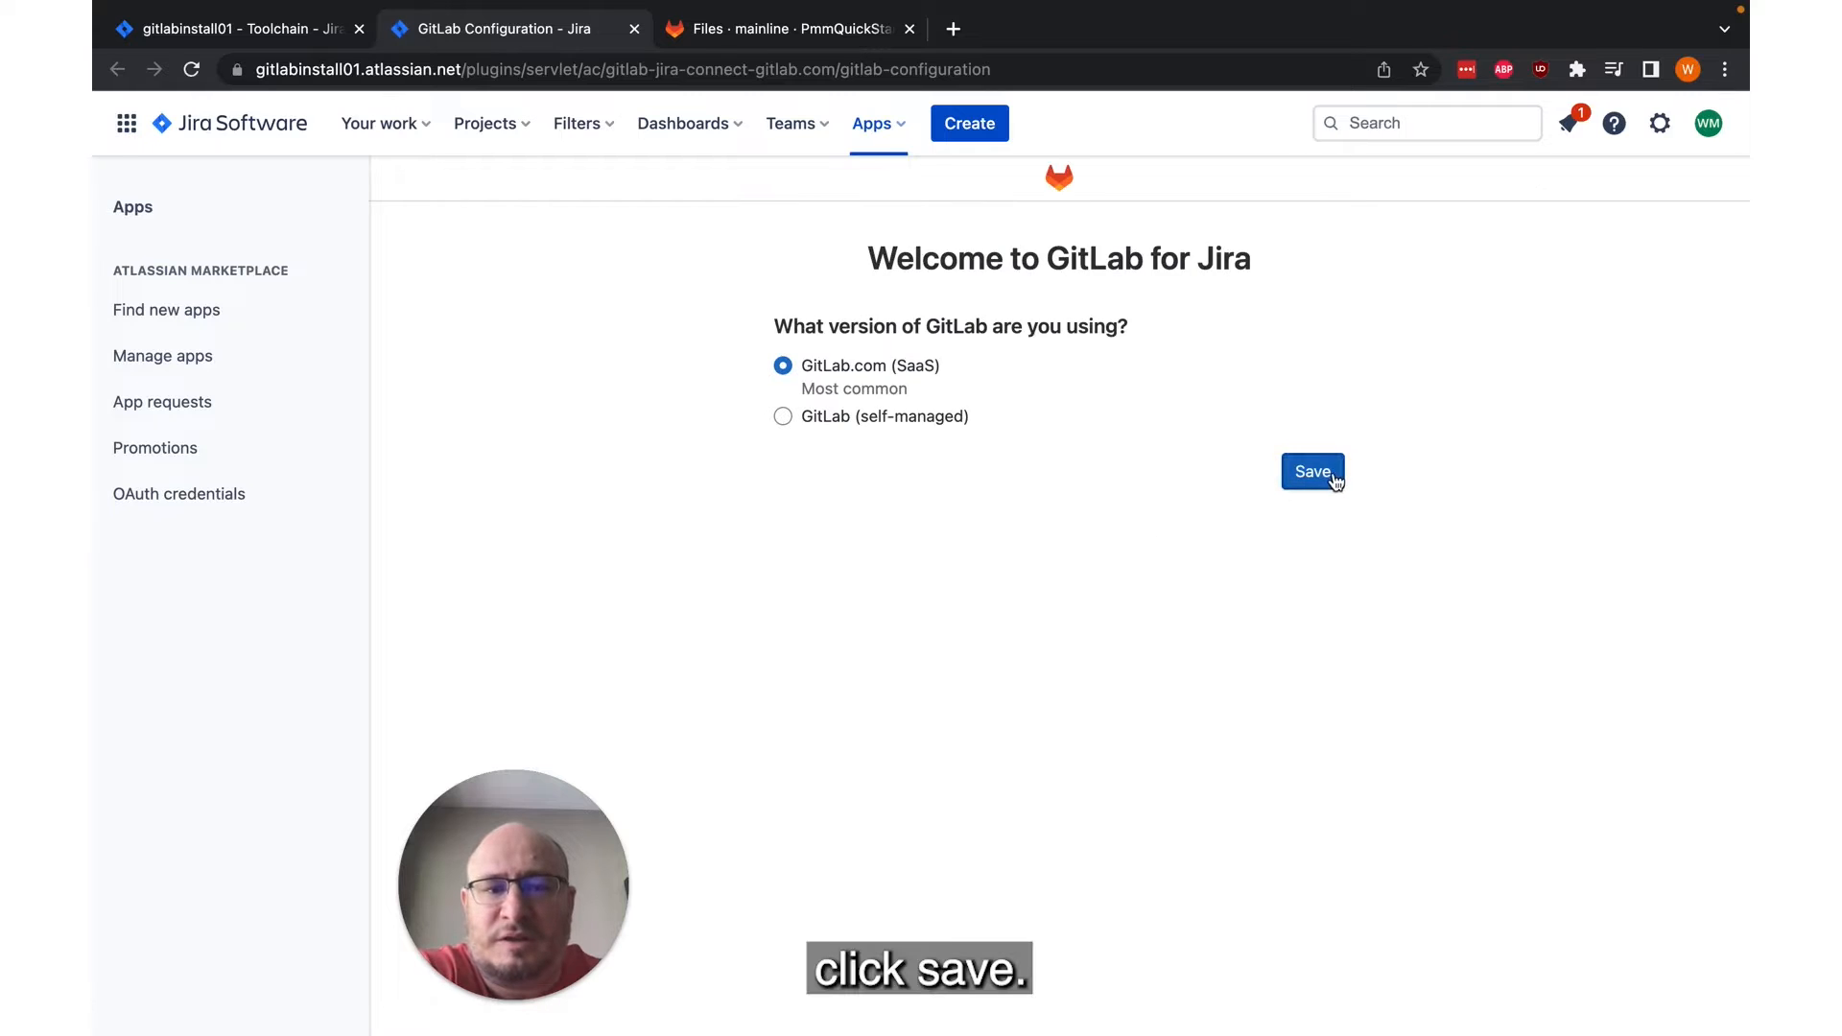
Step: Save GitLab.com (SaaS), sign in to GitLab, and link the PmmQuickStartGuides group
click(1313, 471)
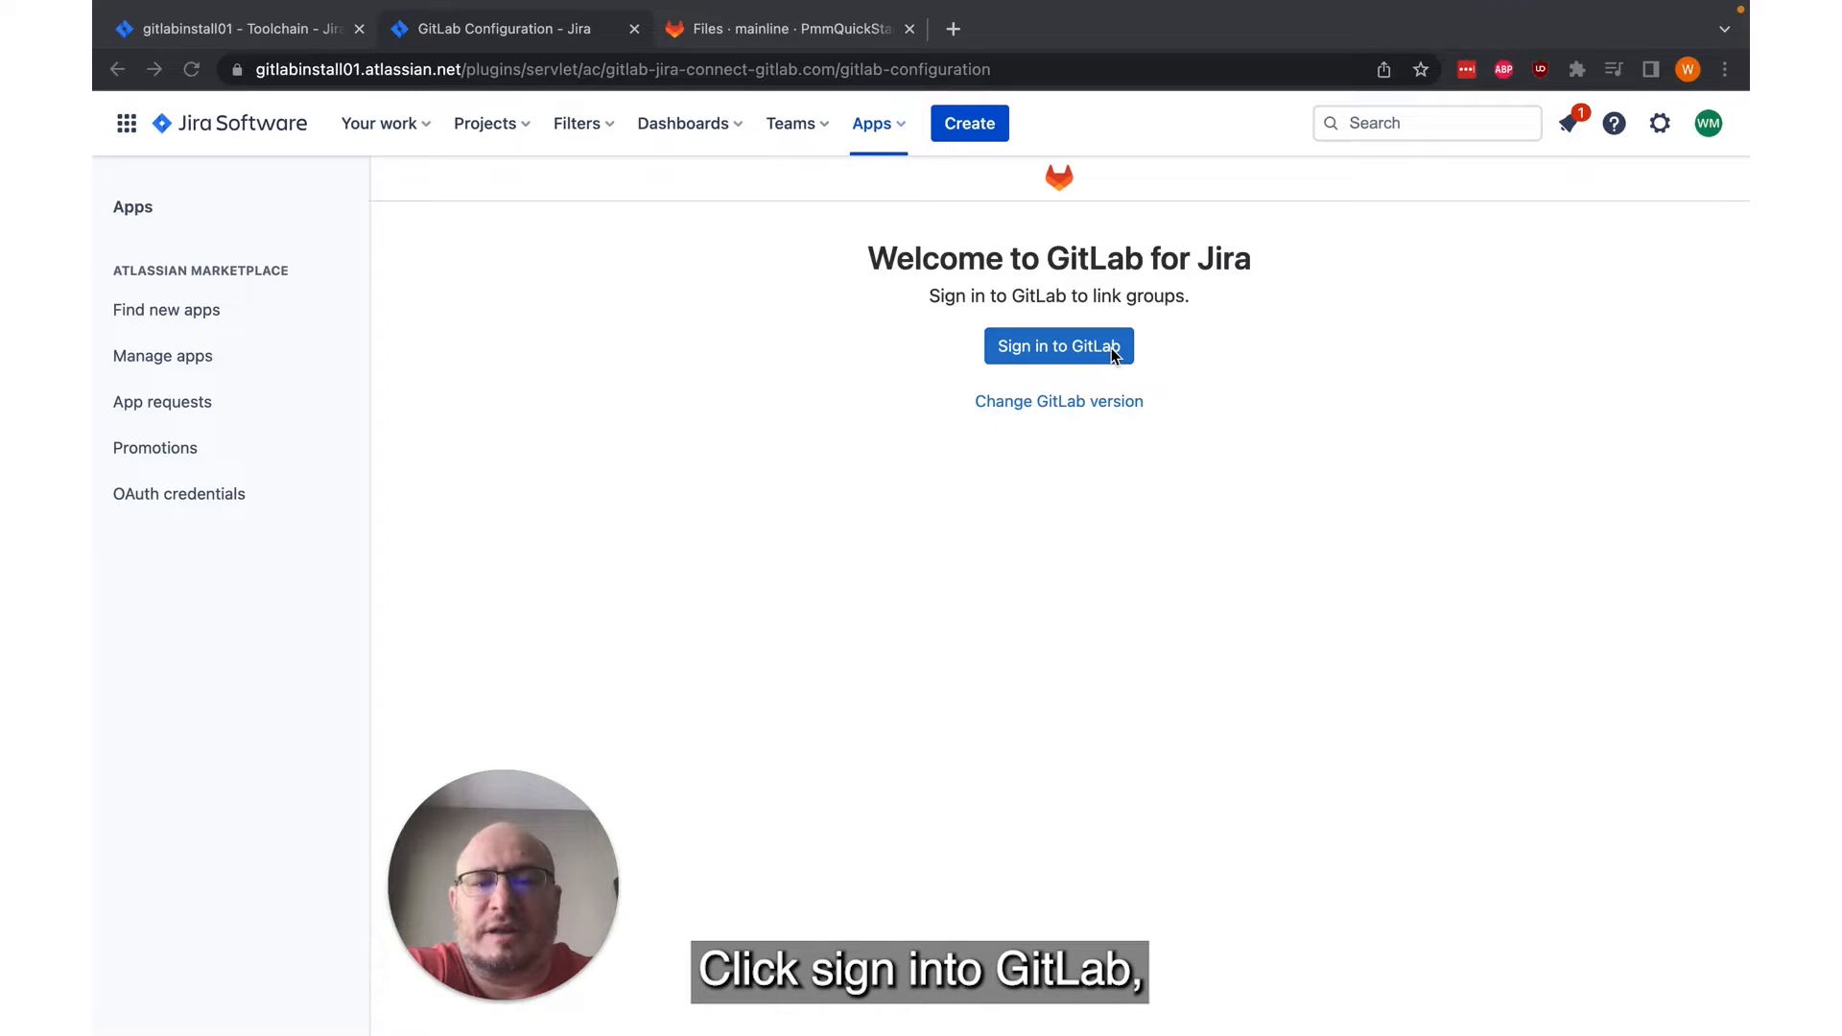
click(1058, 346)
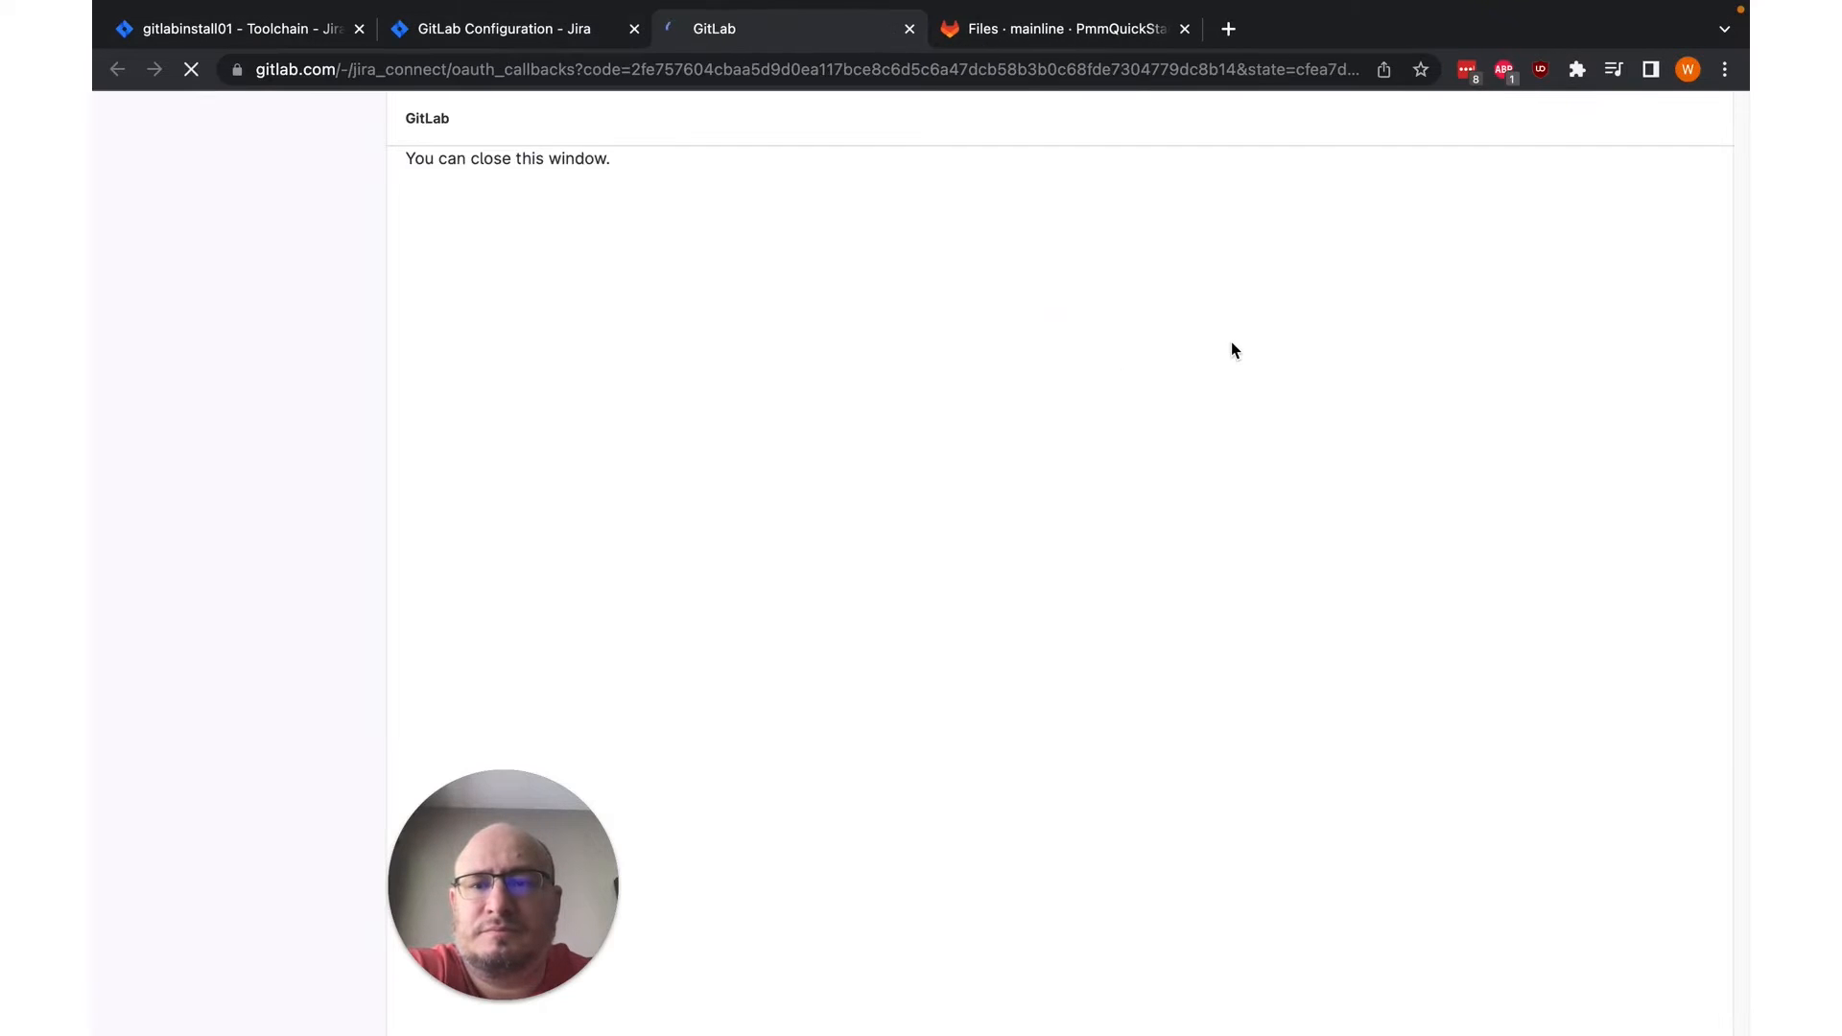
click(908, 27)
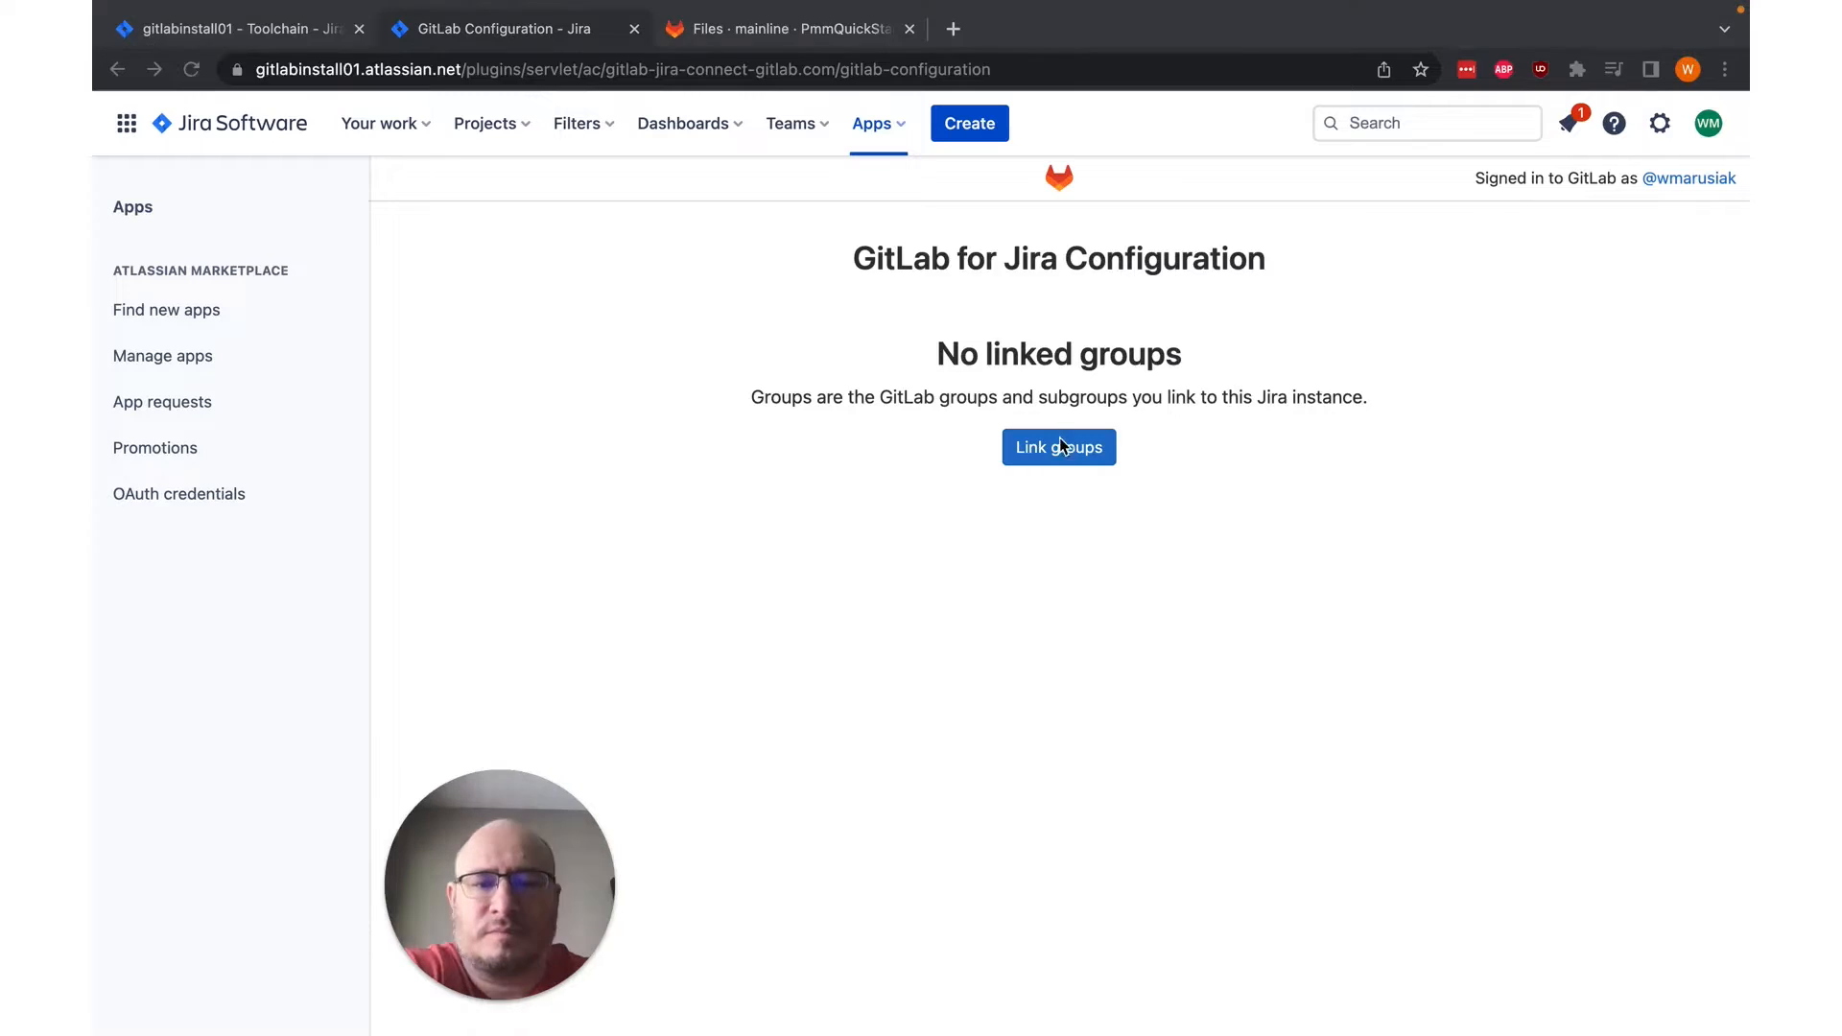
click(1057, 446)
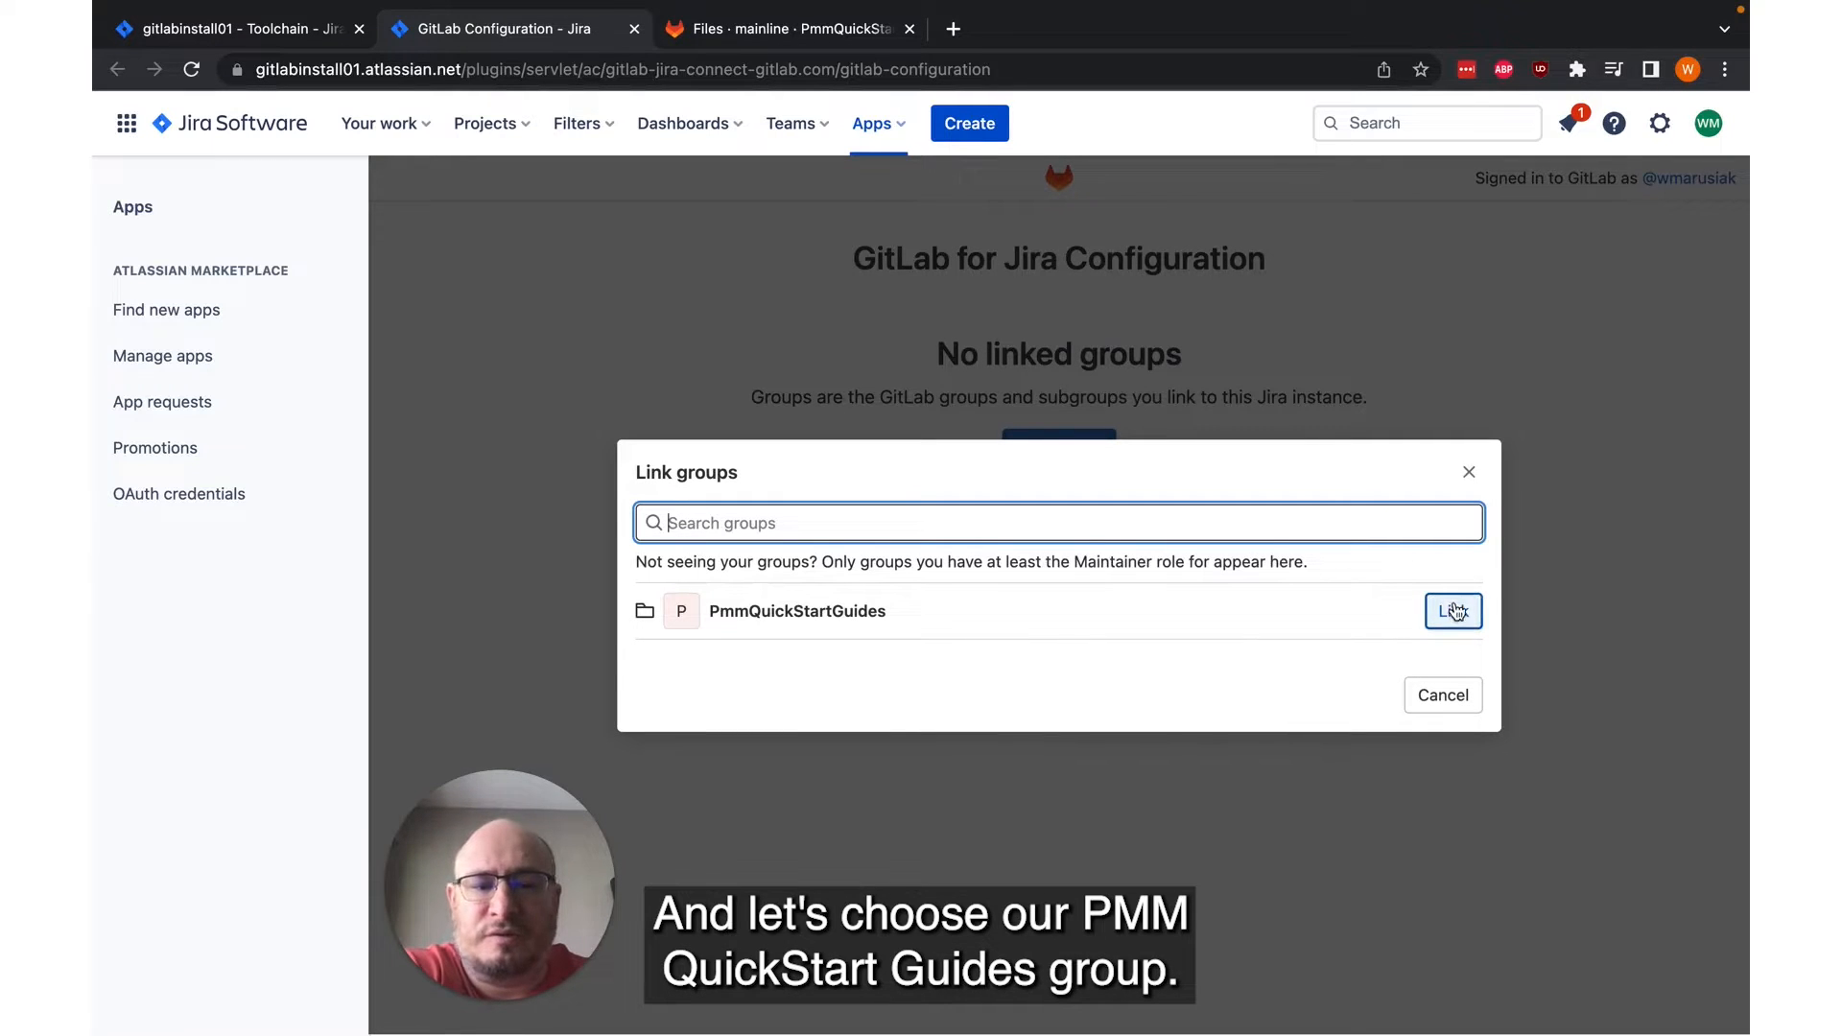
click(1455, 611)
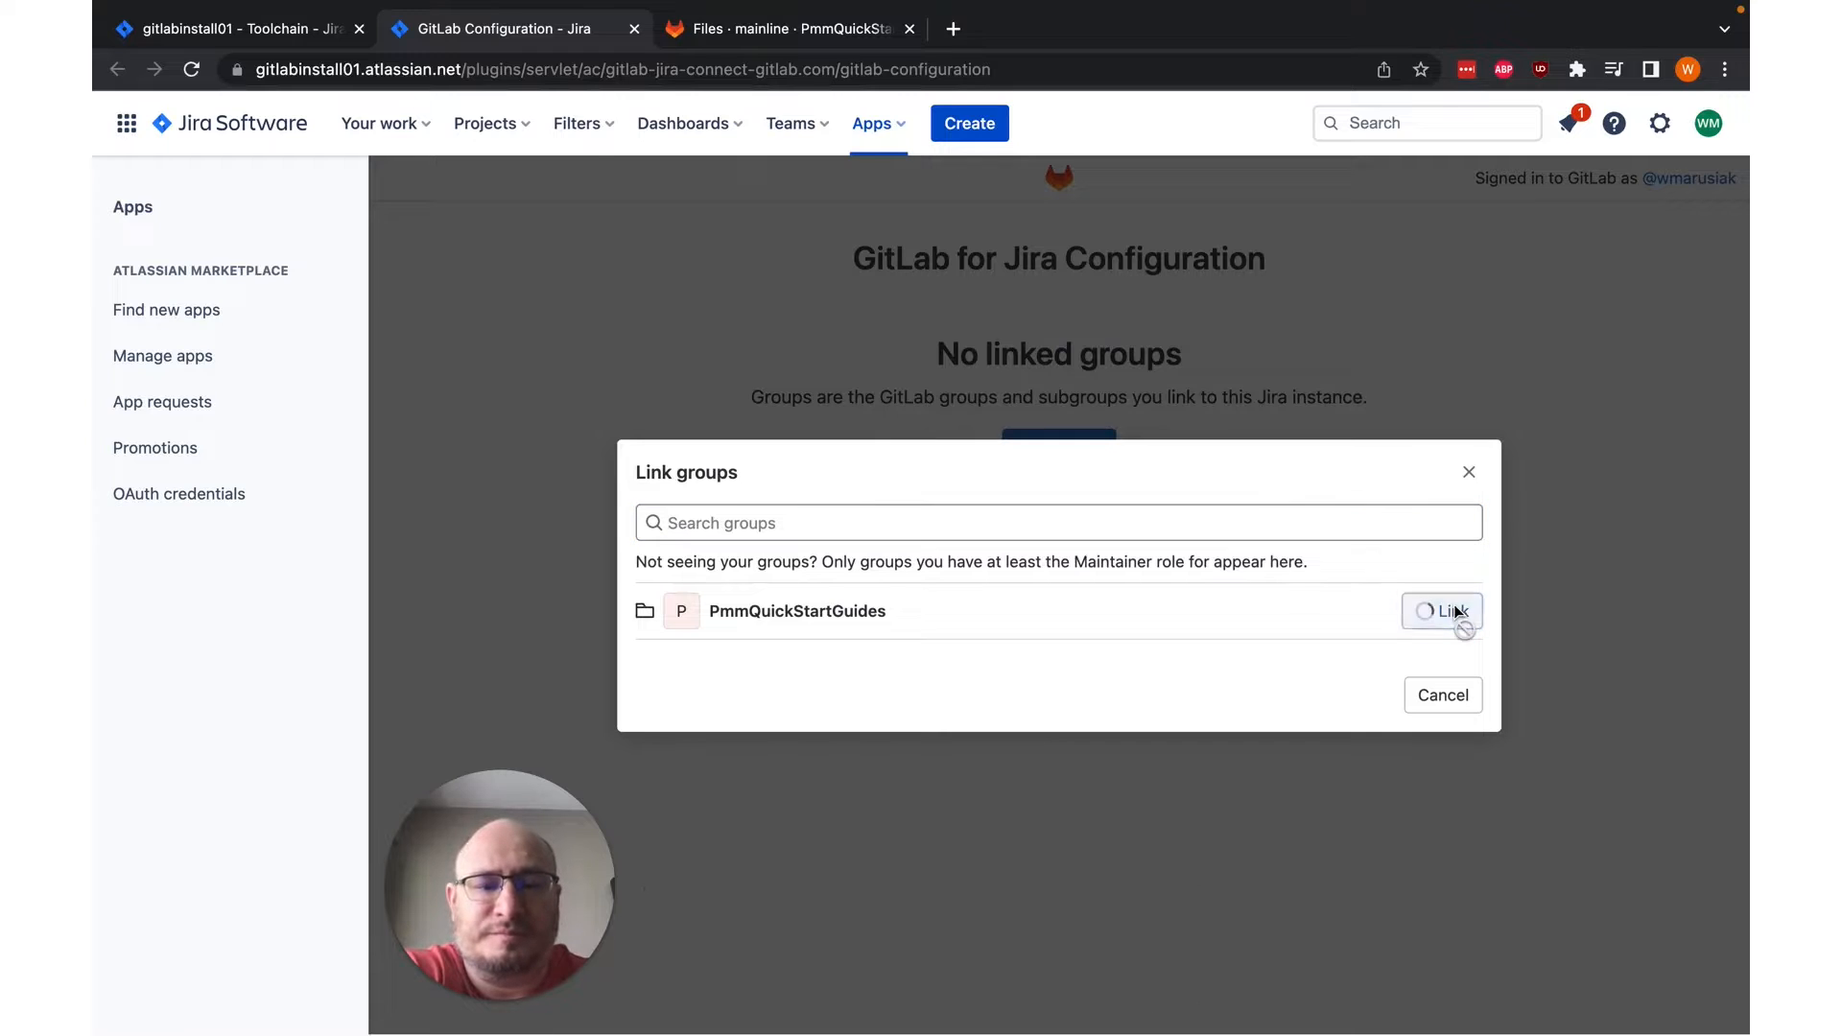
click(1442, 611)
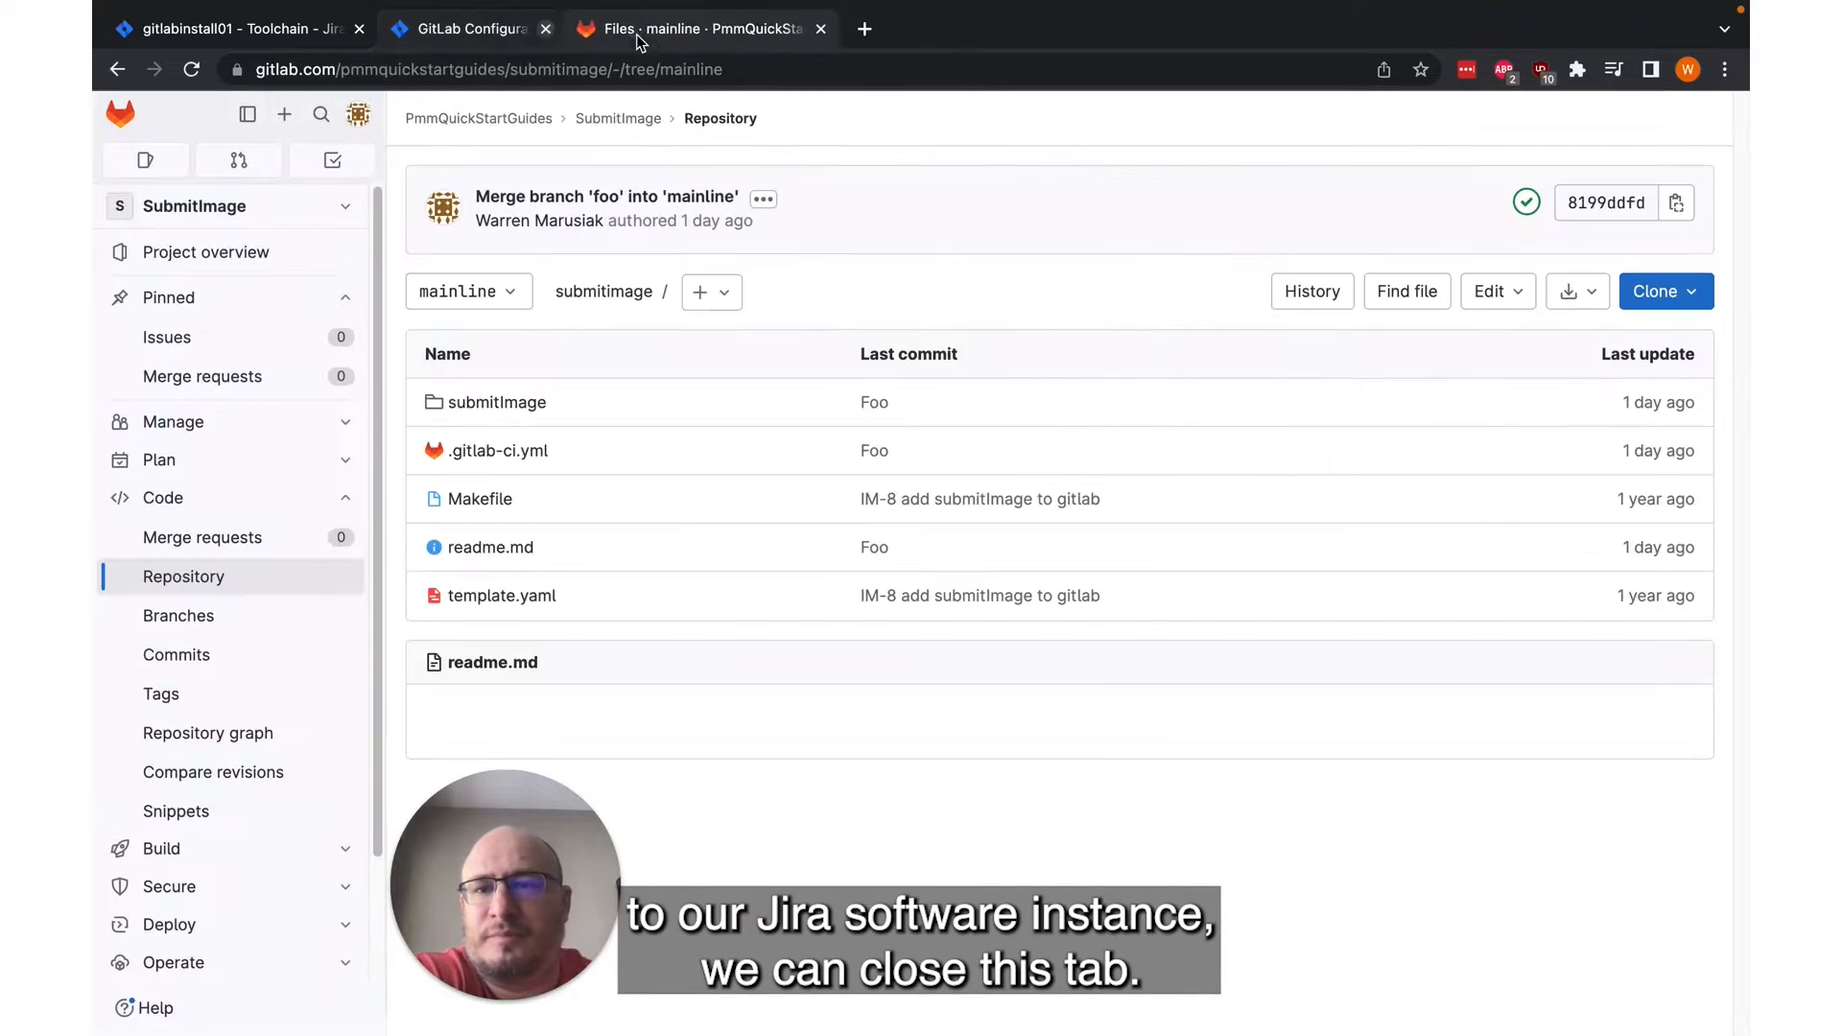
Step: Close the configuration tab, select GitLab as provider, and authorize Atlassian Links
click(544, 28)
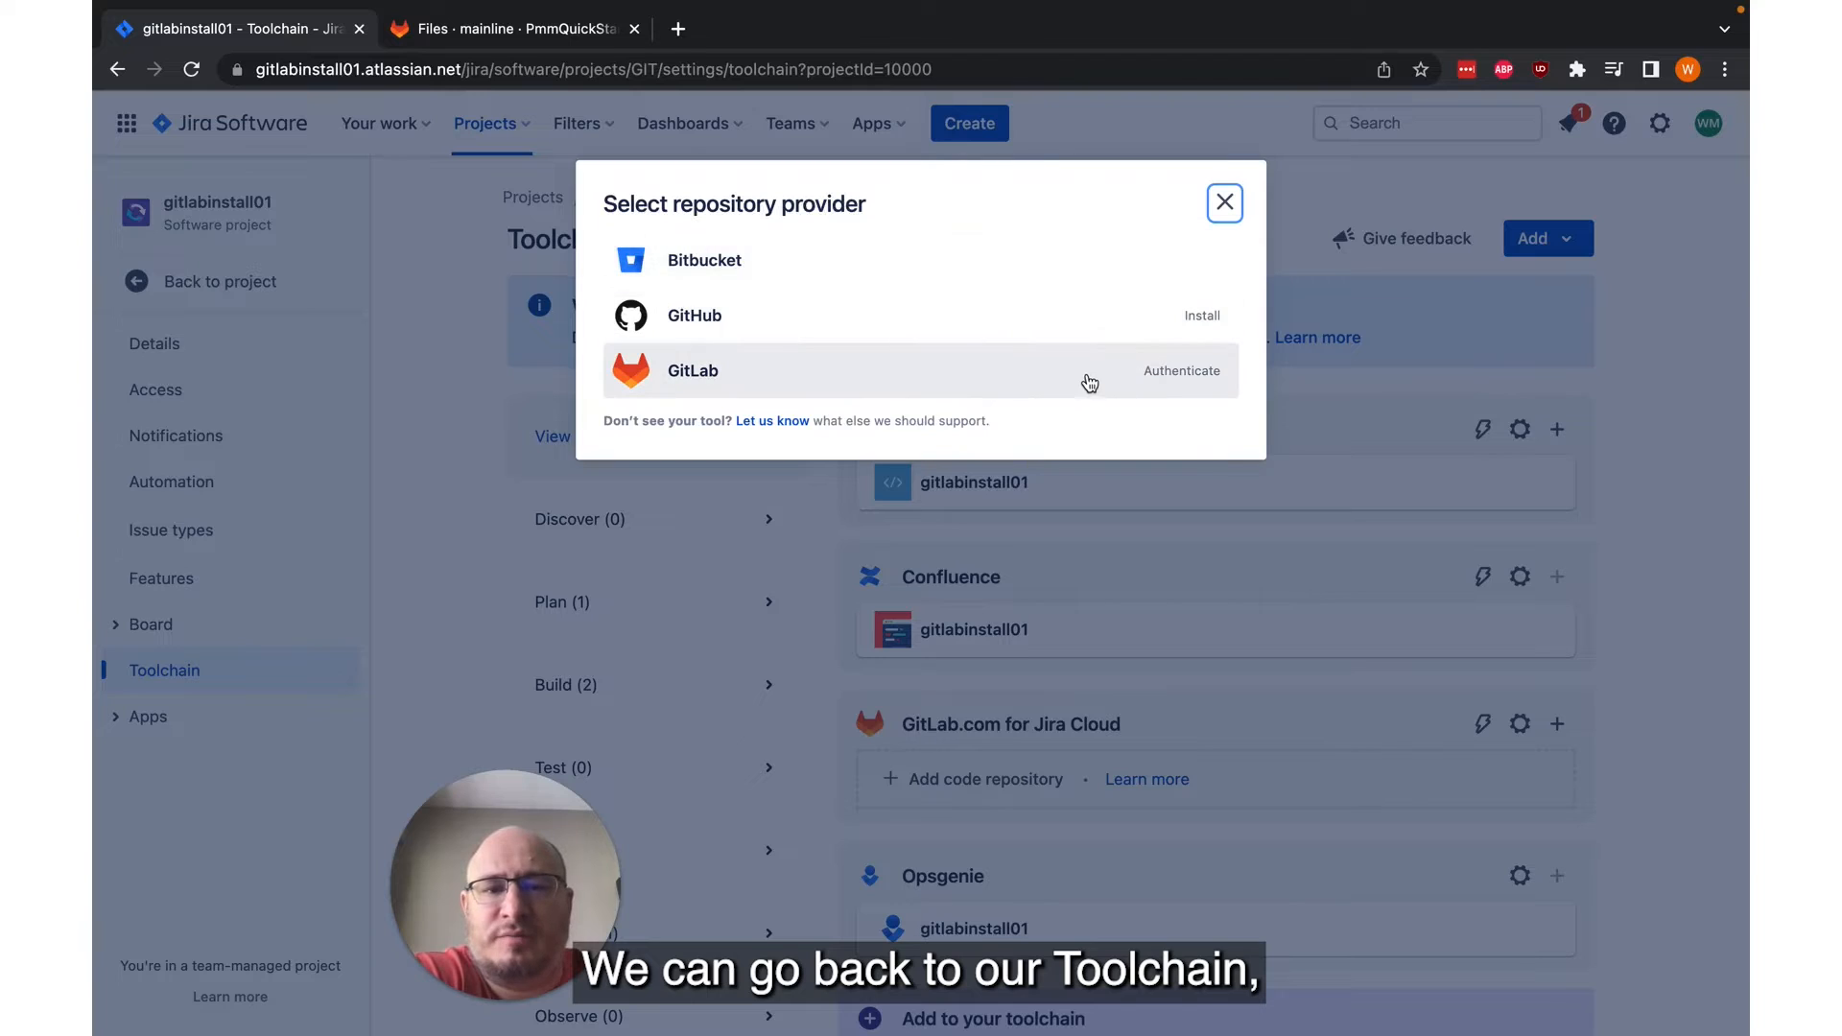
click(1182, 370)
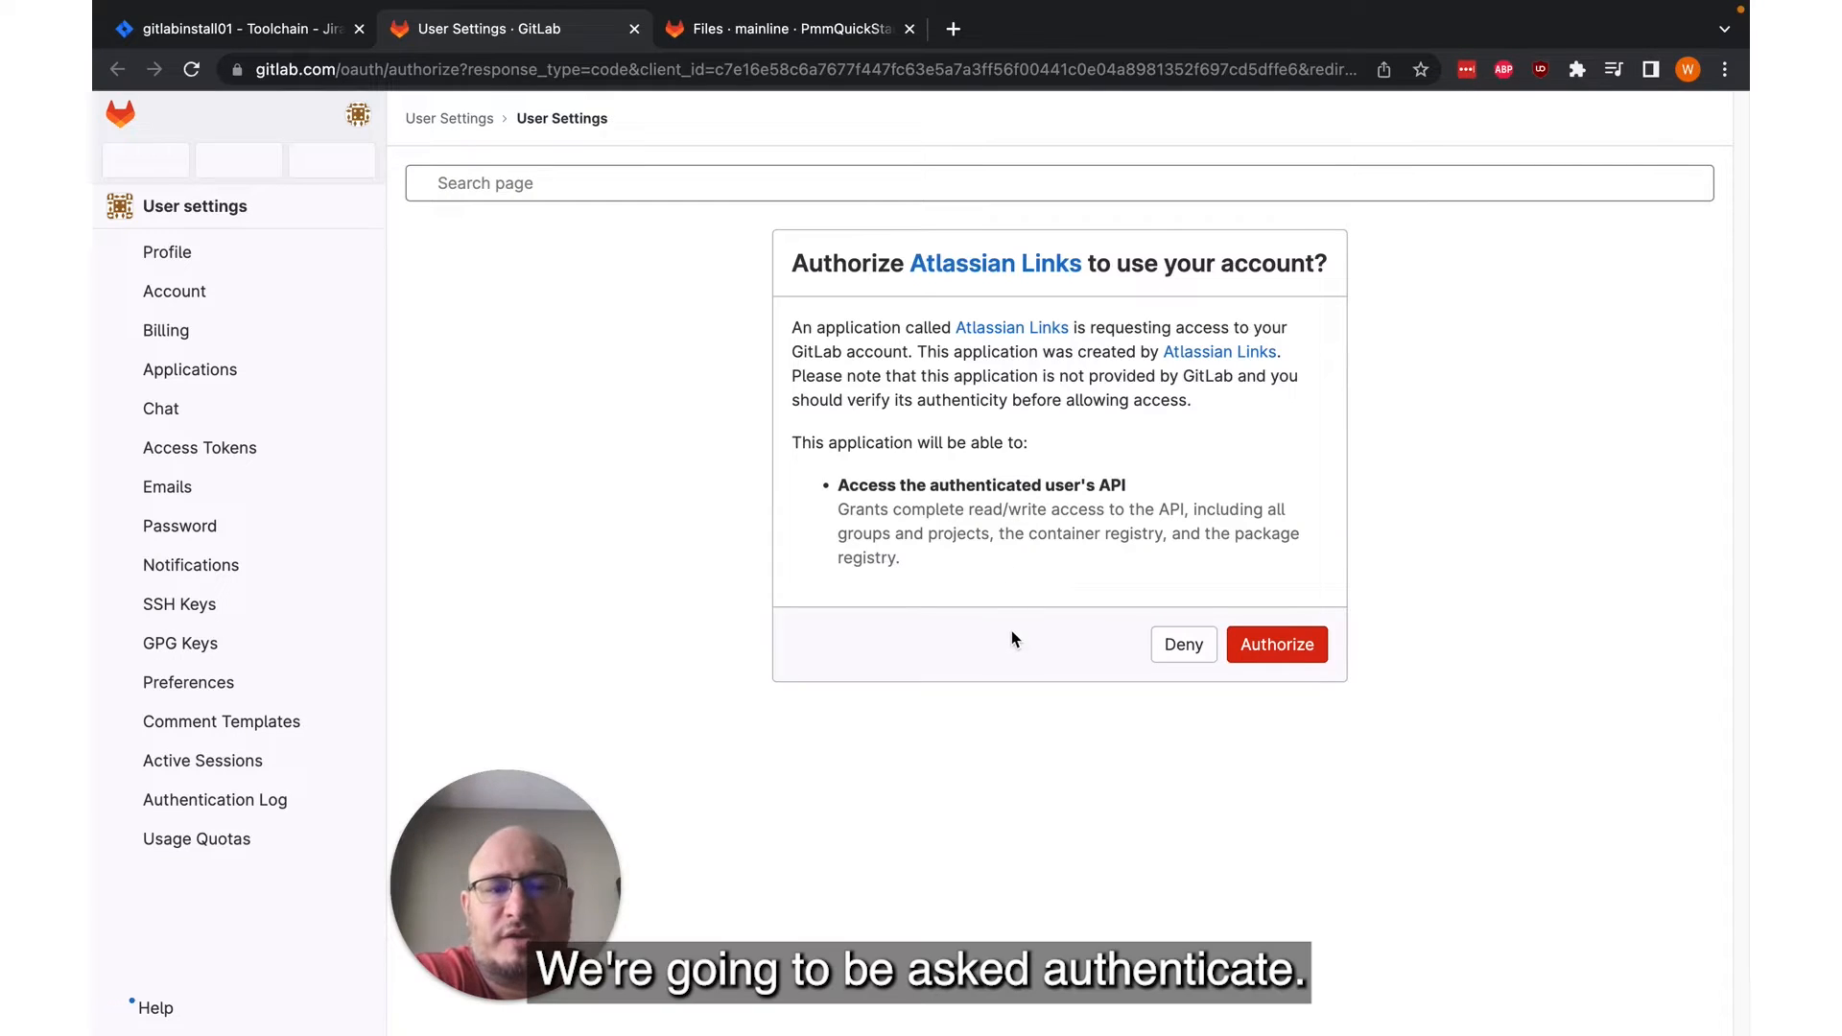
mouse_move(1277, 644)
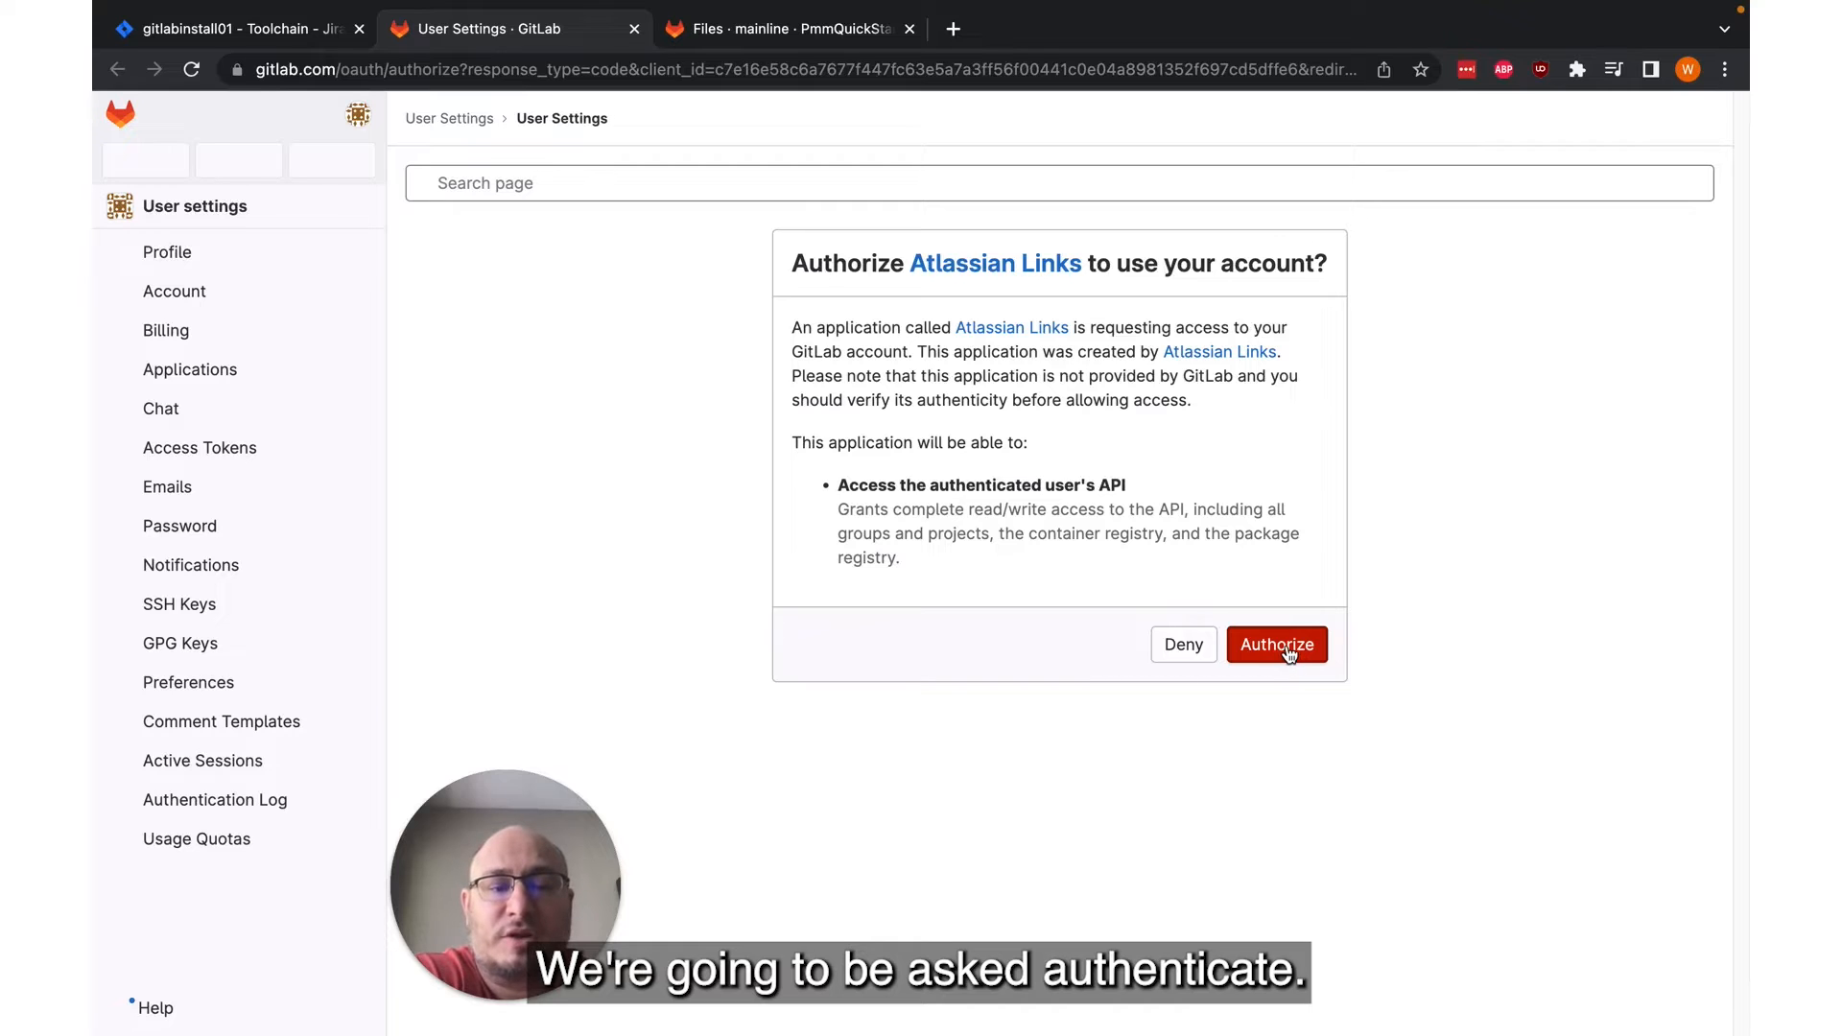
click(1276, 644)
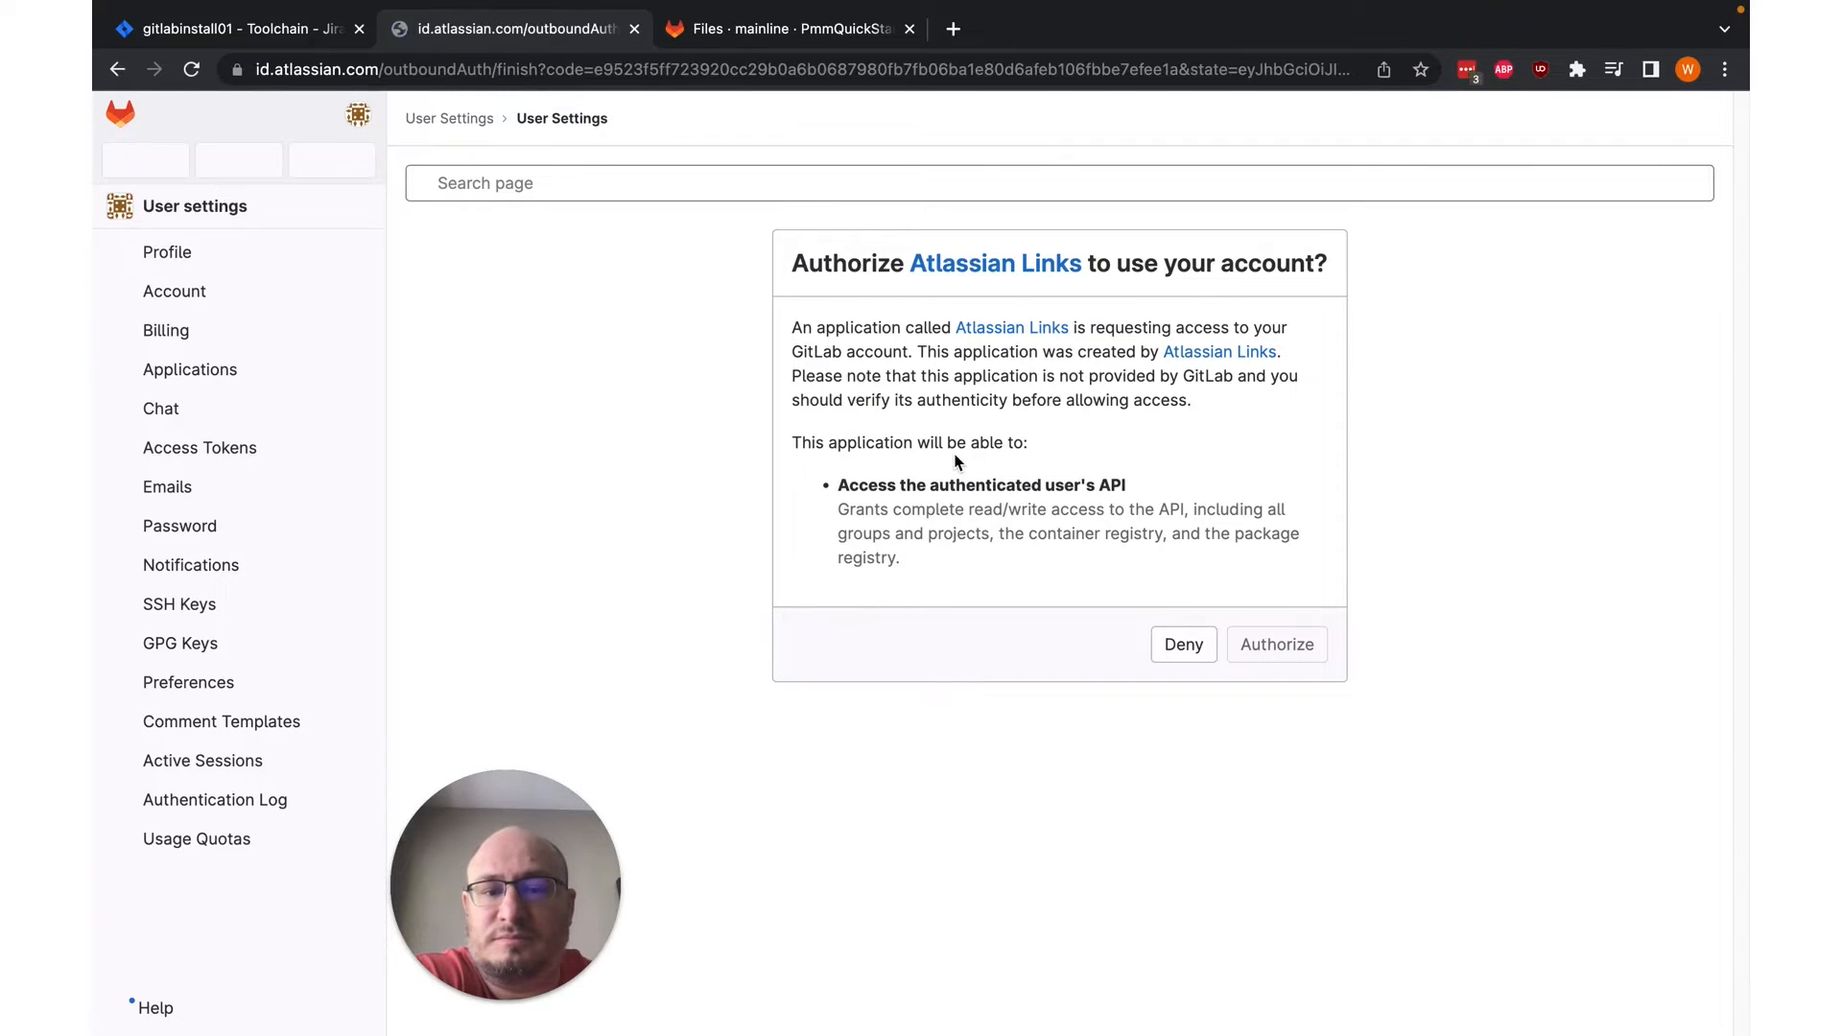
click(1276, 644)
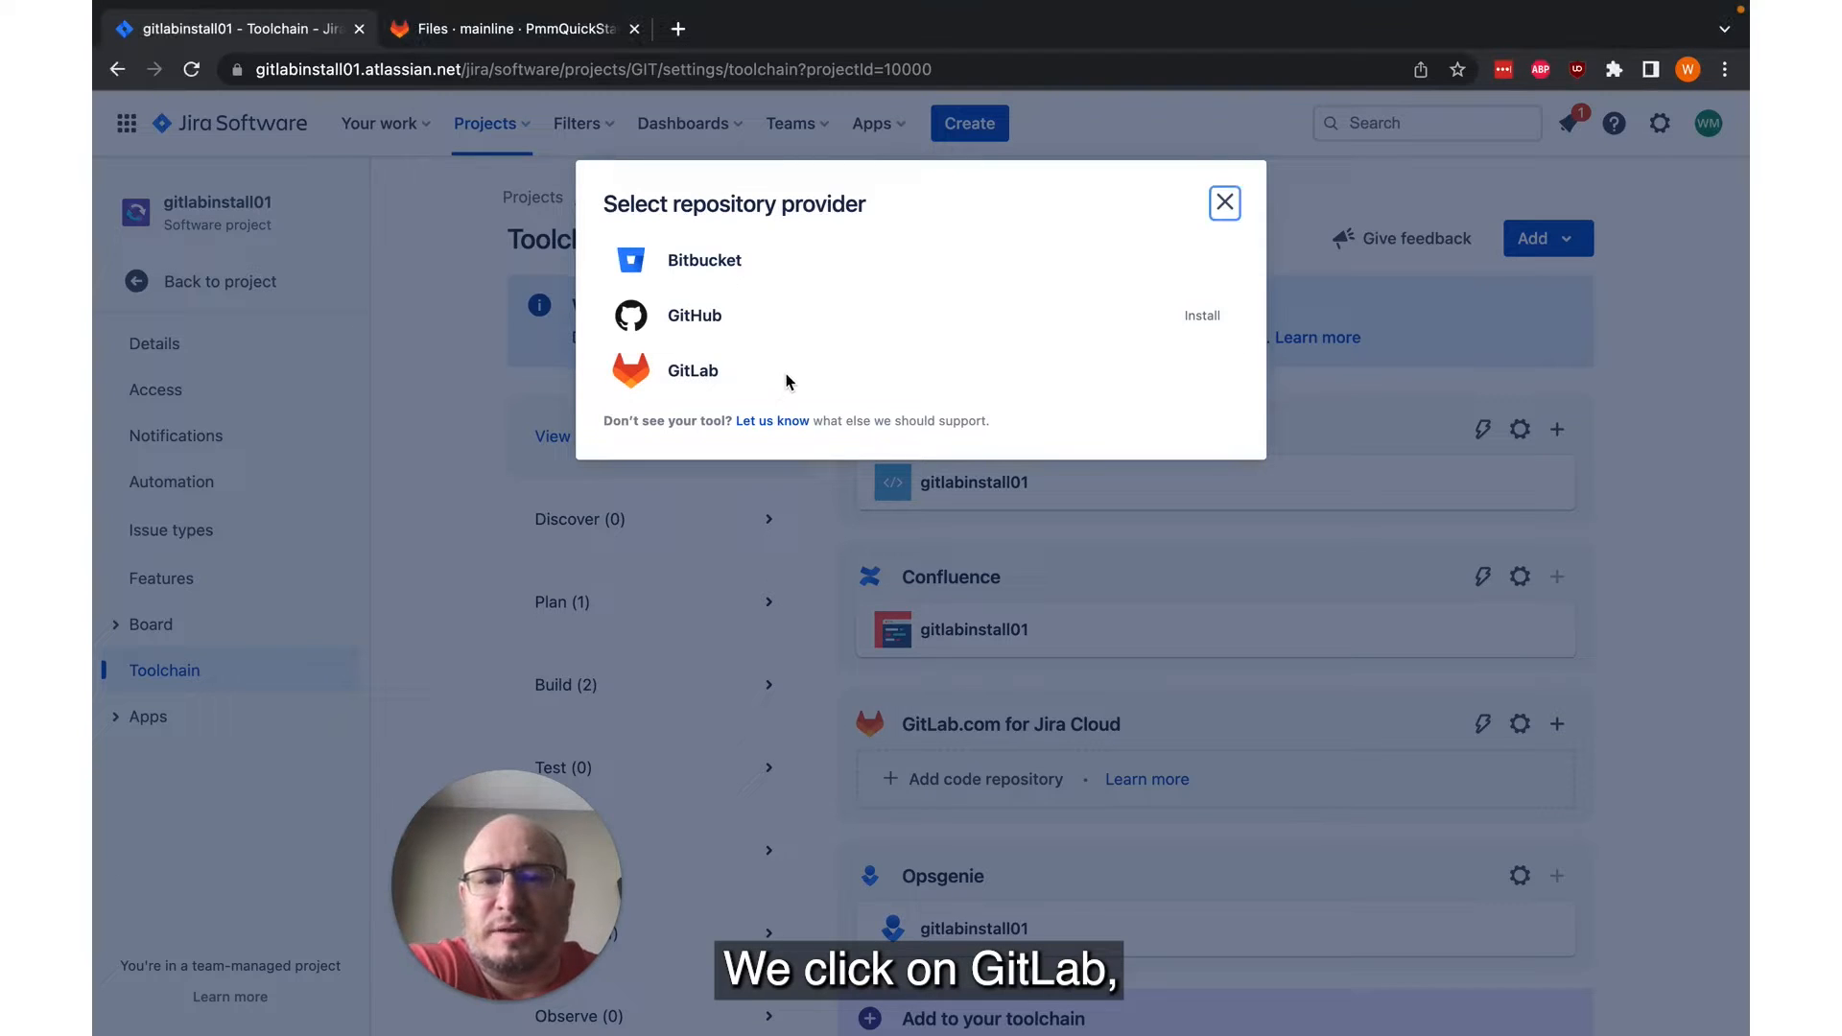
Step: Add the SubmitImage repository from GitLab to the project toolchain
click(692, 370)
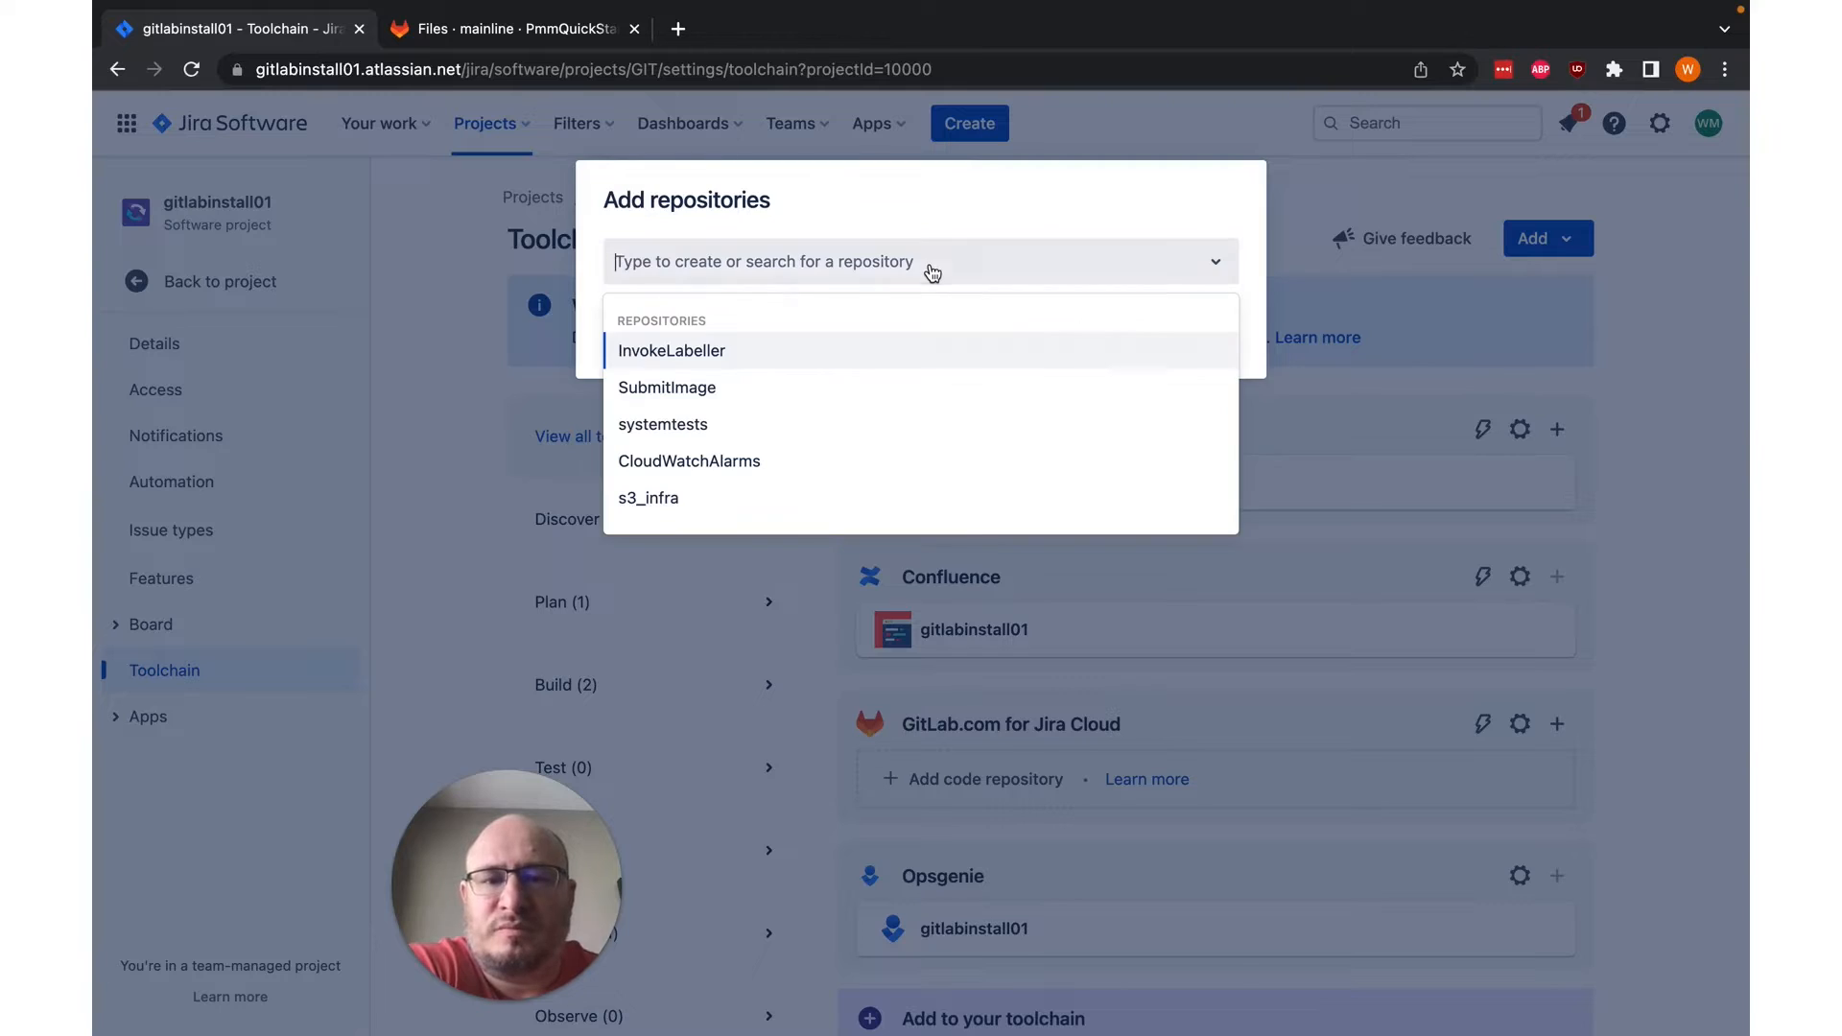
click(668, 387)
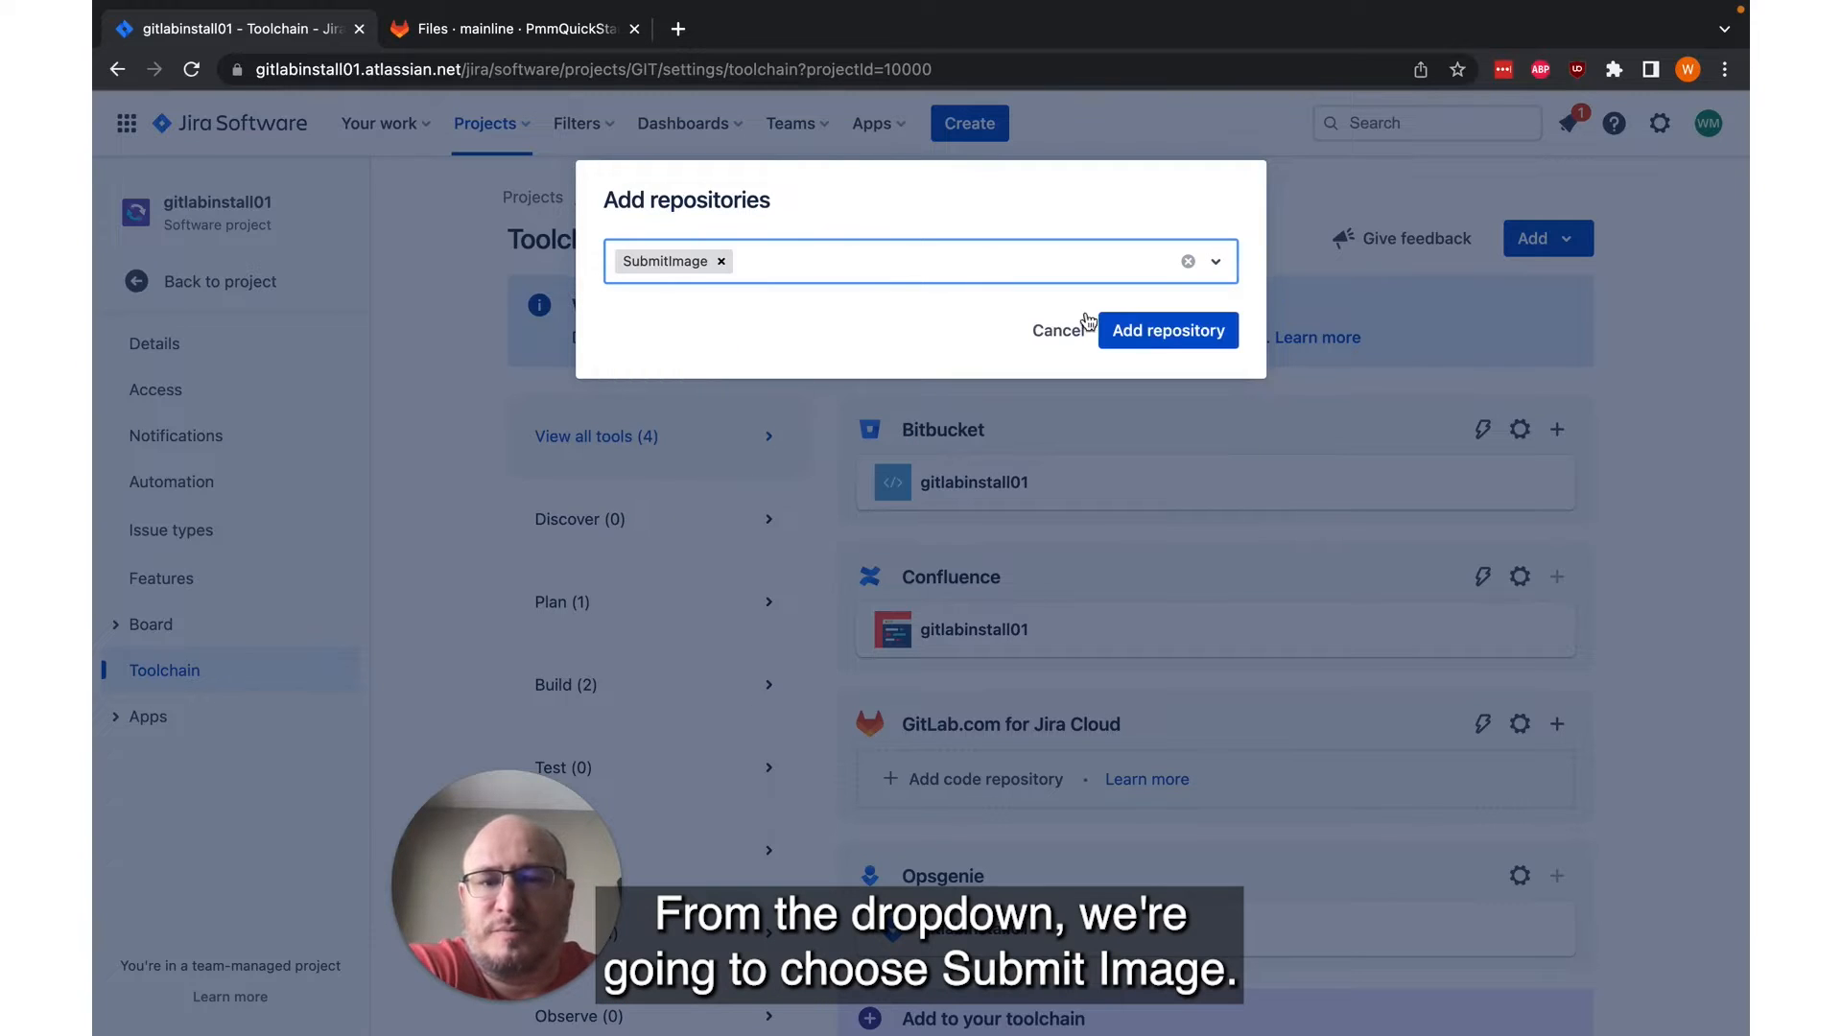
click(1167, 330)
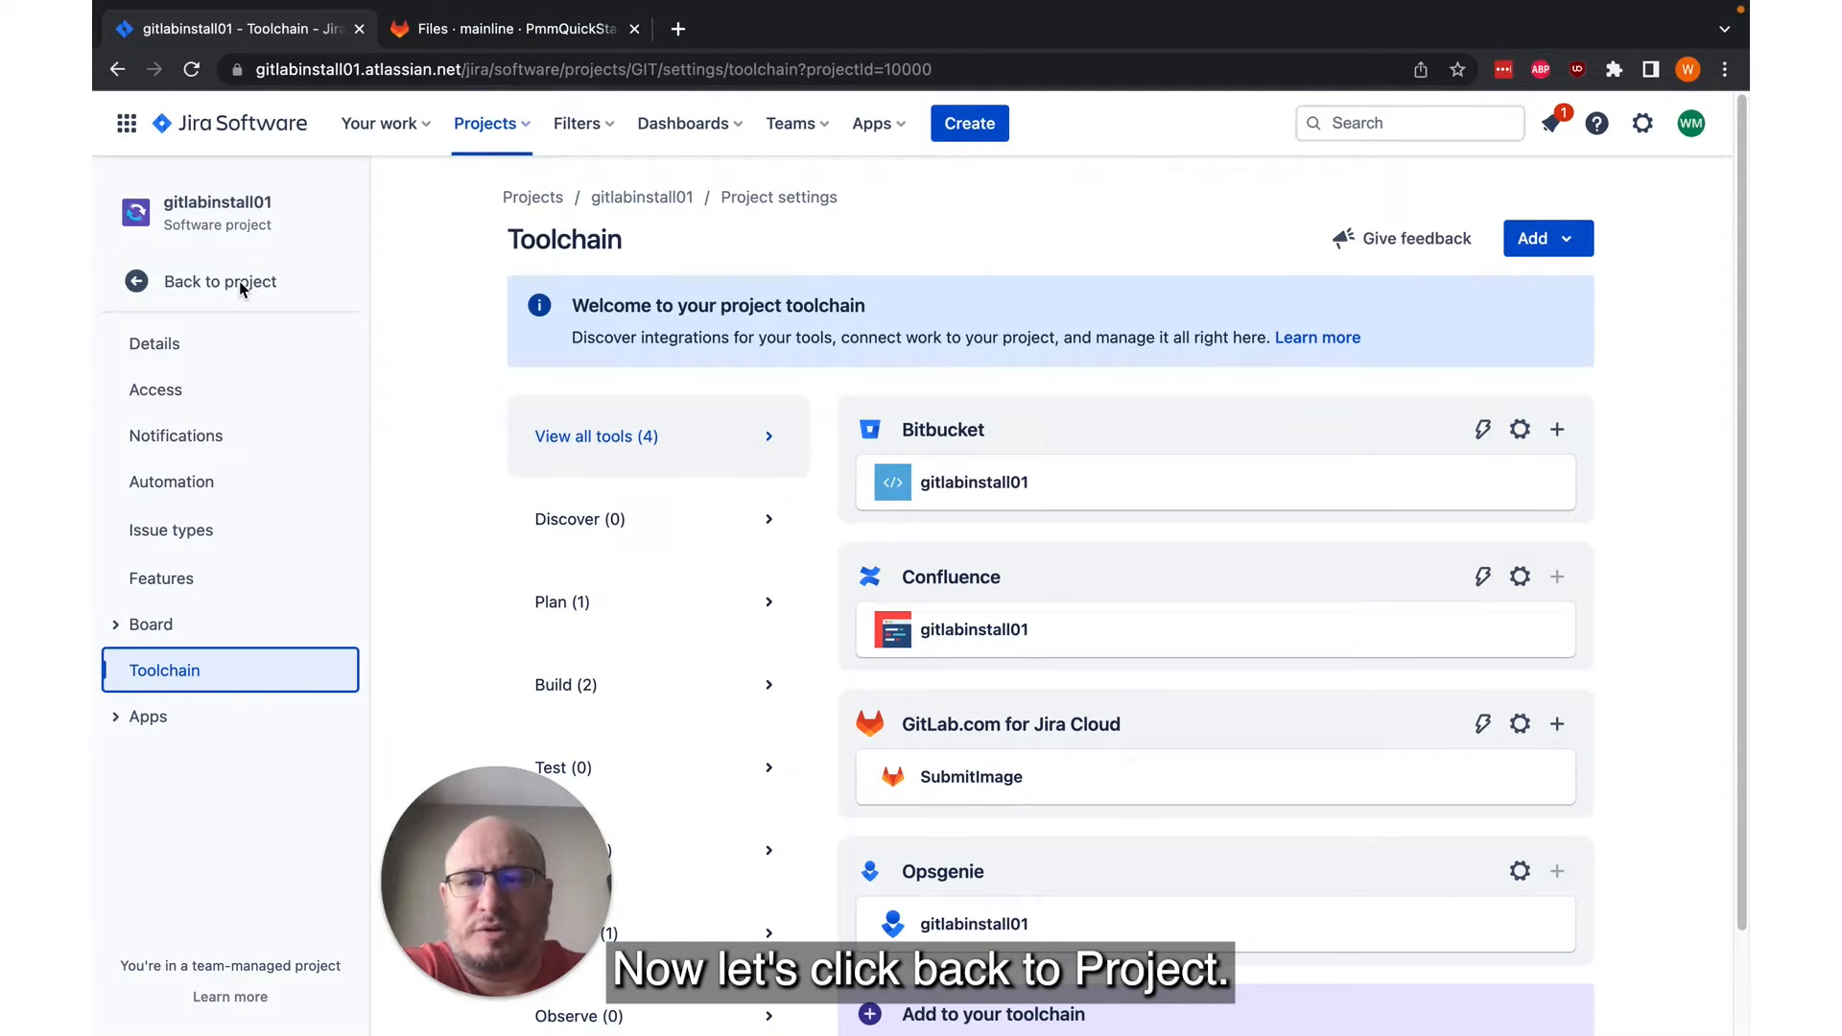
Step: View the project's Code page and open the SubmitImage repository in a new tab
click(220, 281)
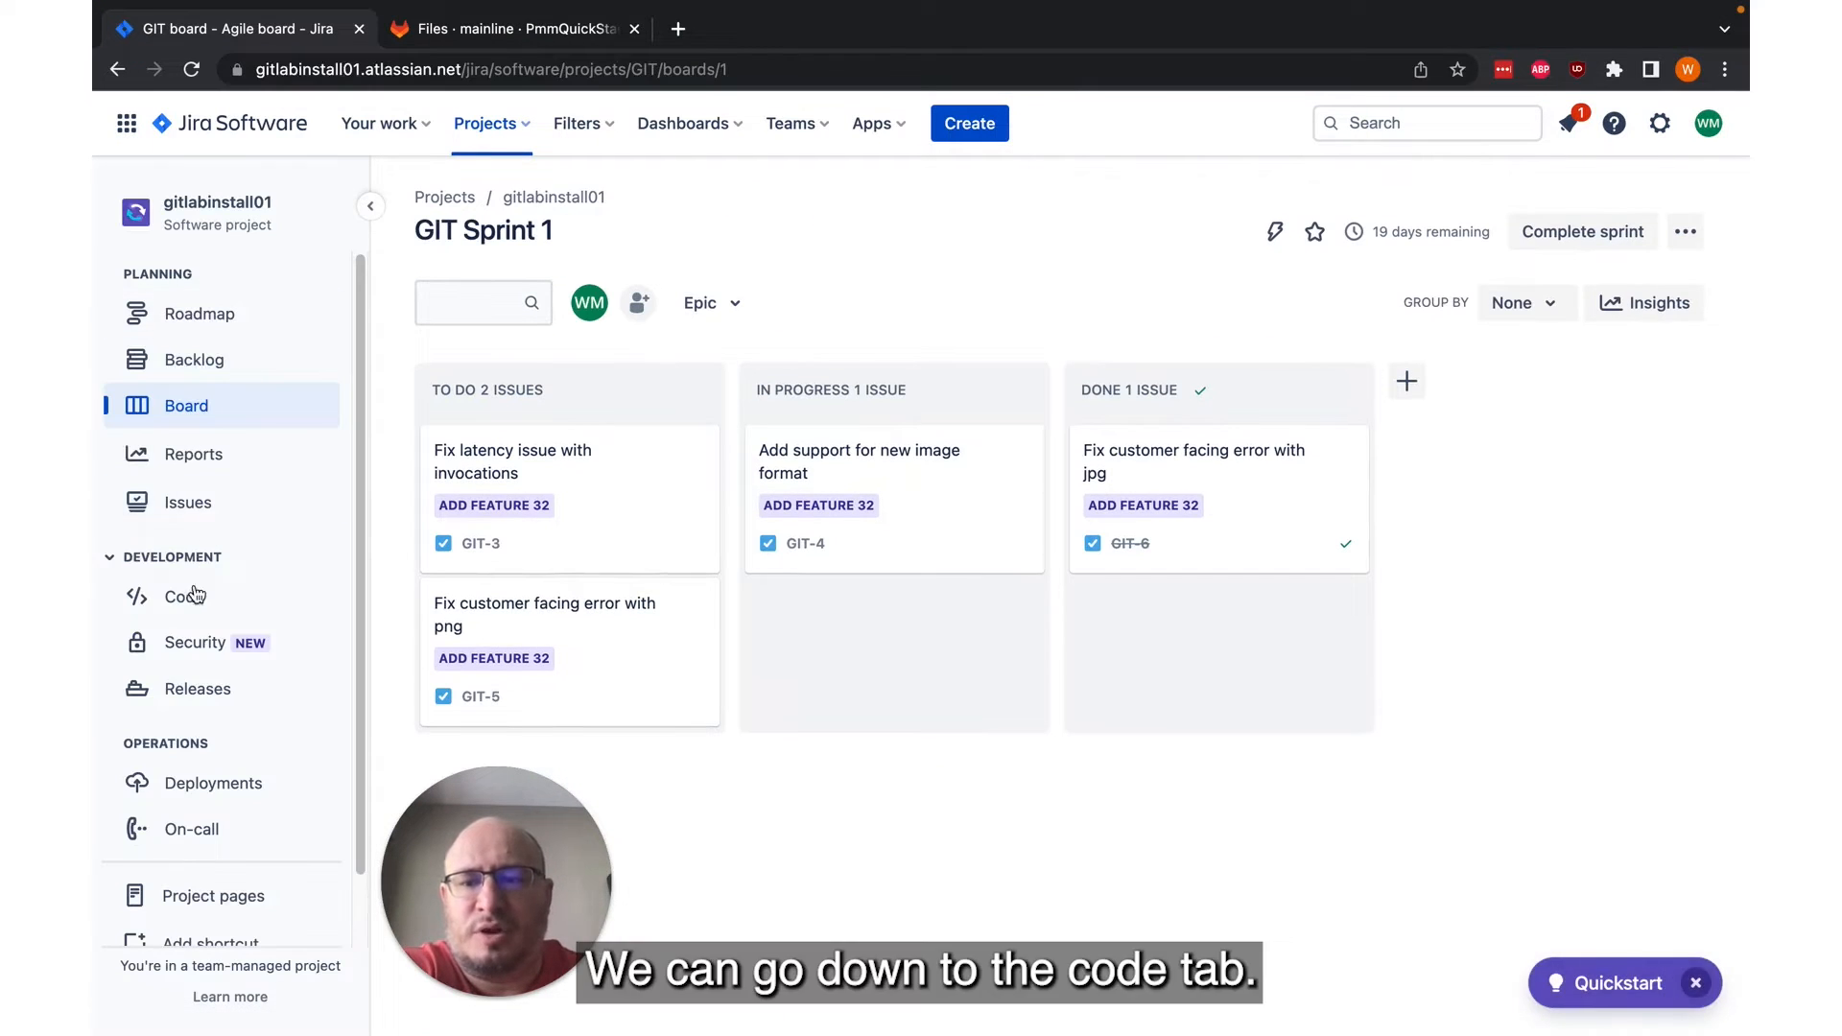
click(183, 597)
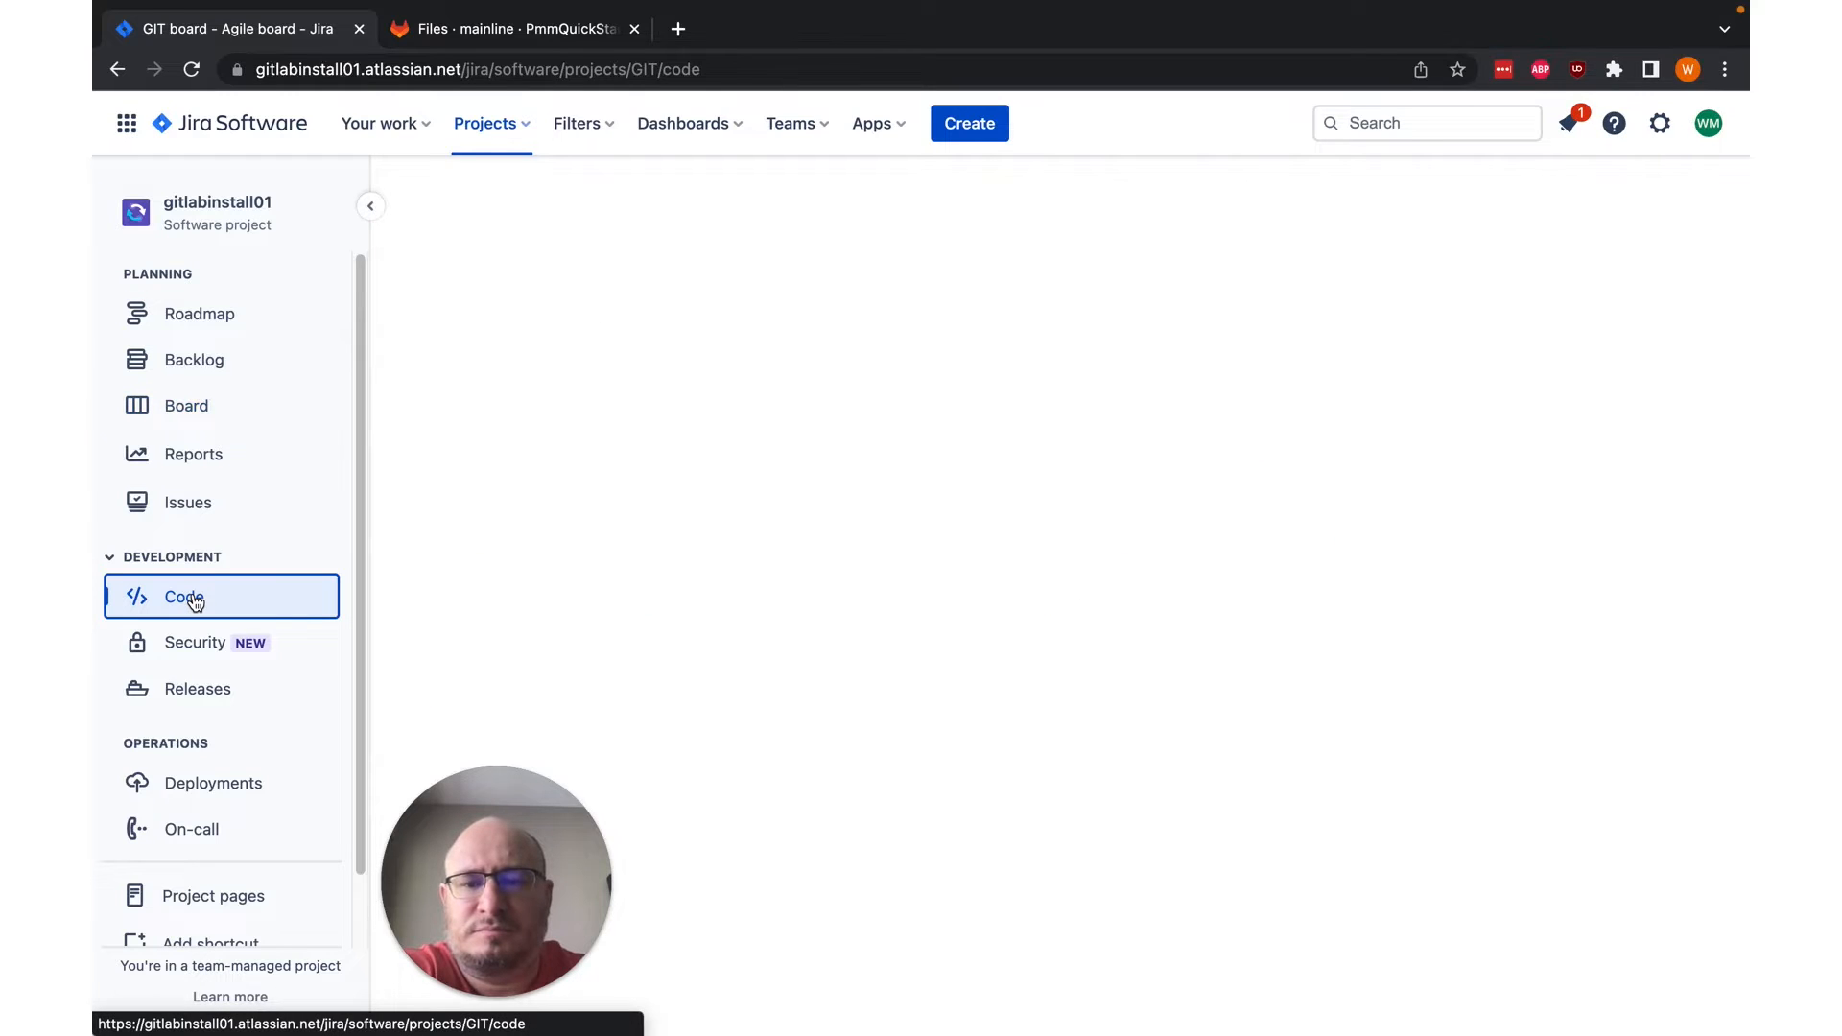
click(183, 596)
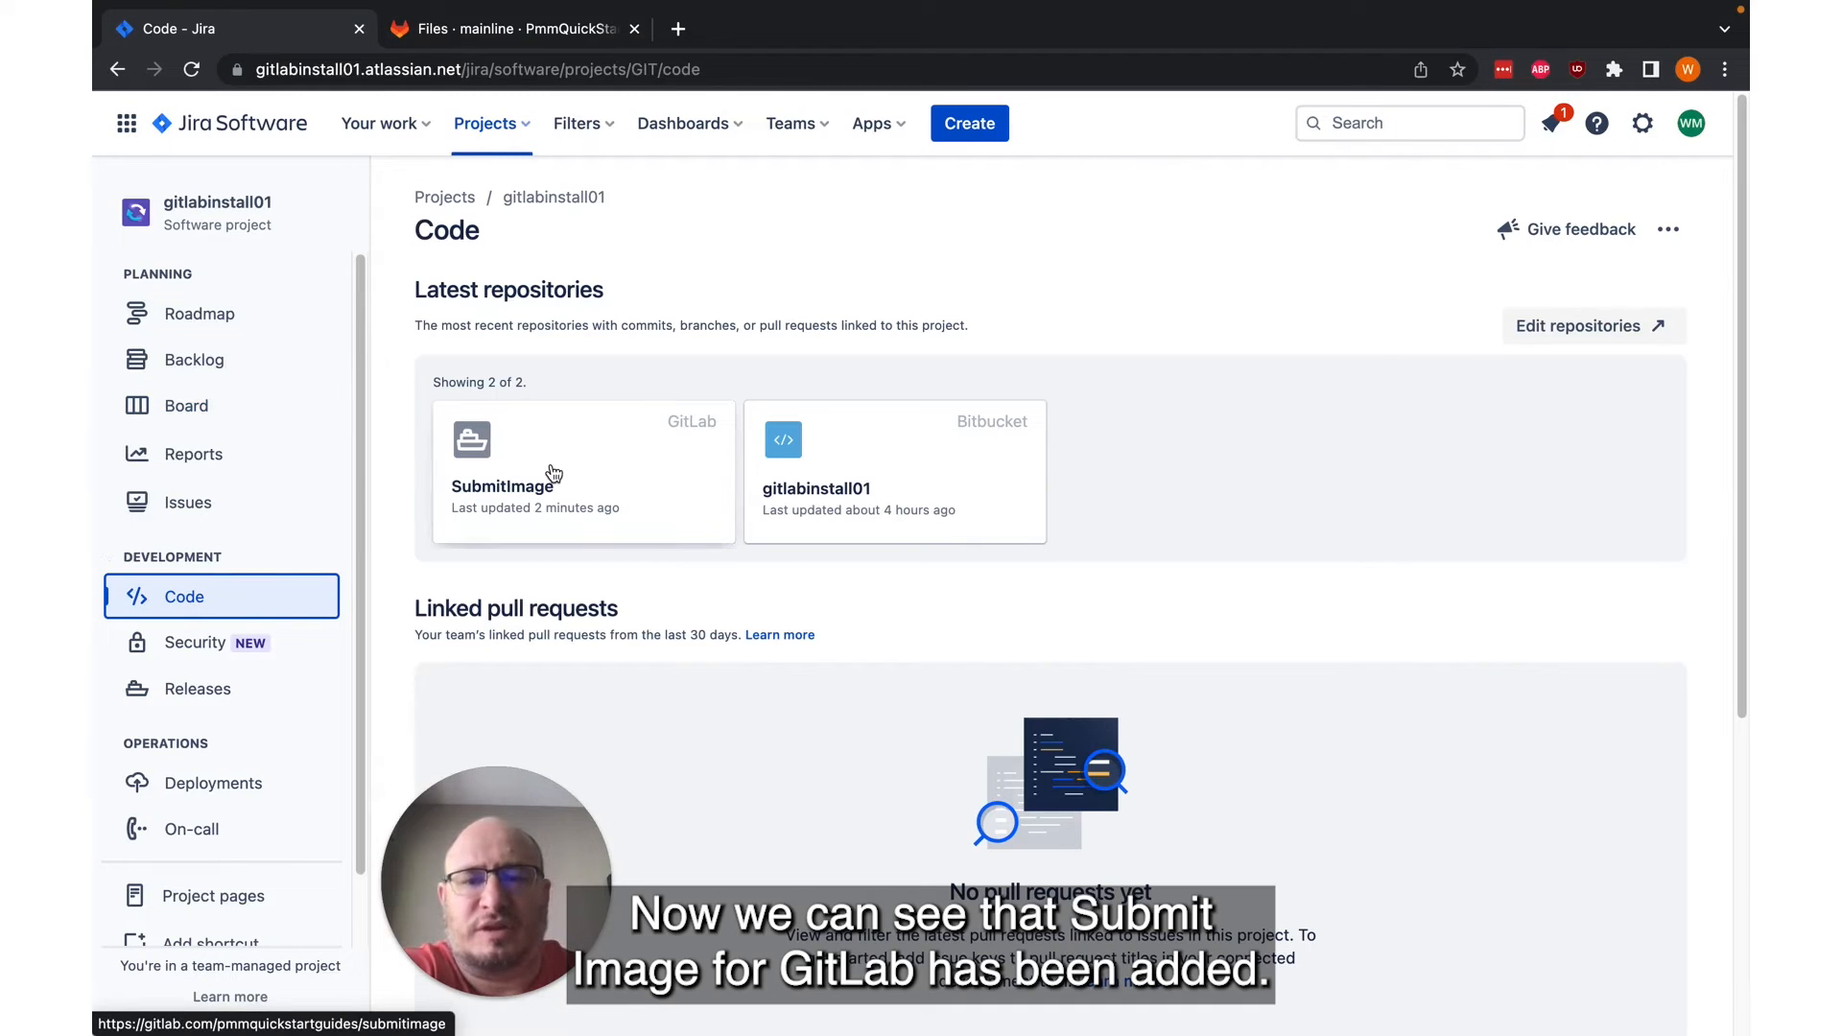
right_click(517, 487)
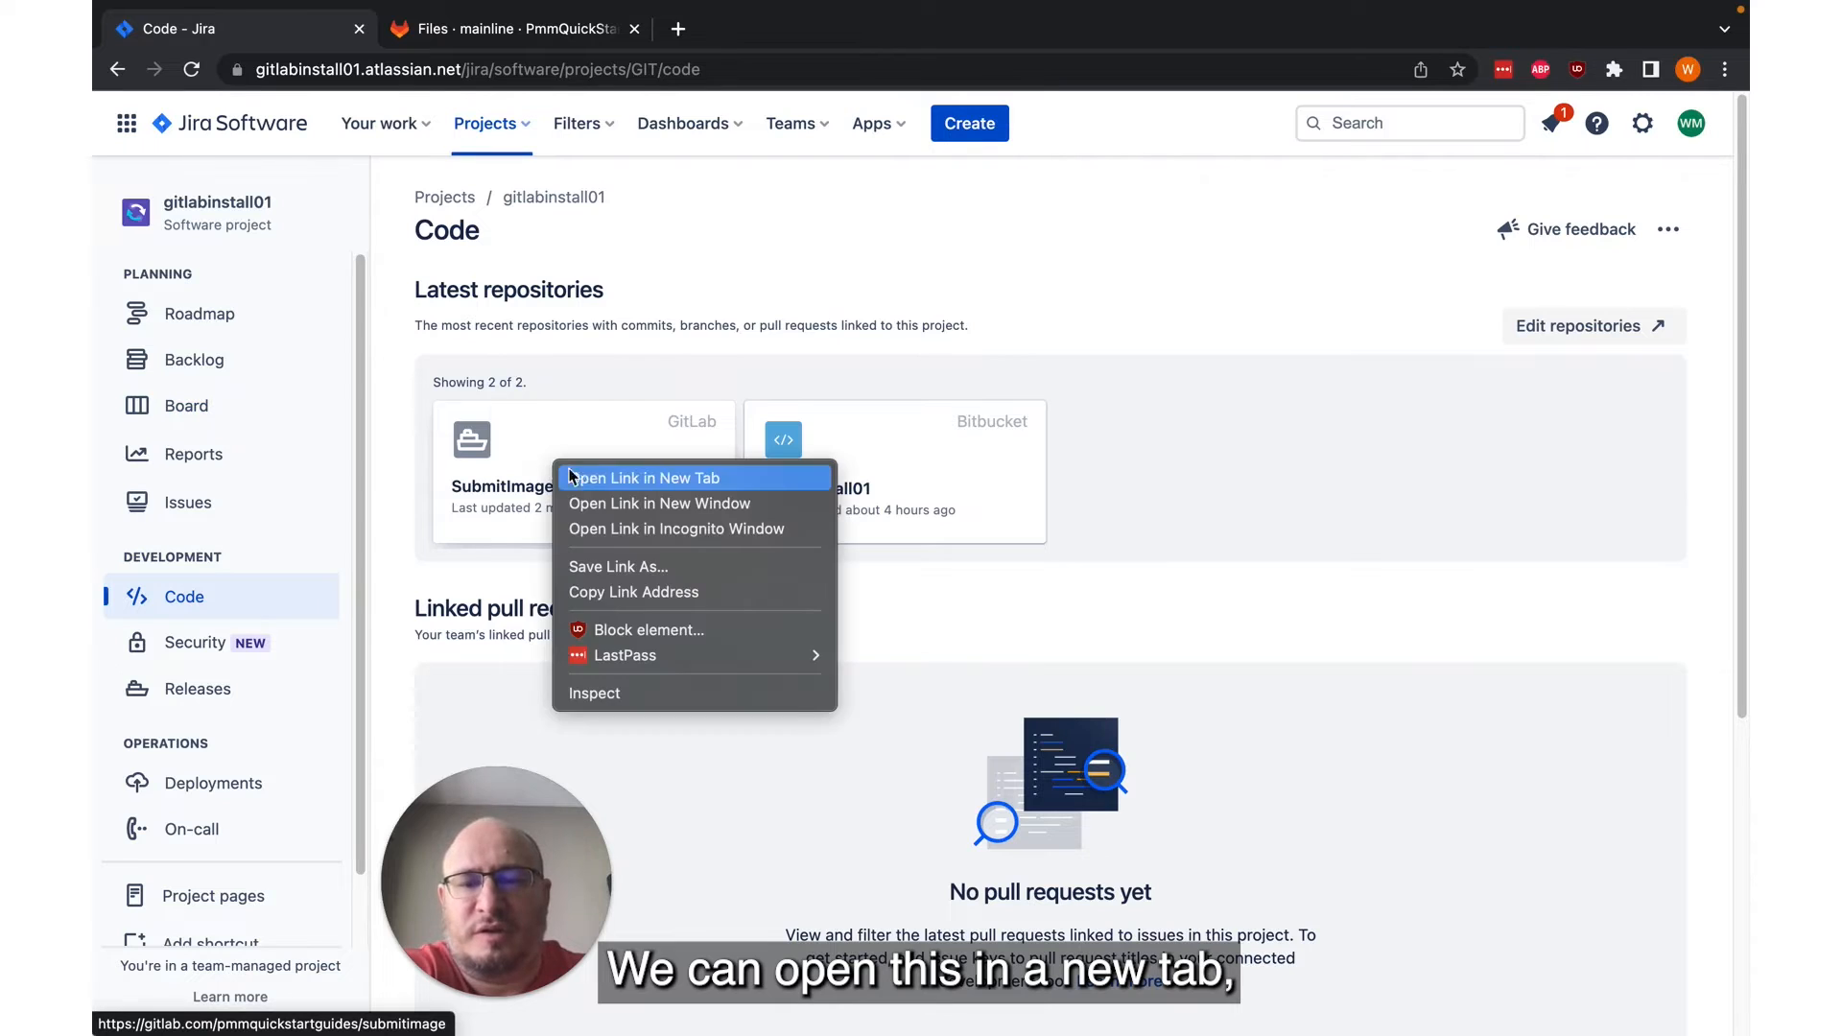
click(642, 478)
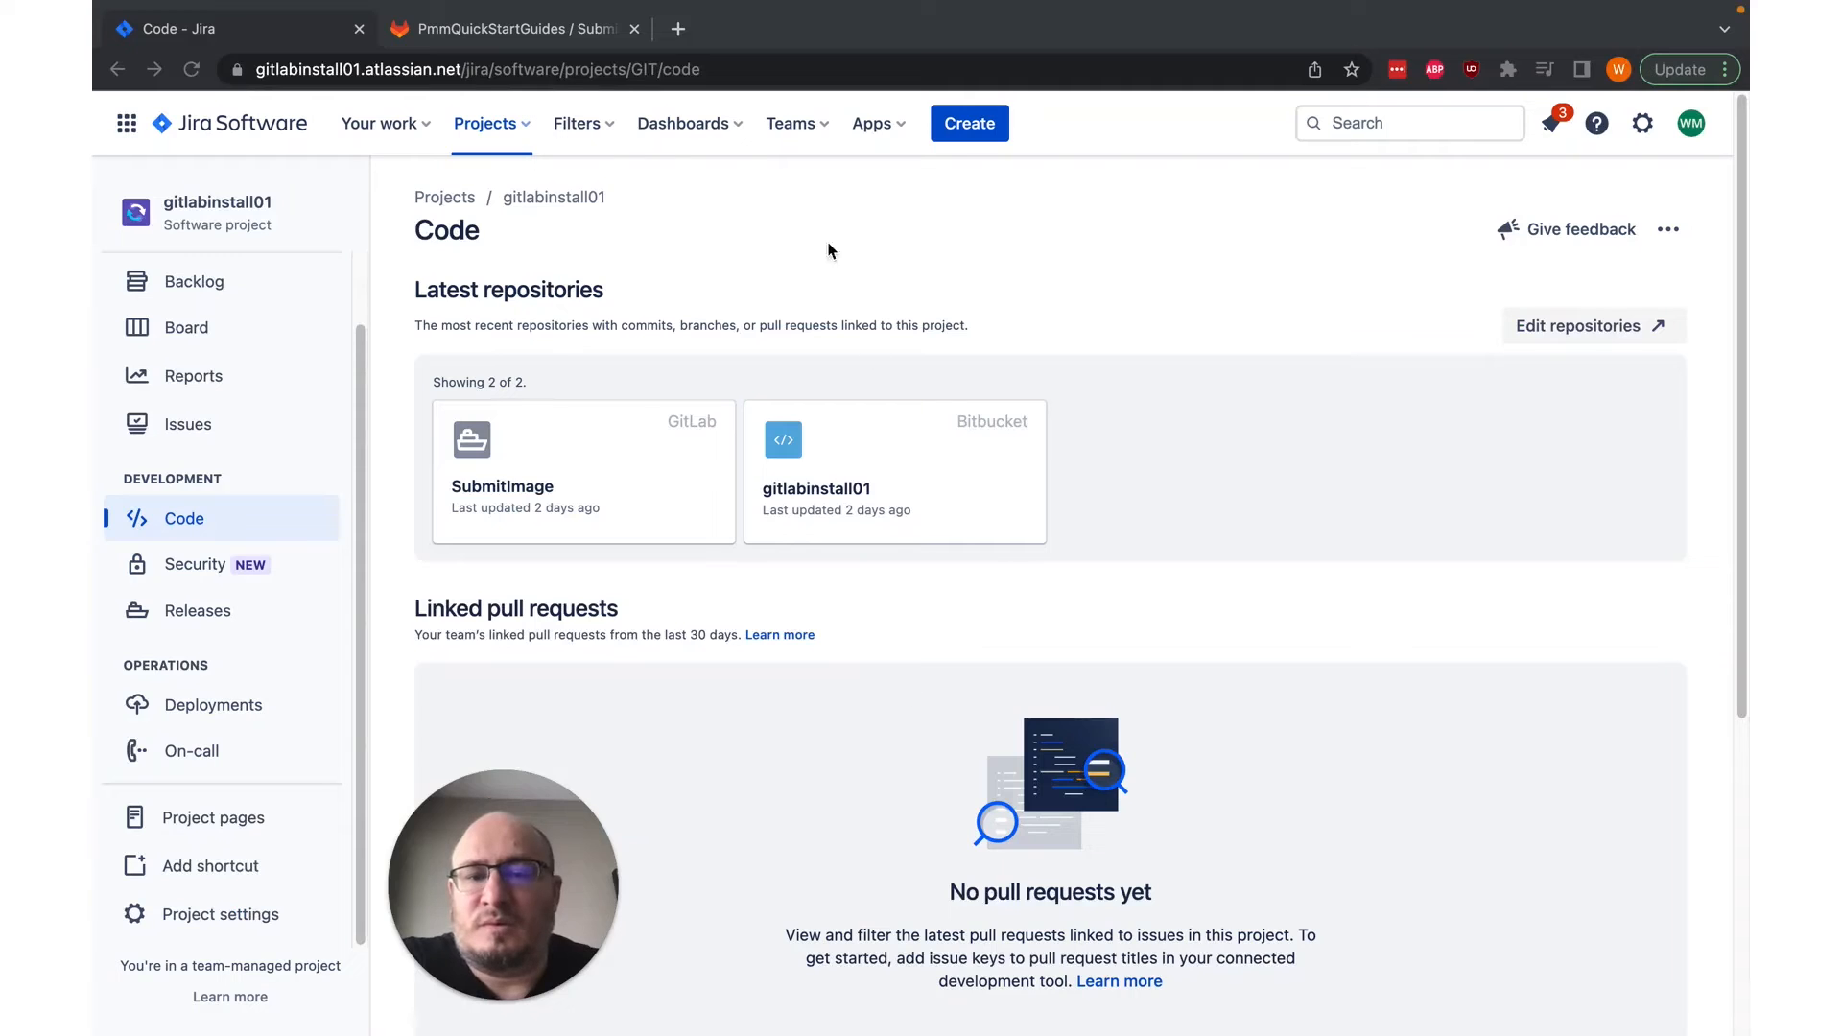
mouse_move(855, 231)
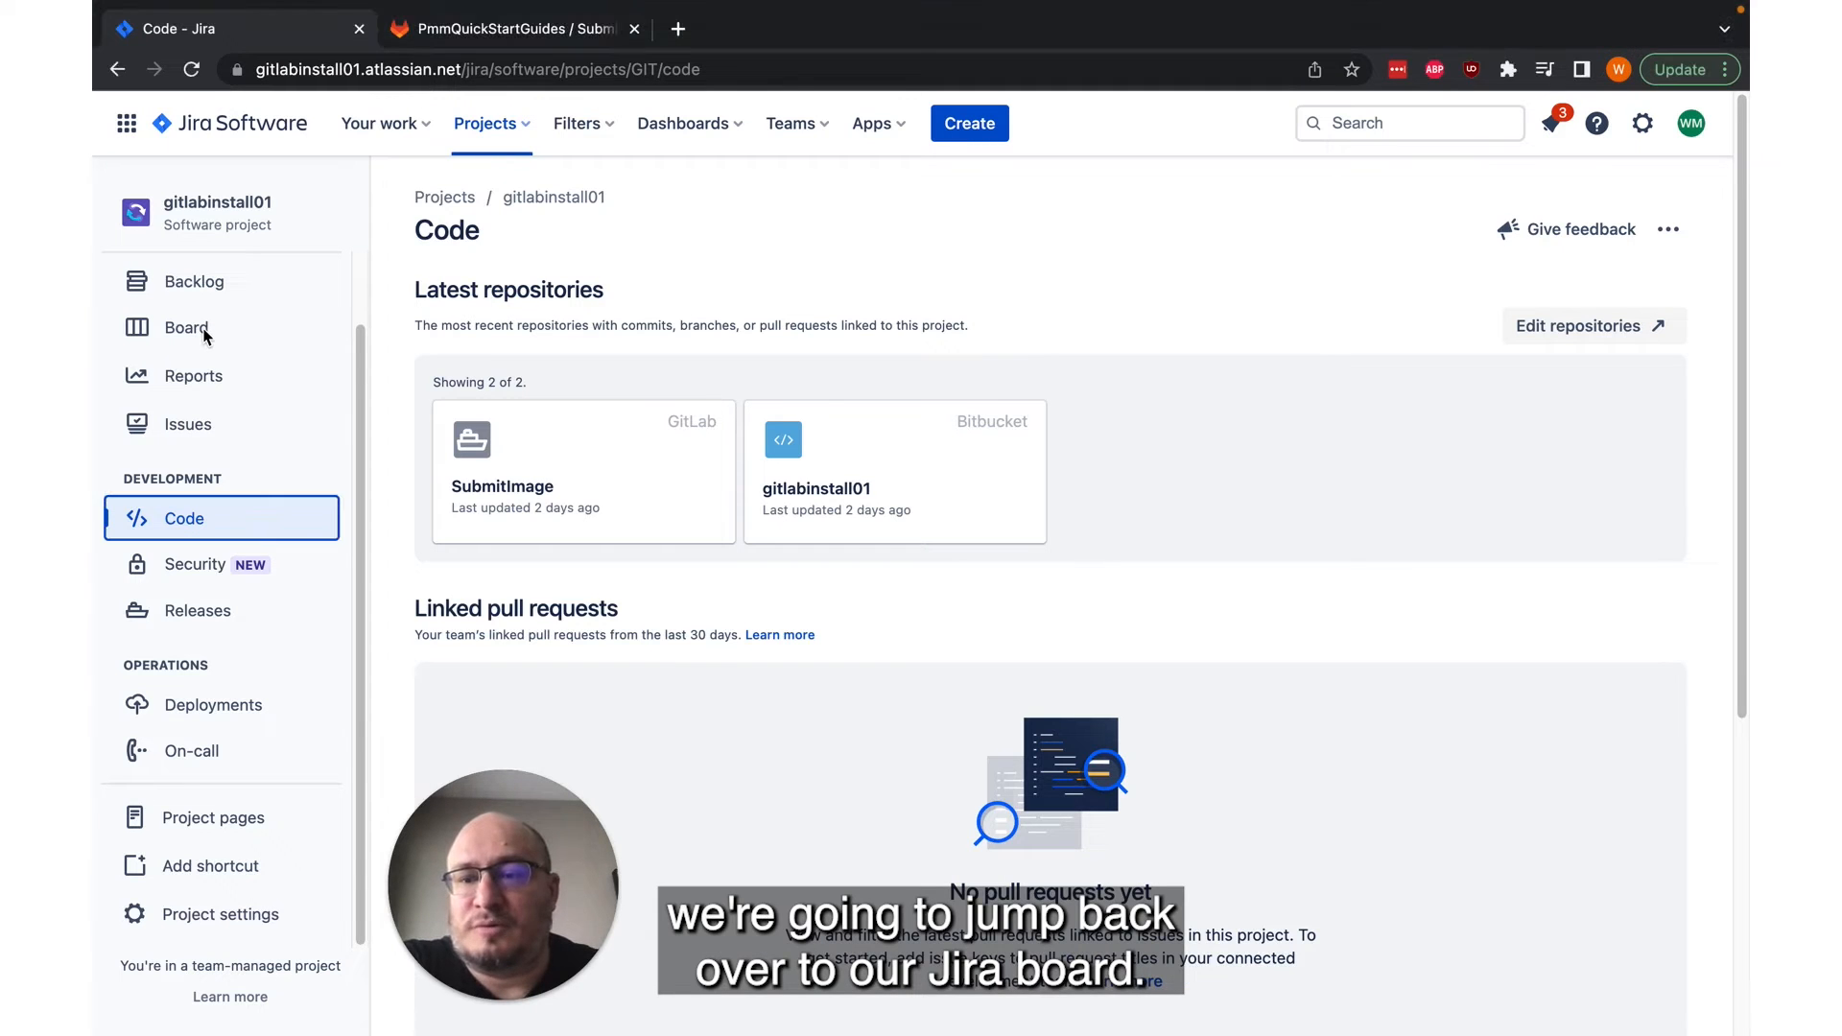
Step: Review issue GIT-5 'Fix customer facing error with png' from the sprint board
click(185, 326)
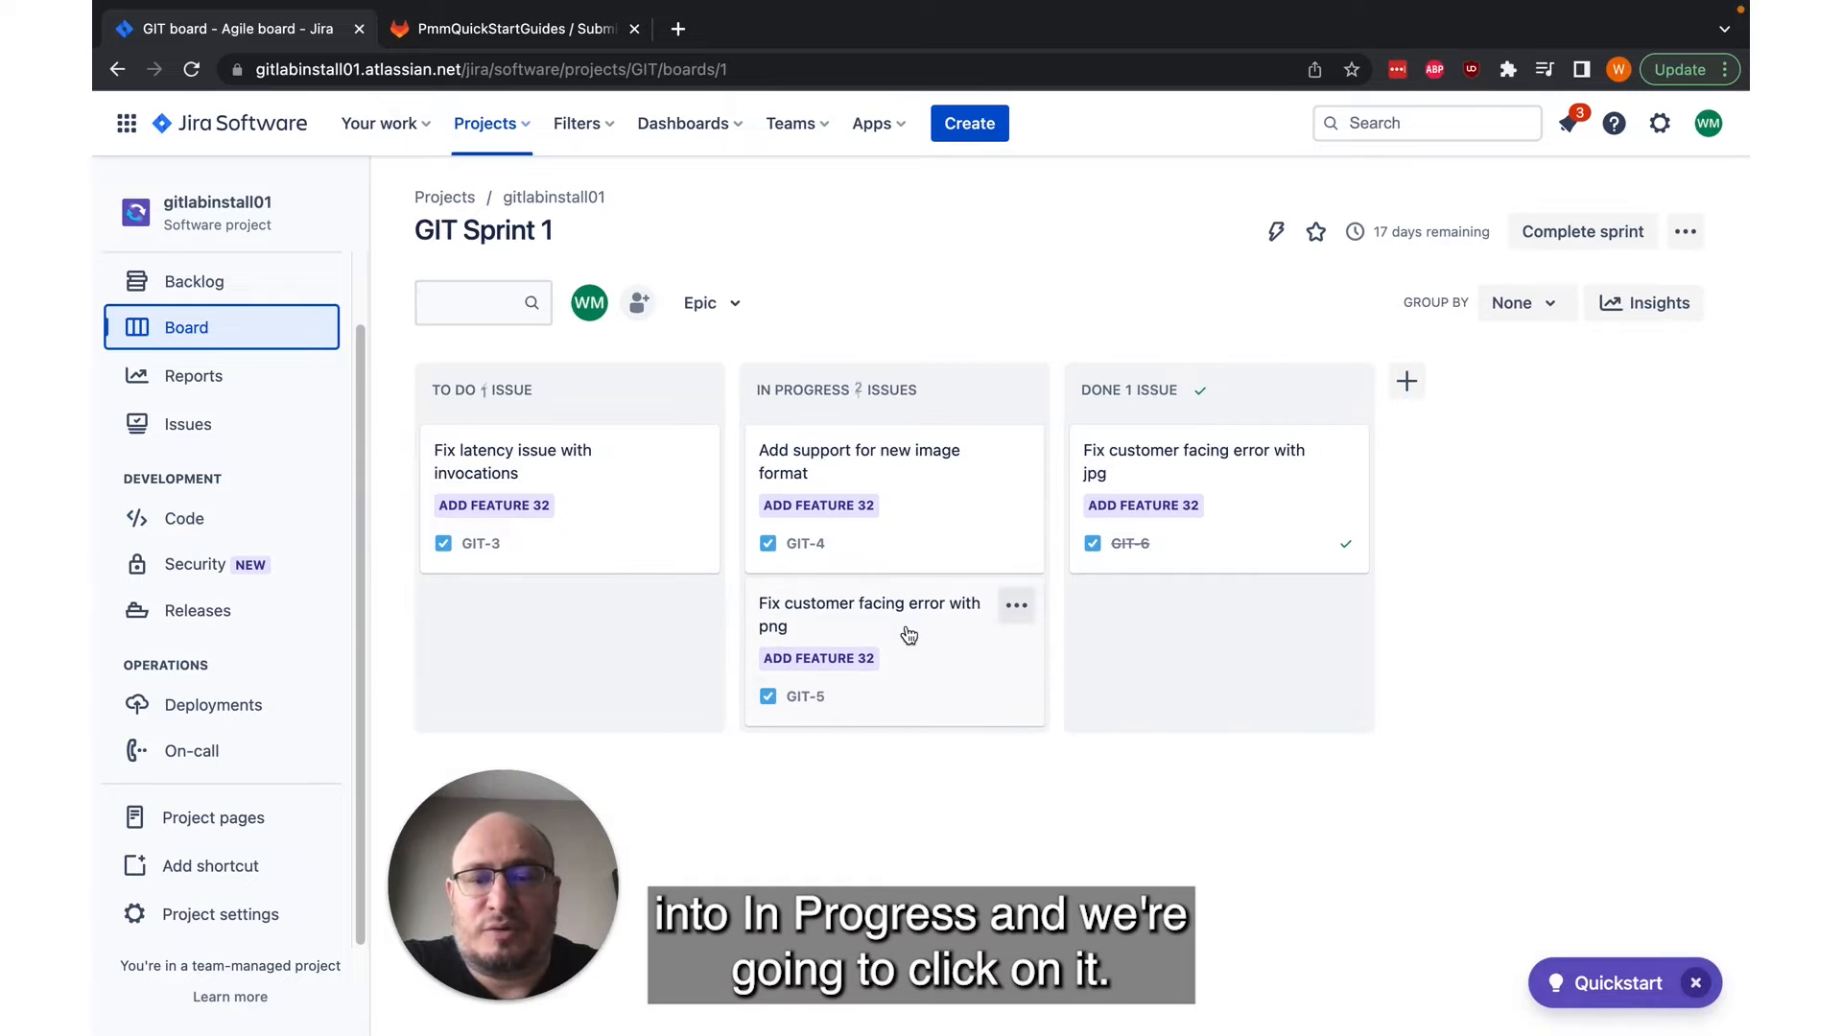
click(869, 614)
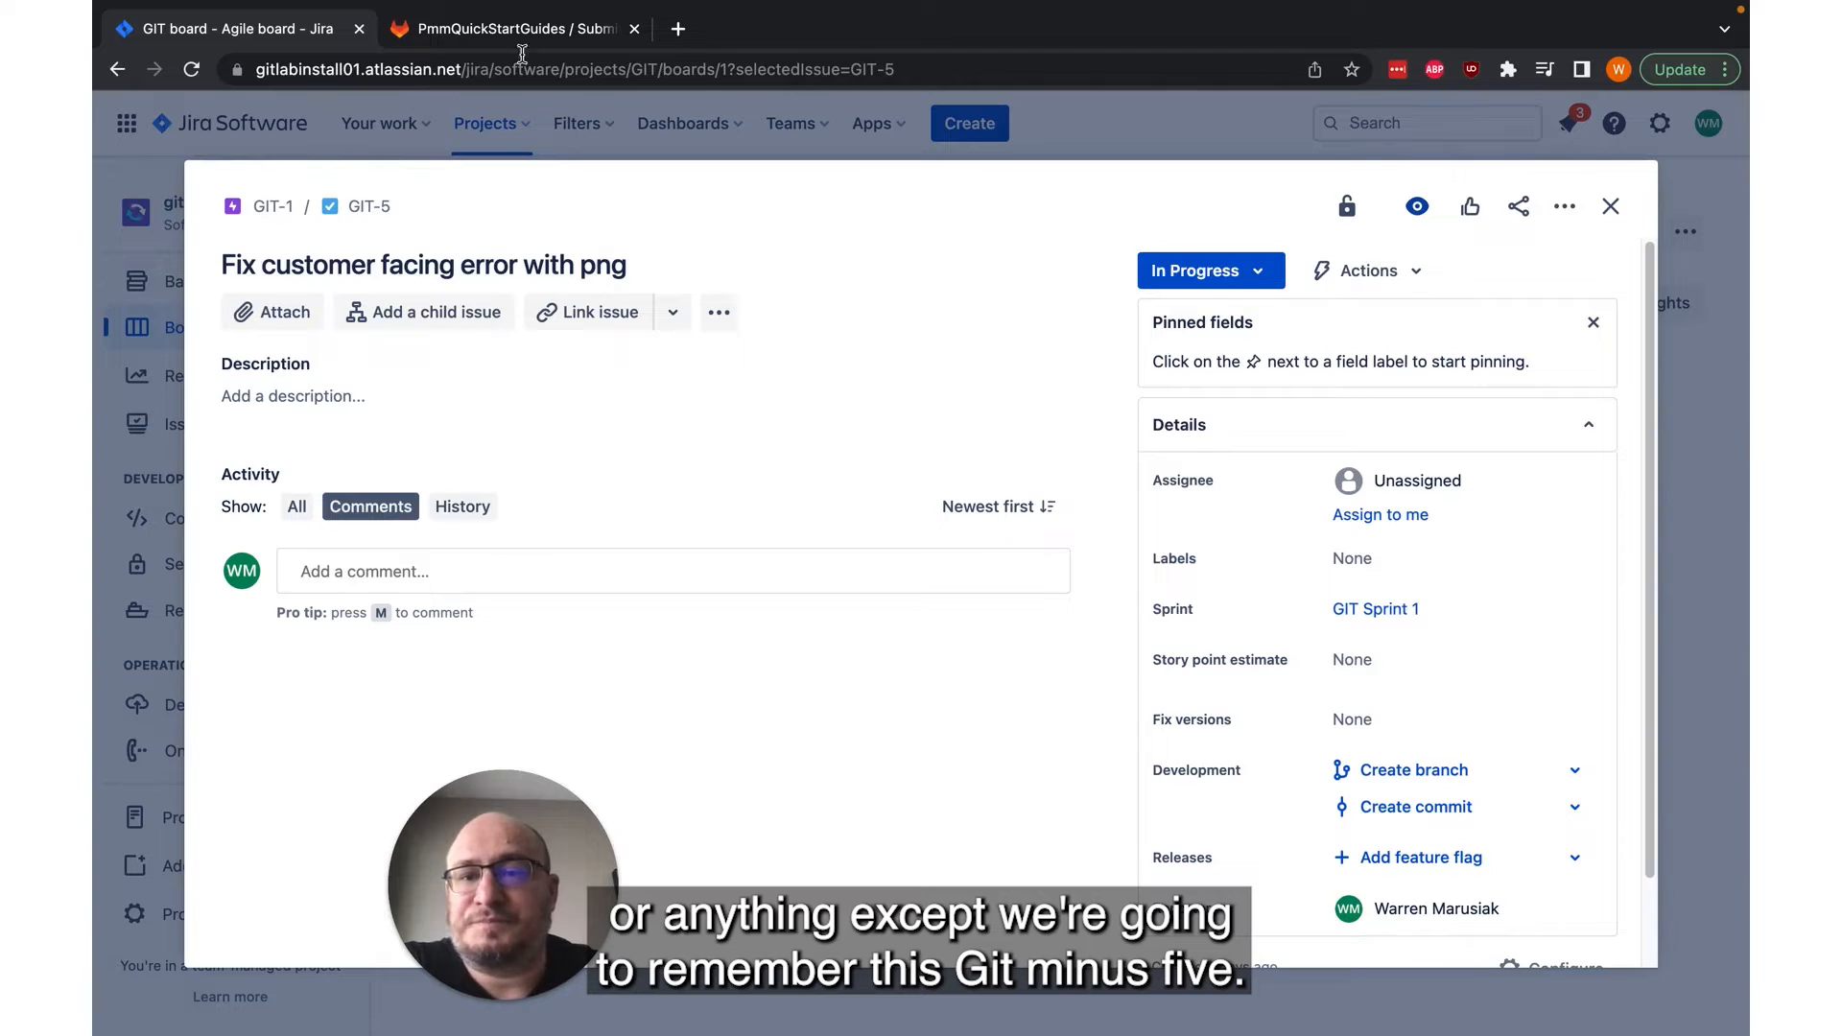
click(513, 28)
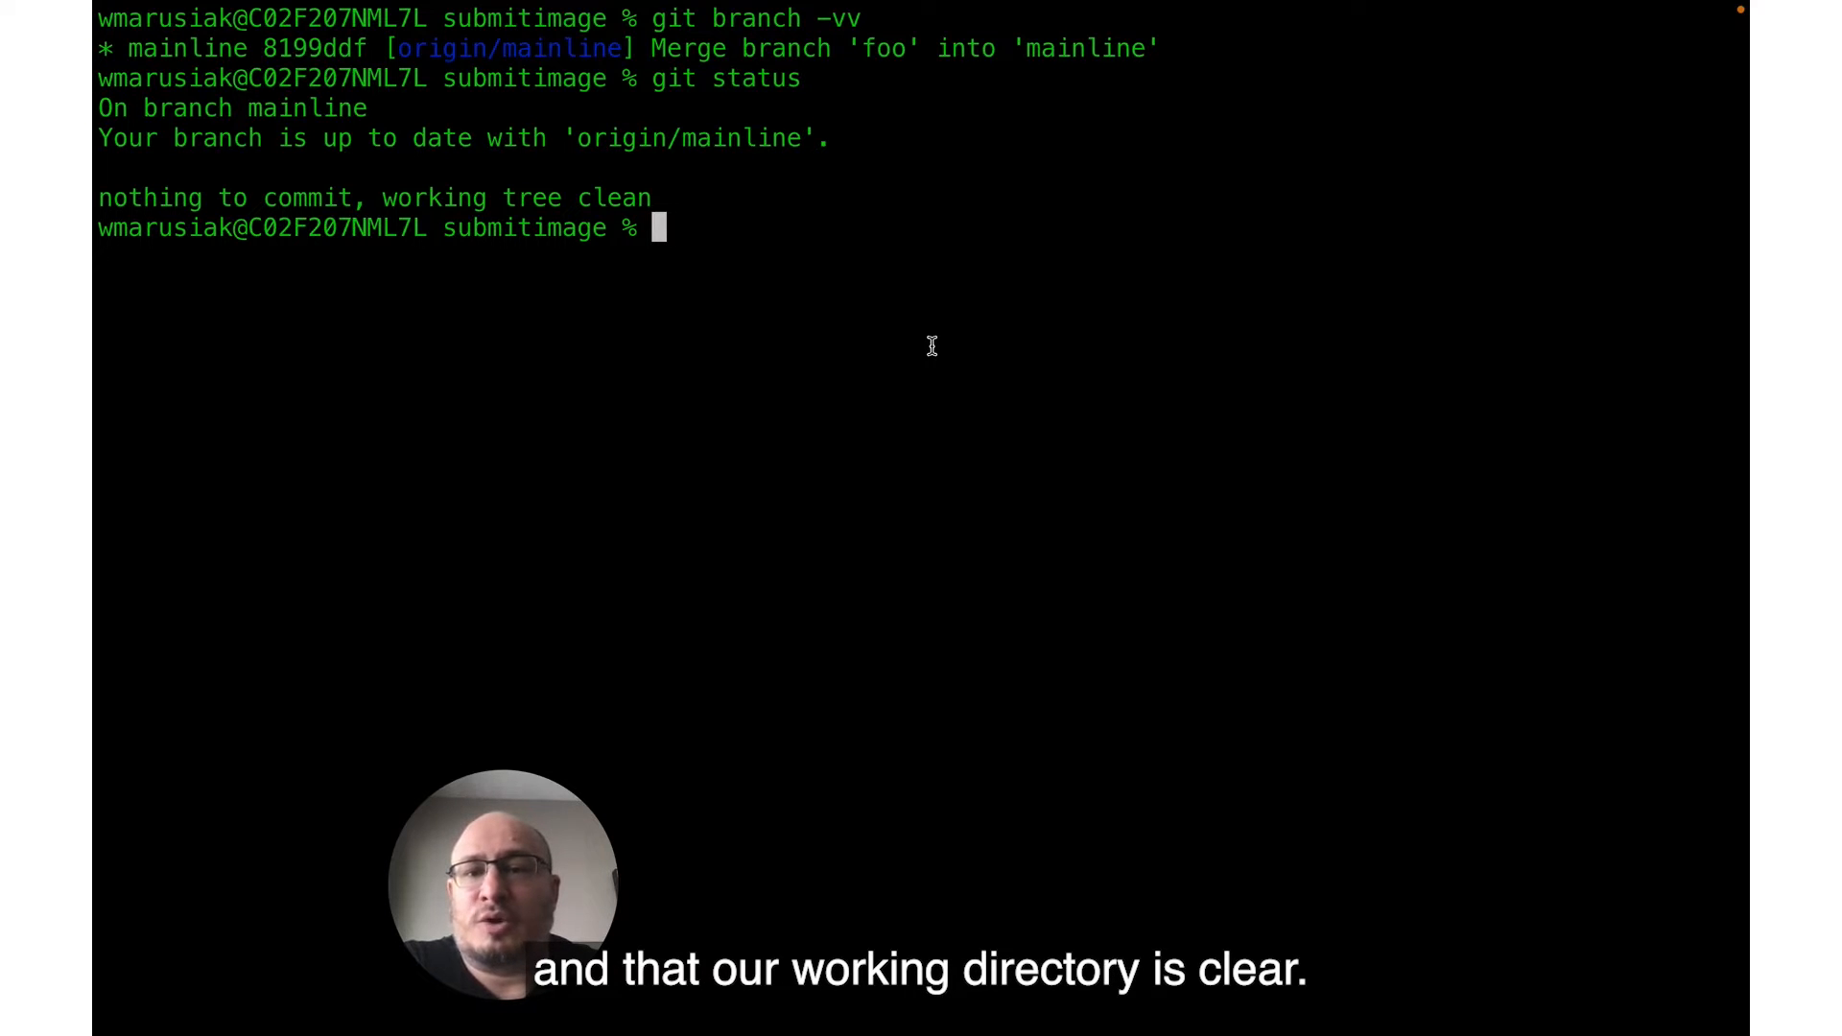
mouse_move(822, 305)
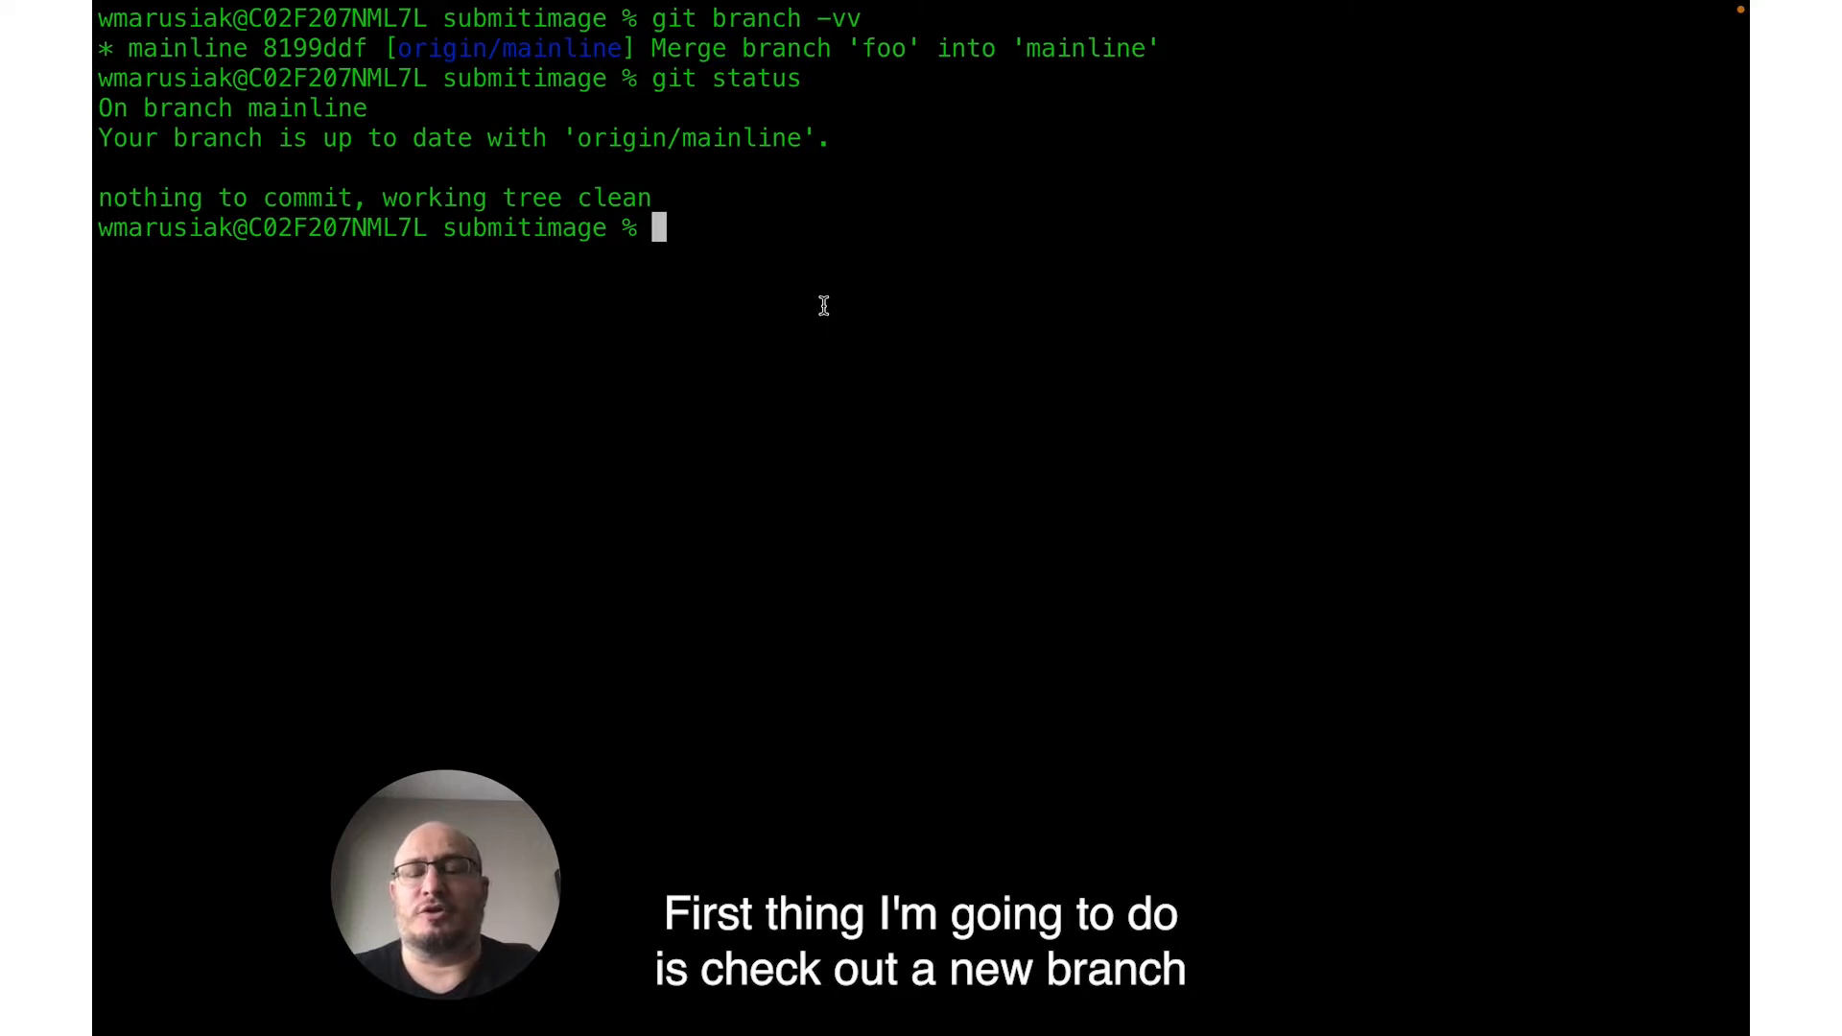
Step: Create and check out branch GIT-5, then start editing readme.md in vim
text(git chec)
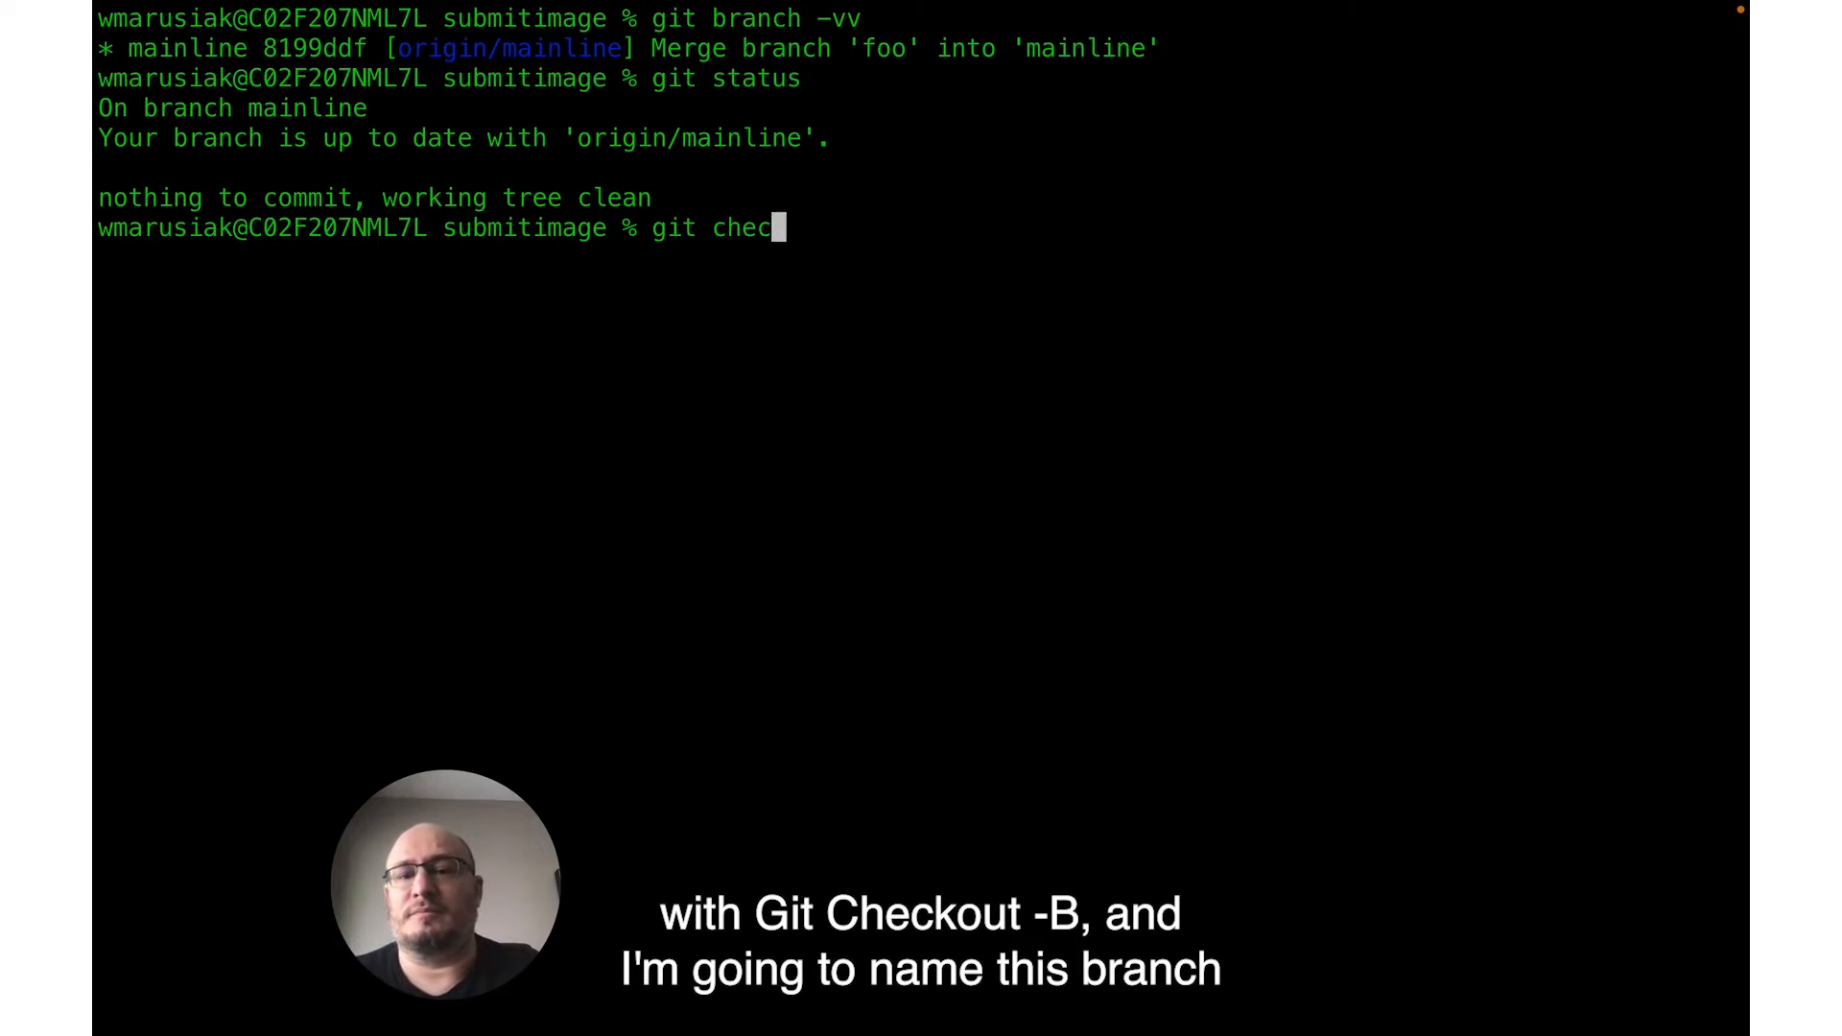
text(kout -b GIT-5)
text(ls)
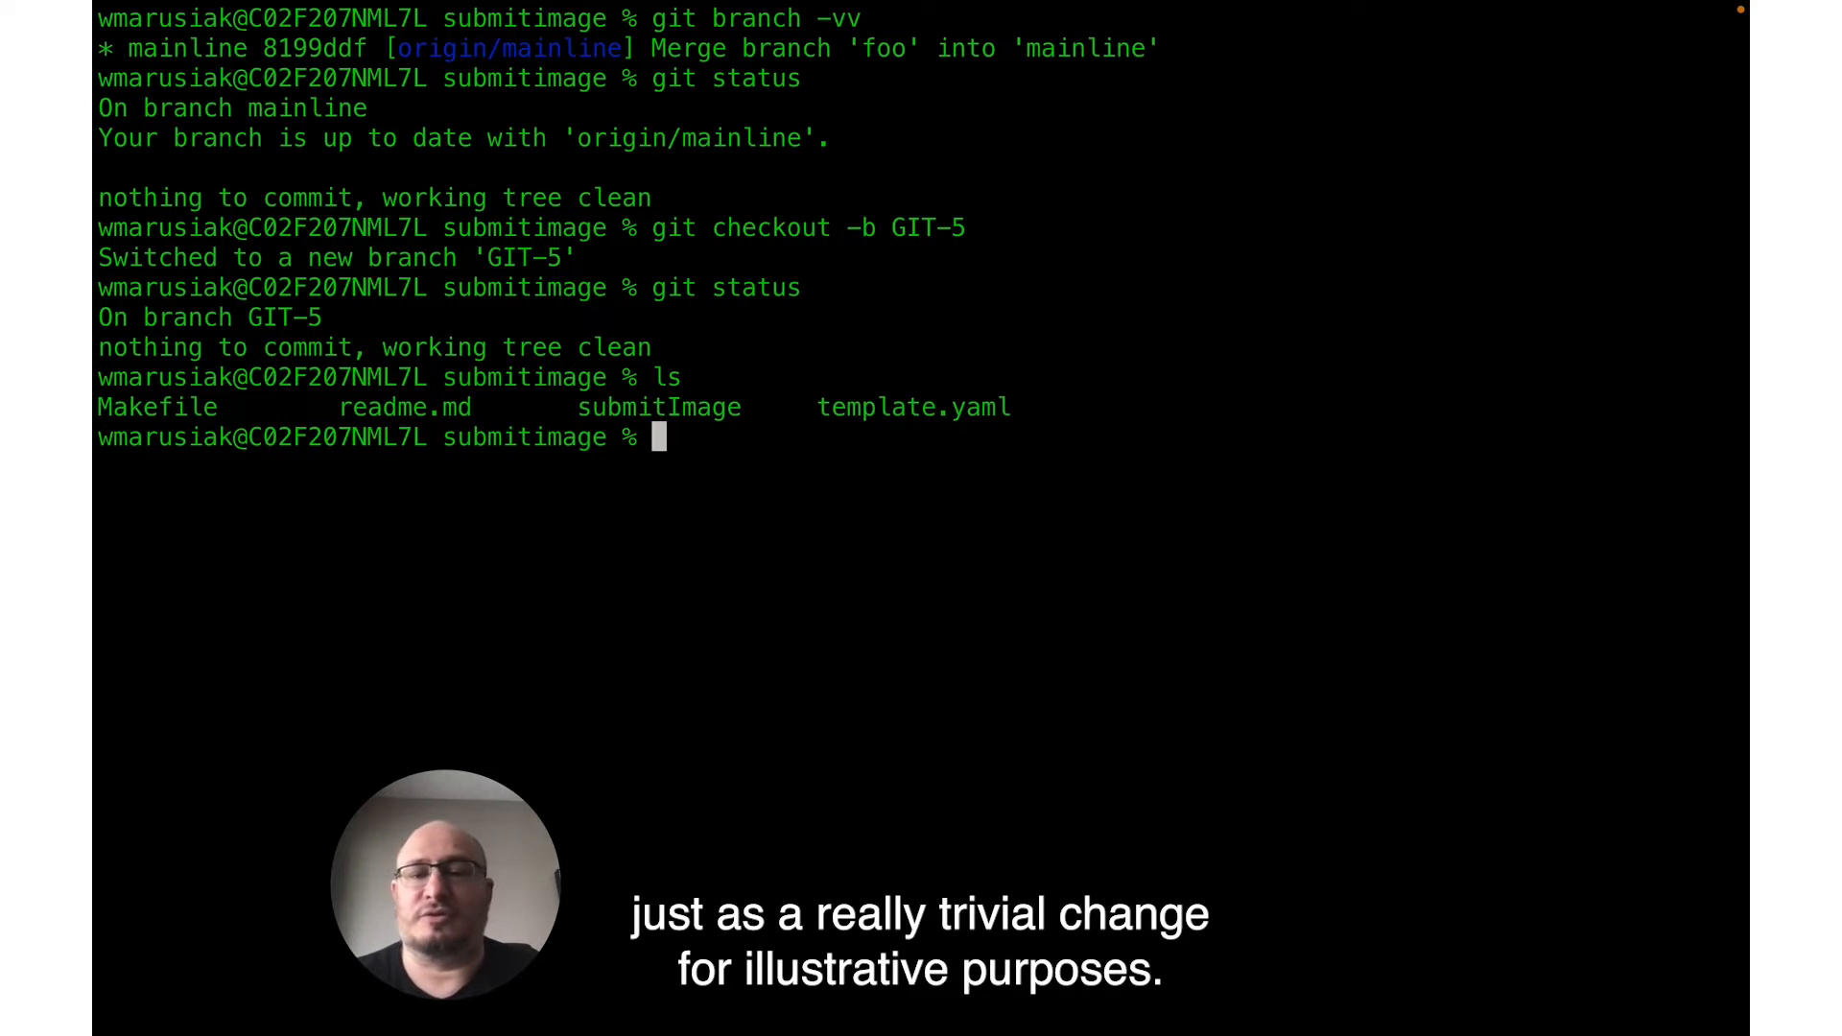
text(vim re)
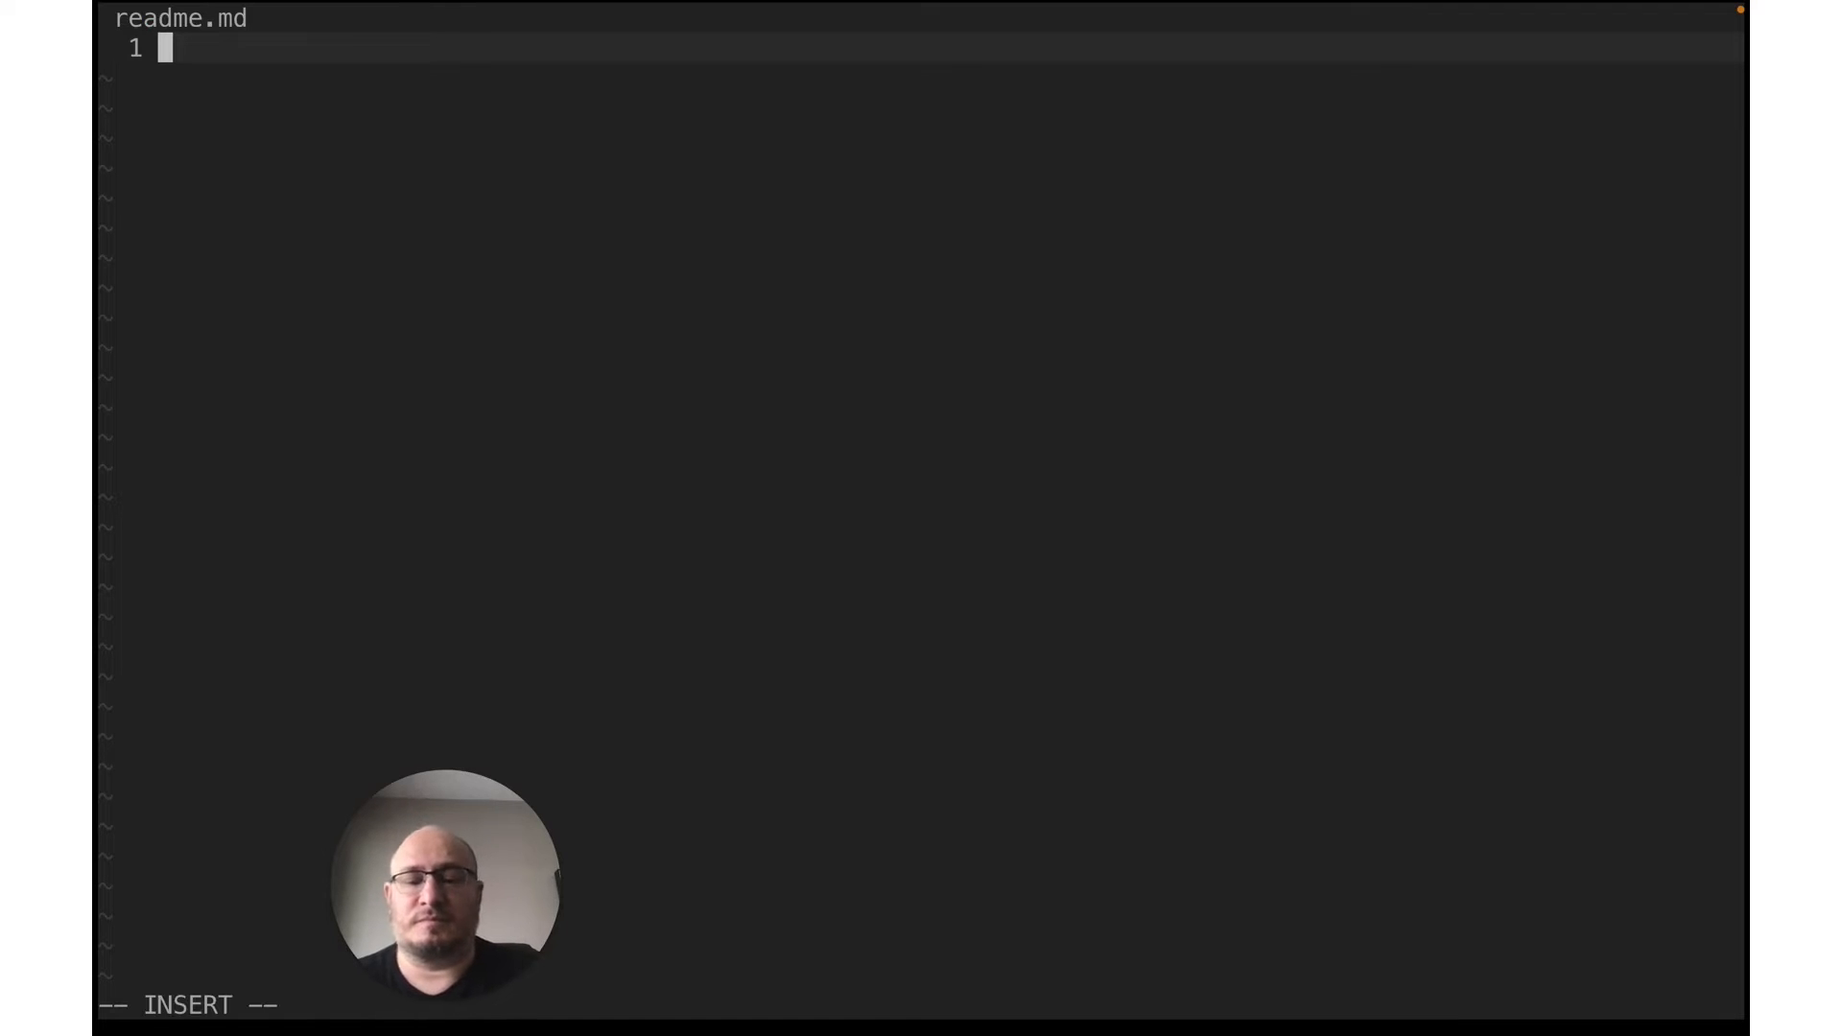
Step: Add the line 'this is a change to the readme.md file' and check git status
text(this is a change to the)
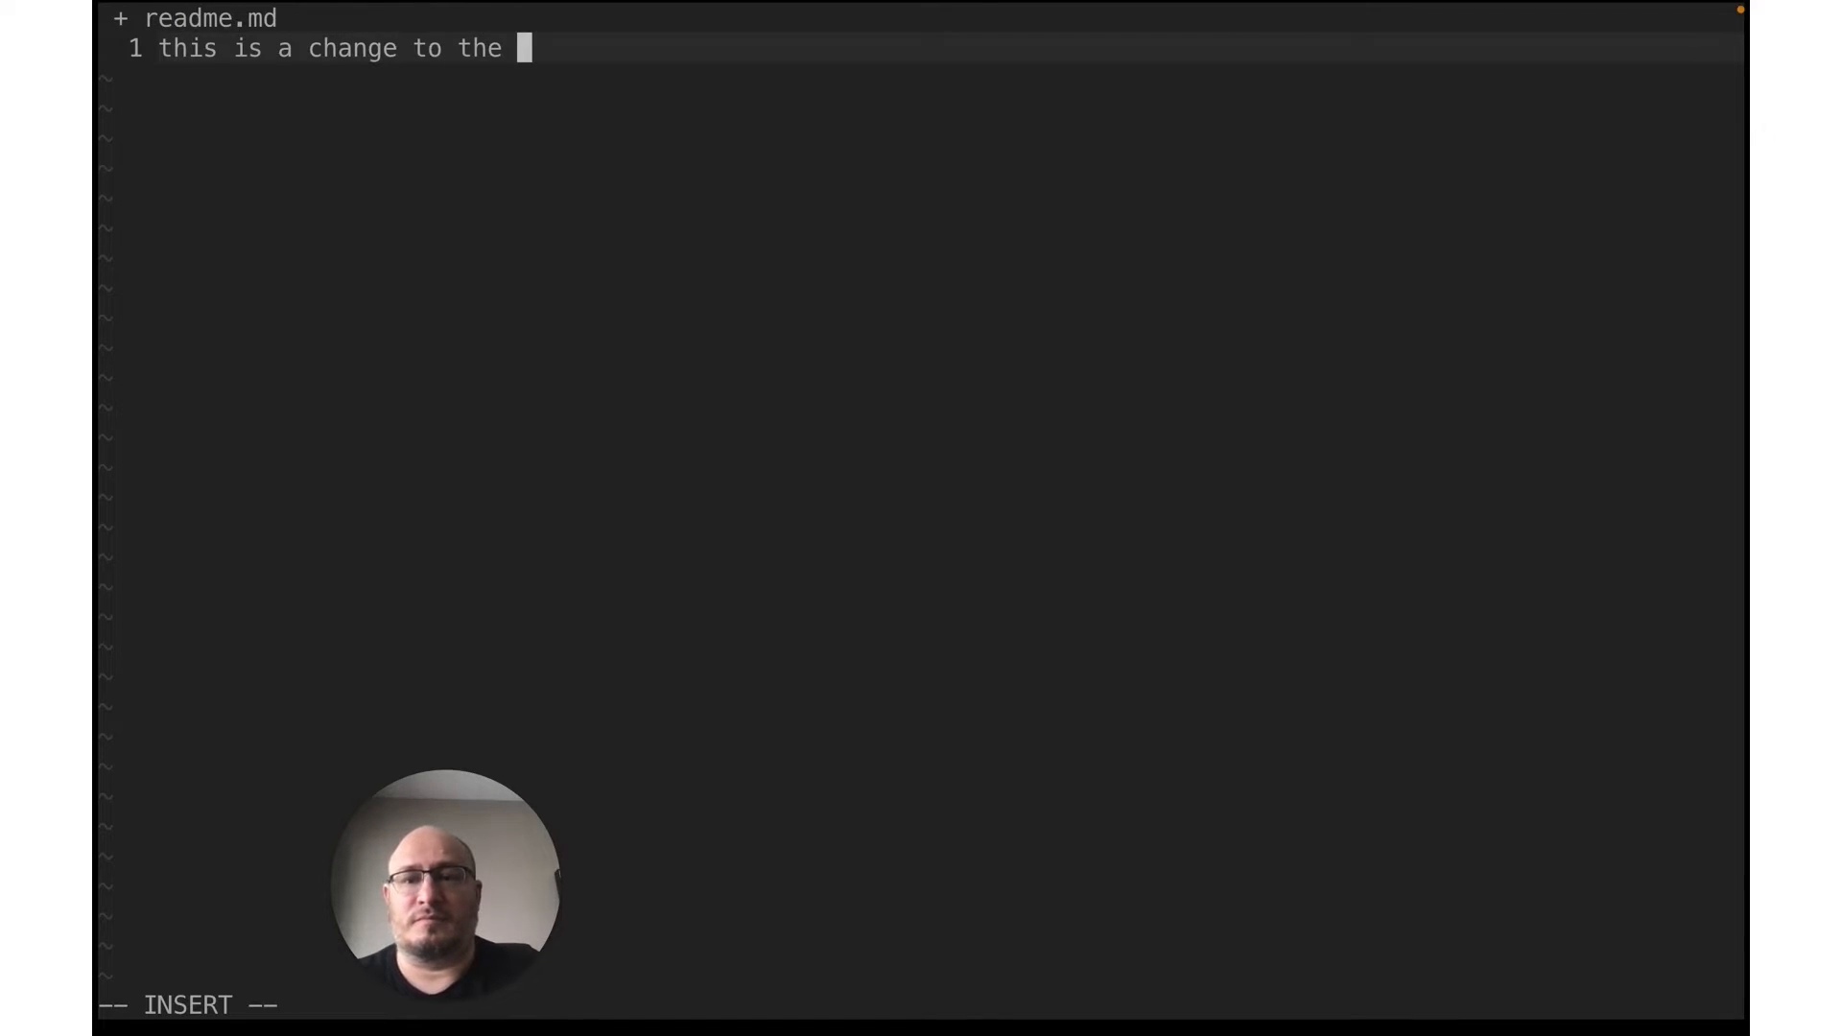
text(readme.md file)
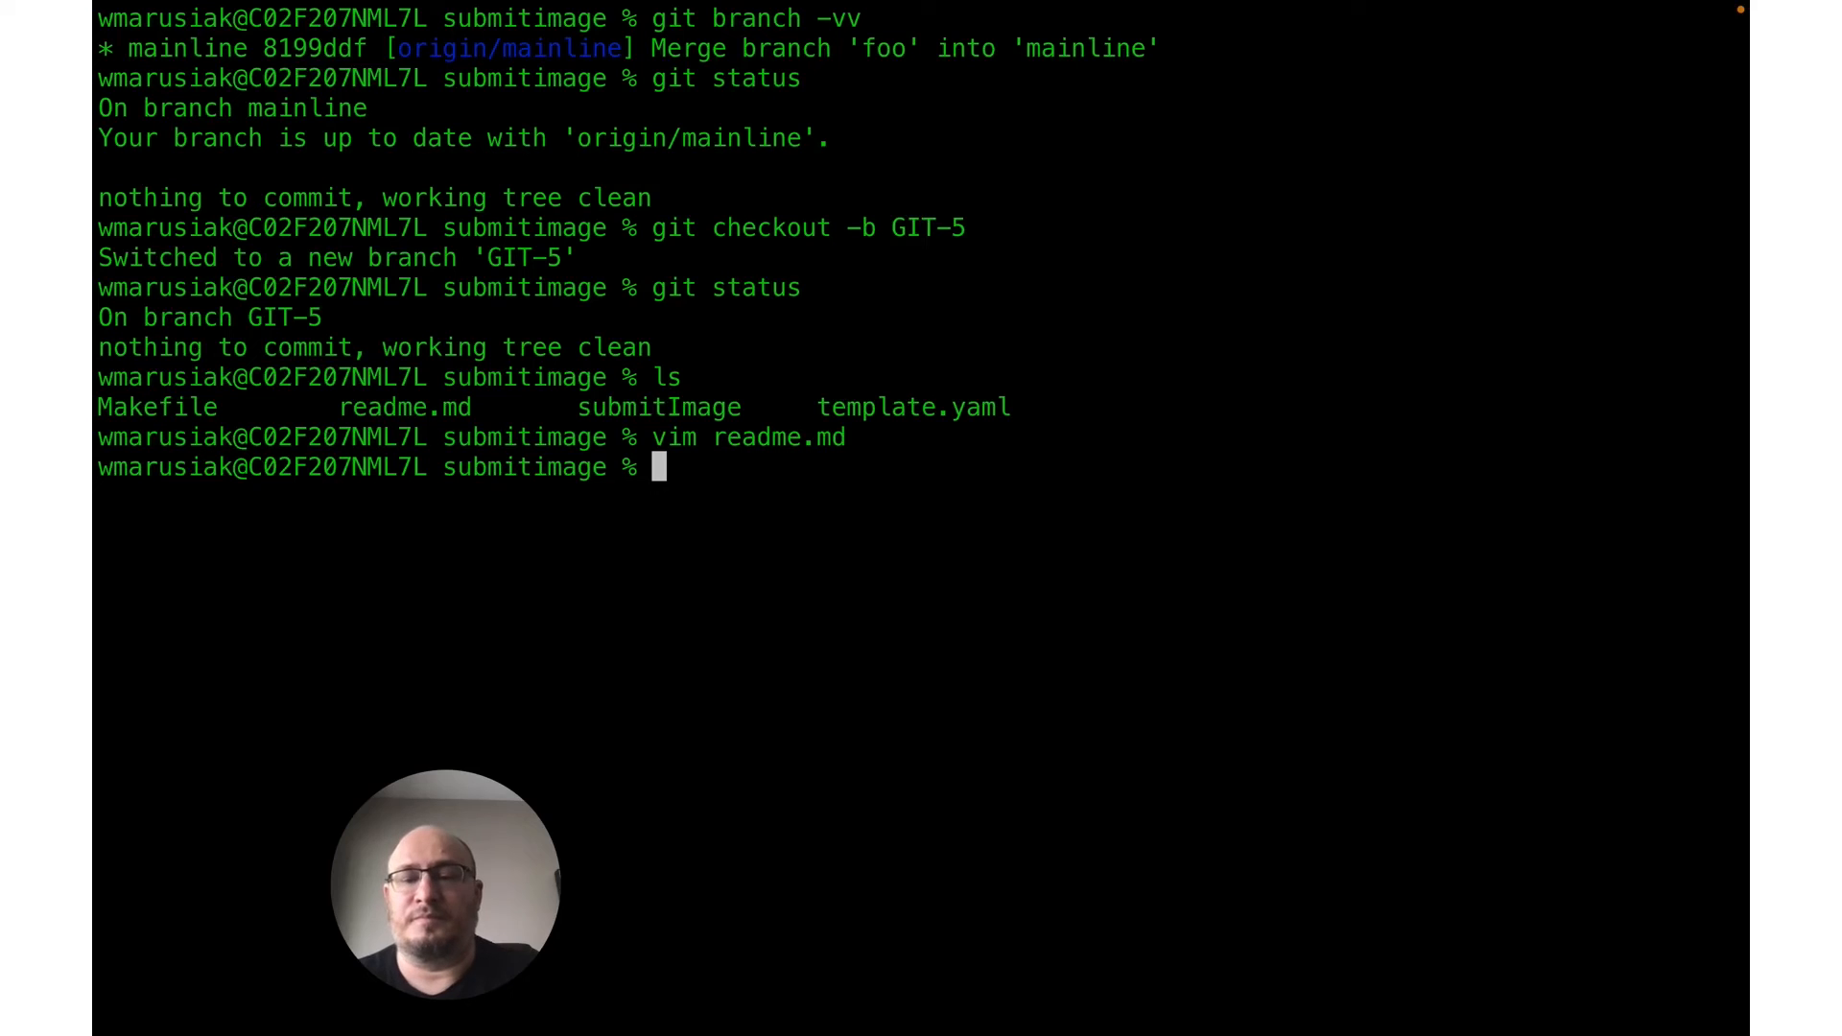
text(git status)
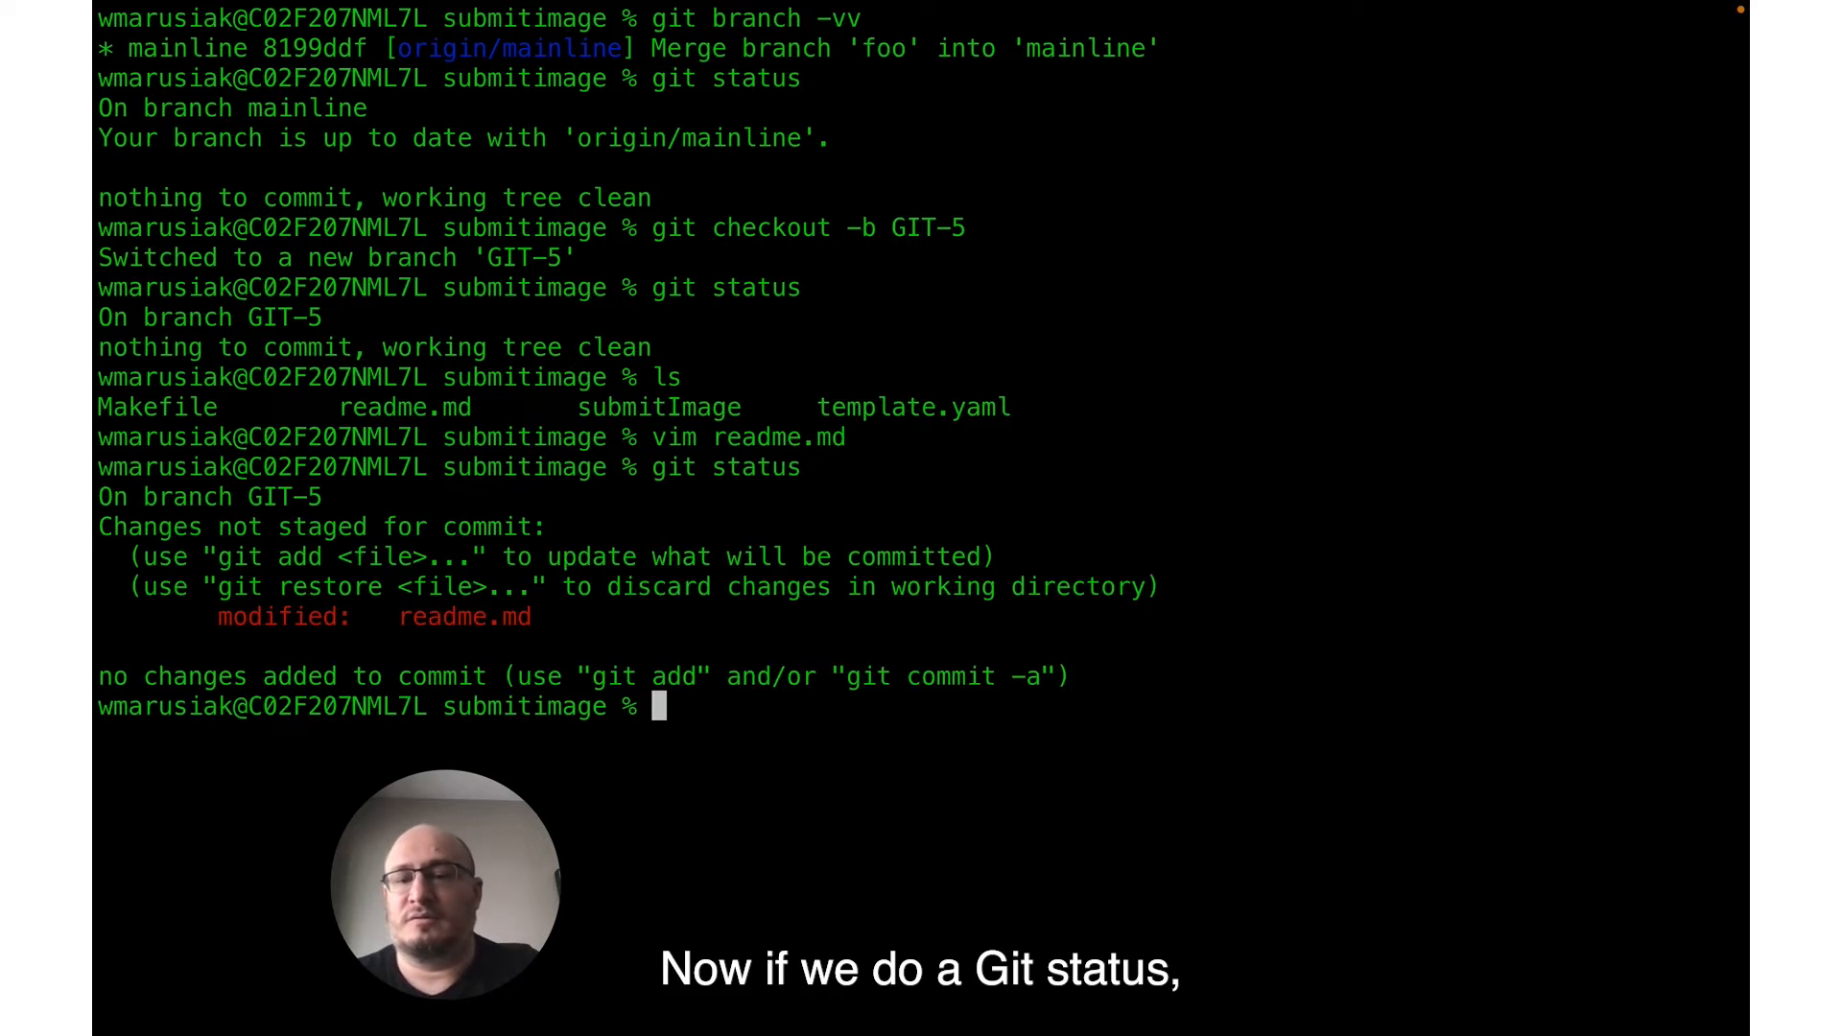
text(git add --all)
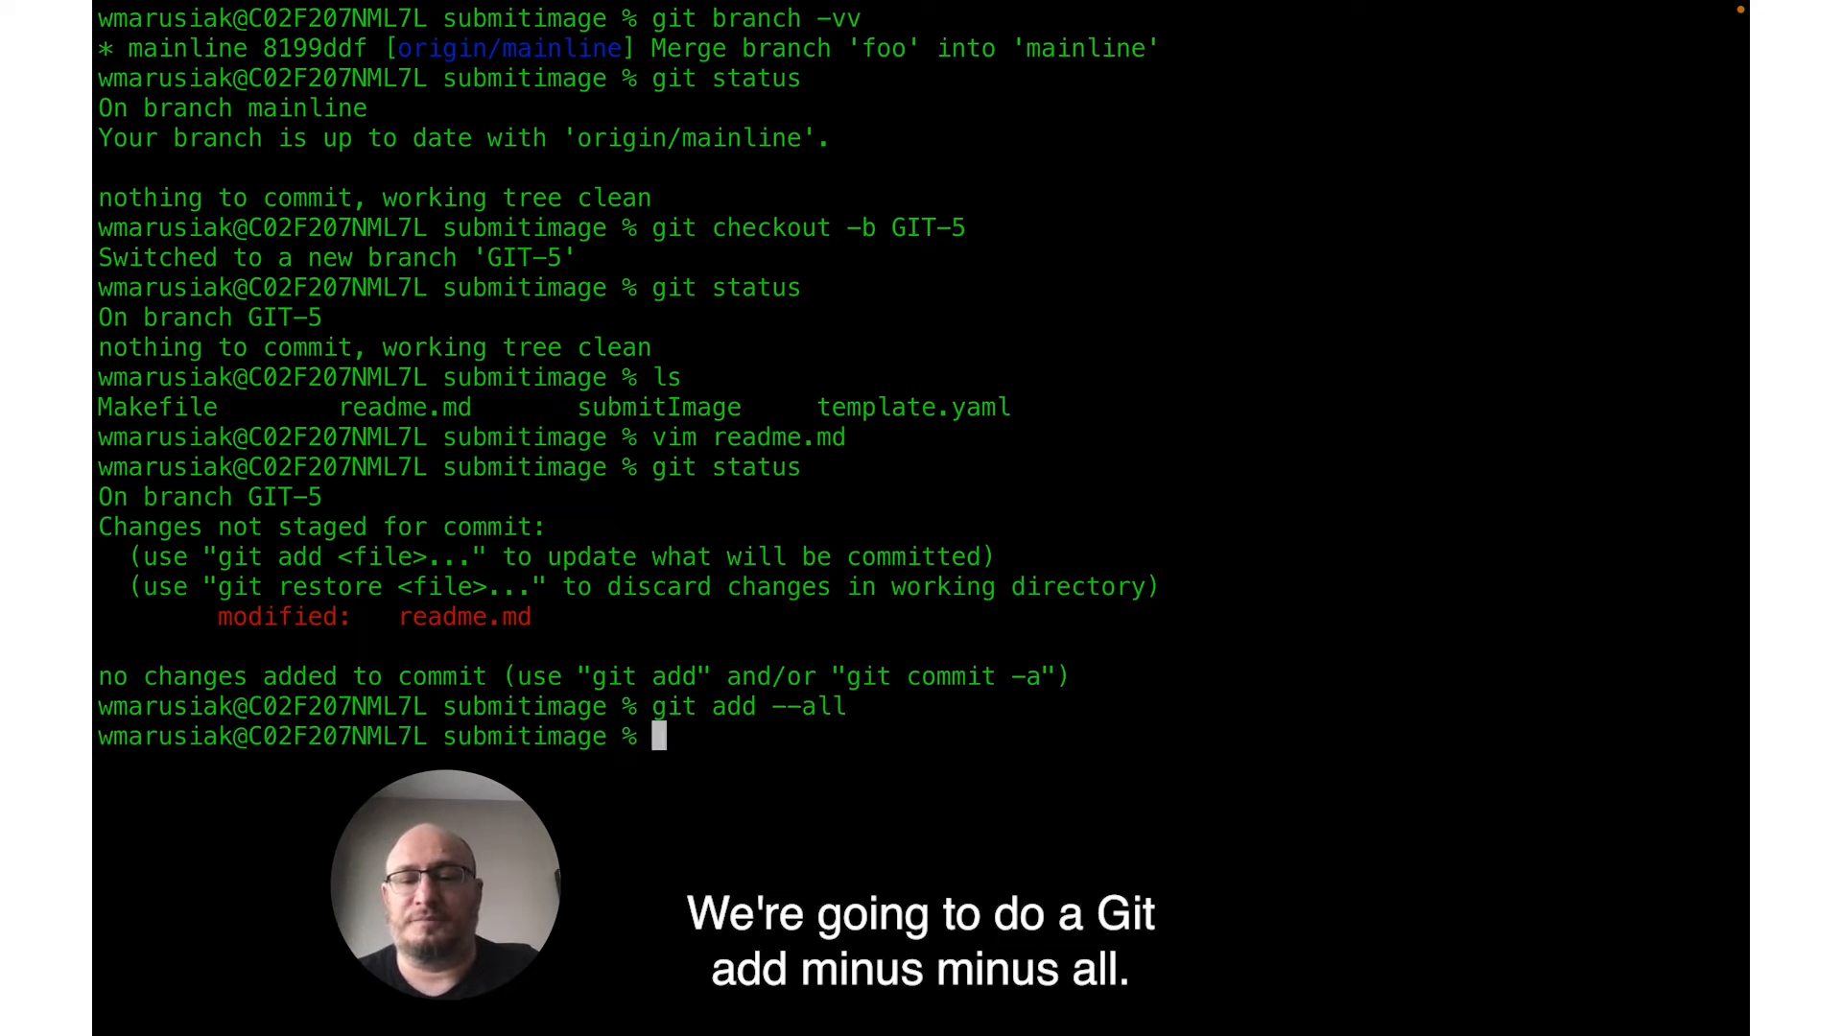
Step: Commit as 'GIT-5 made a change to the readme file' and push GIT-5 to origin
text(git commit)
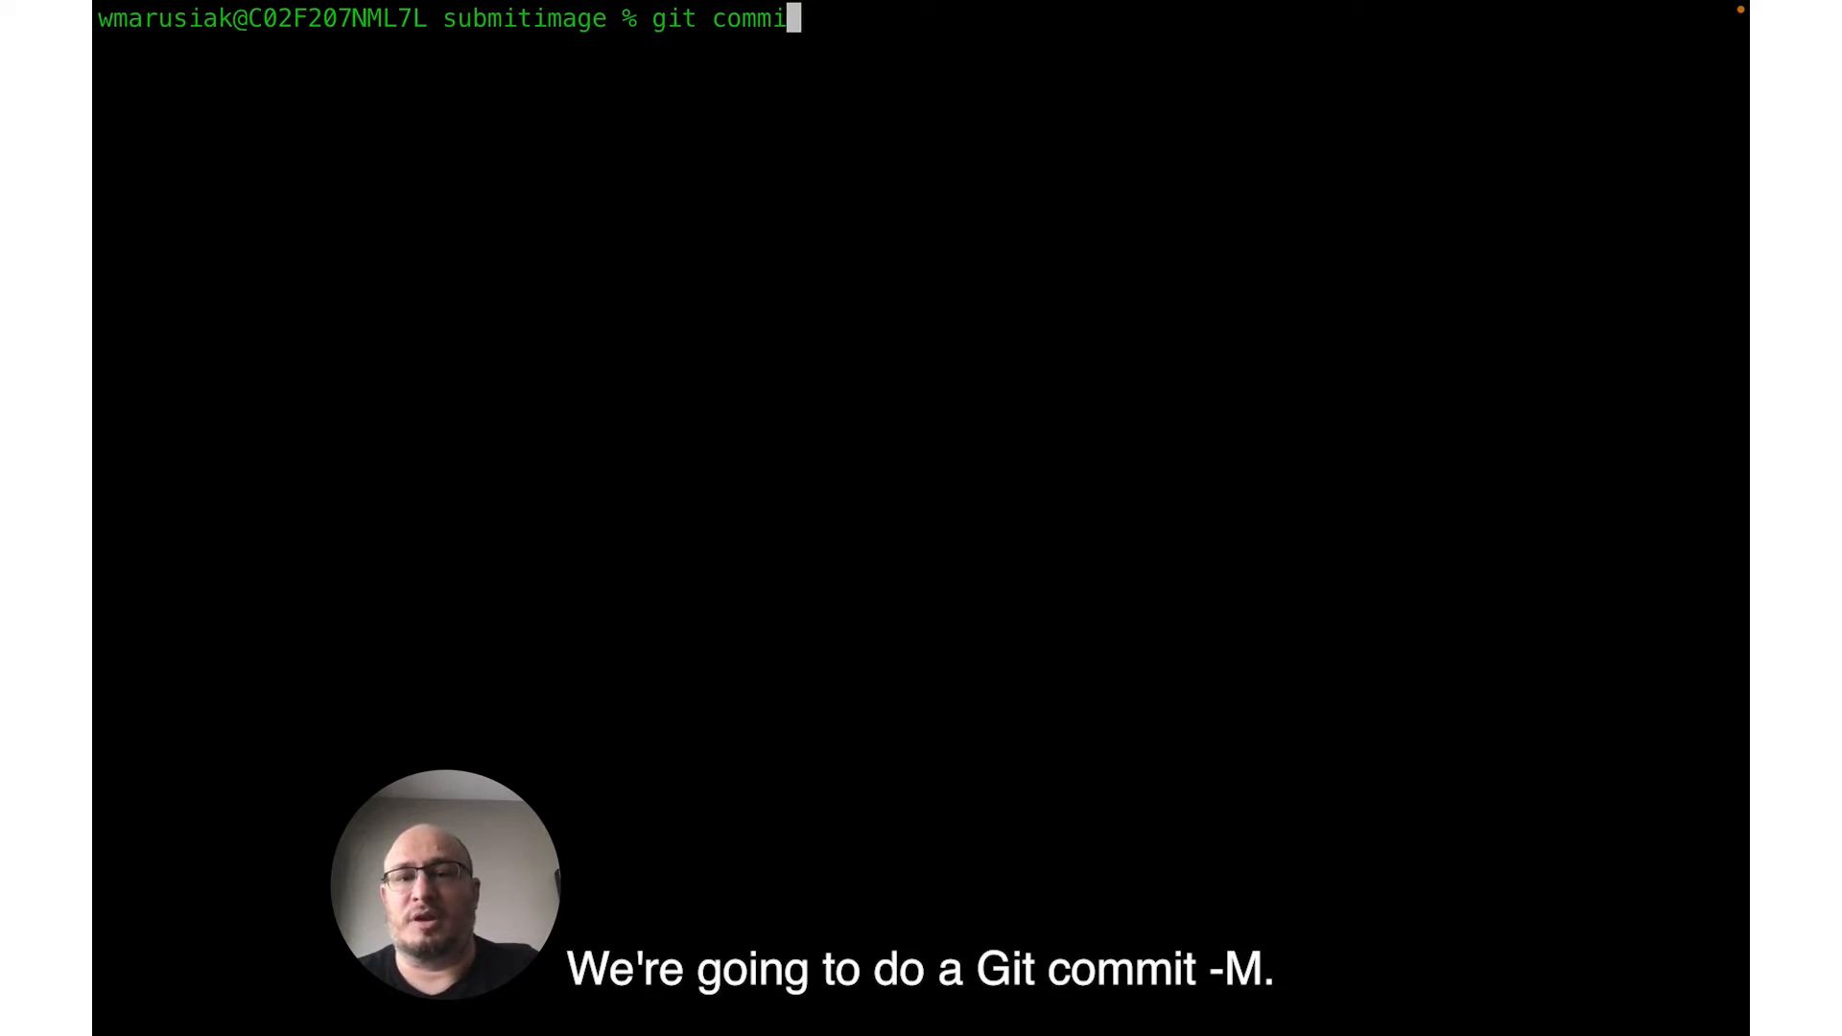
text(t -m "GIT)
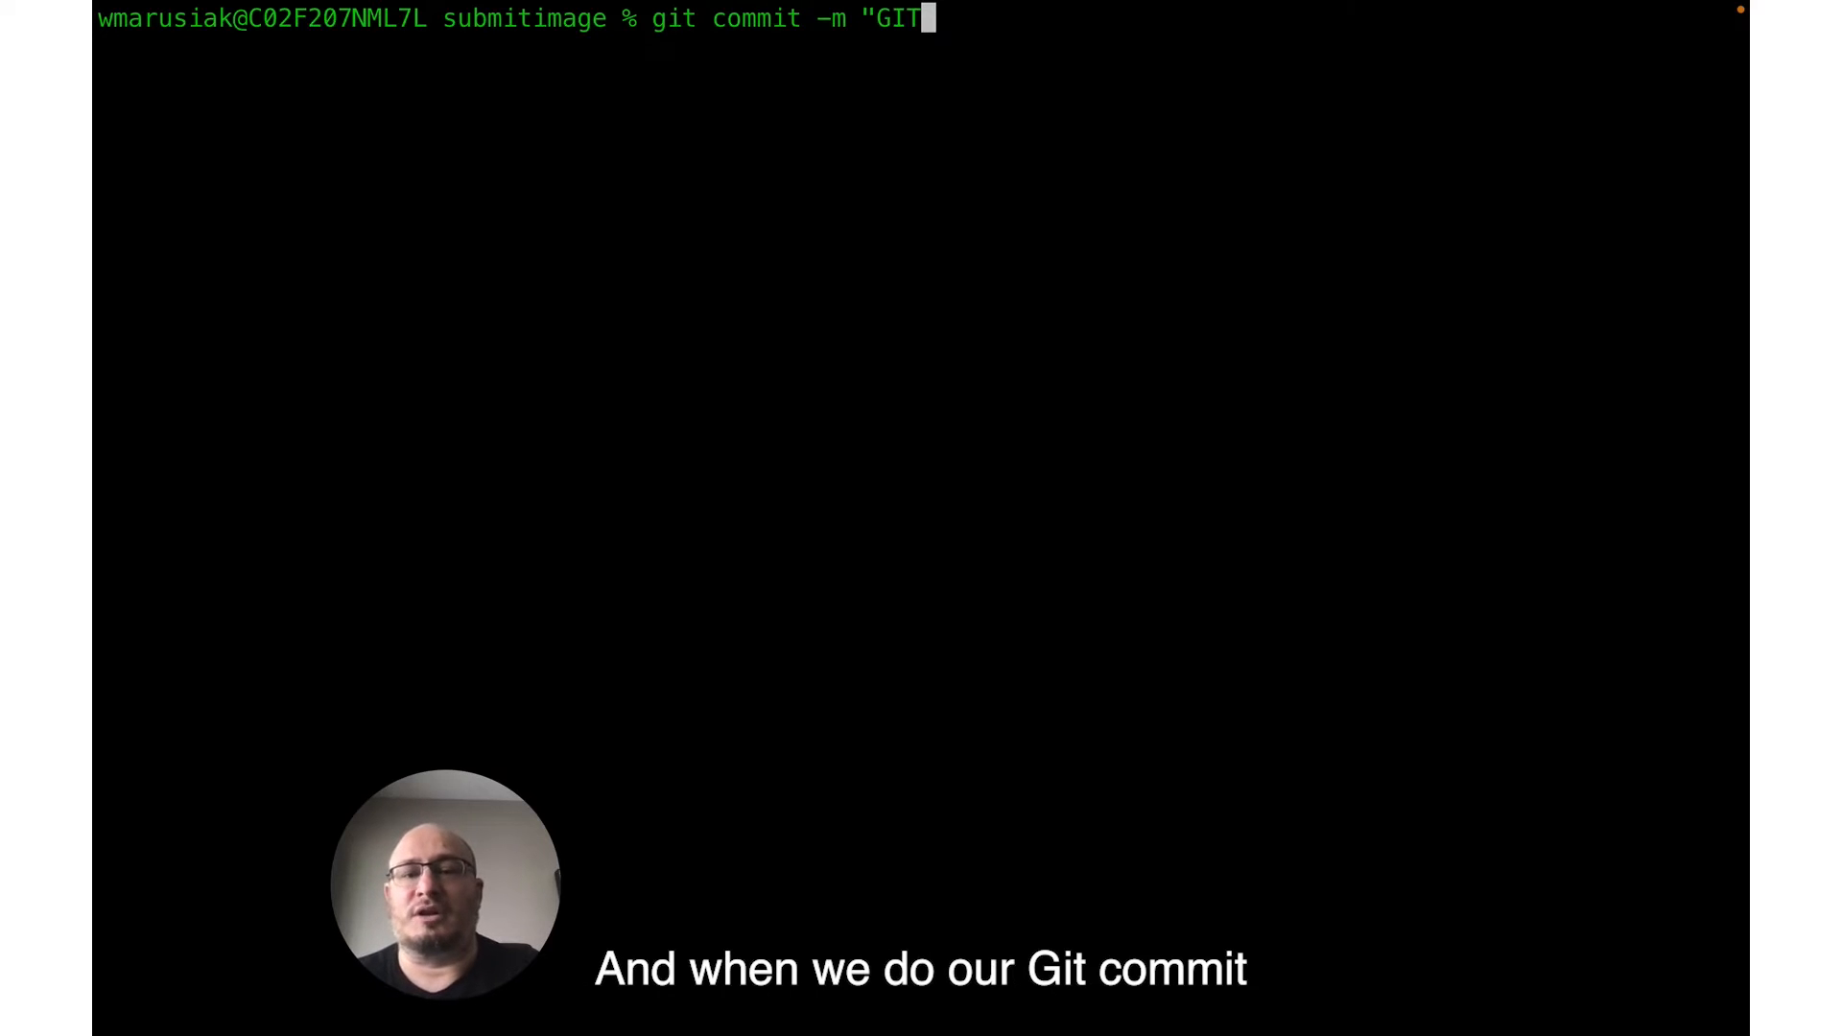
text(-5)
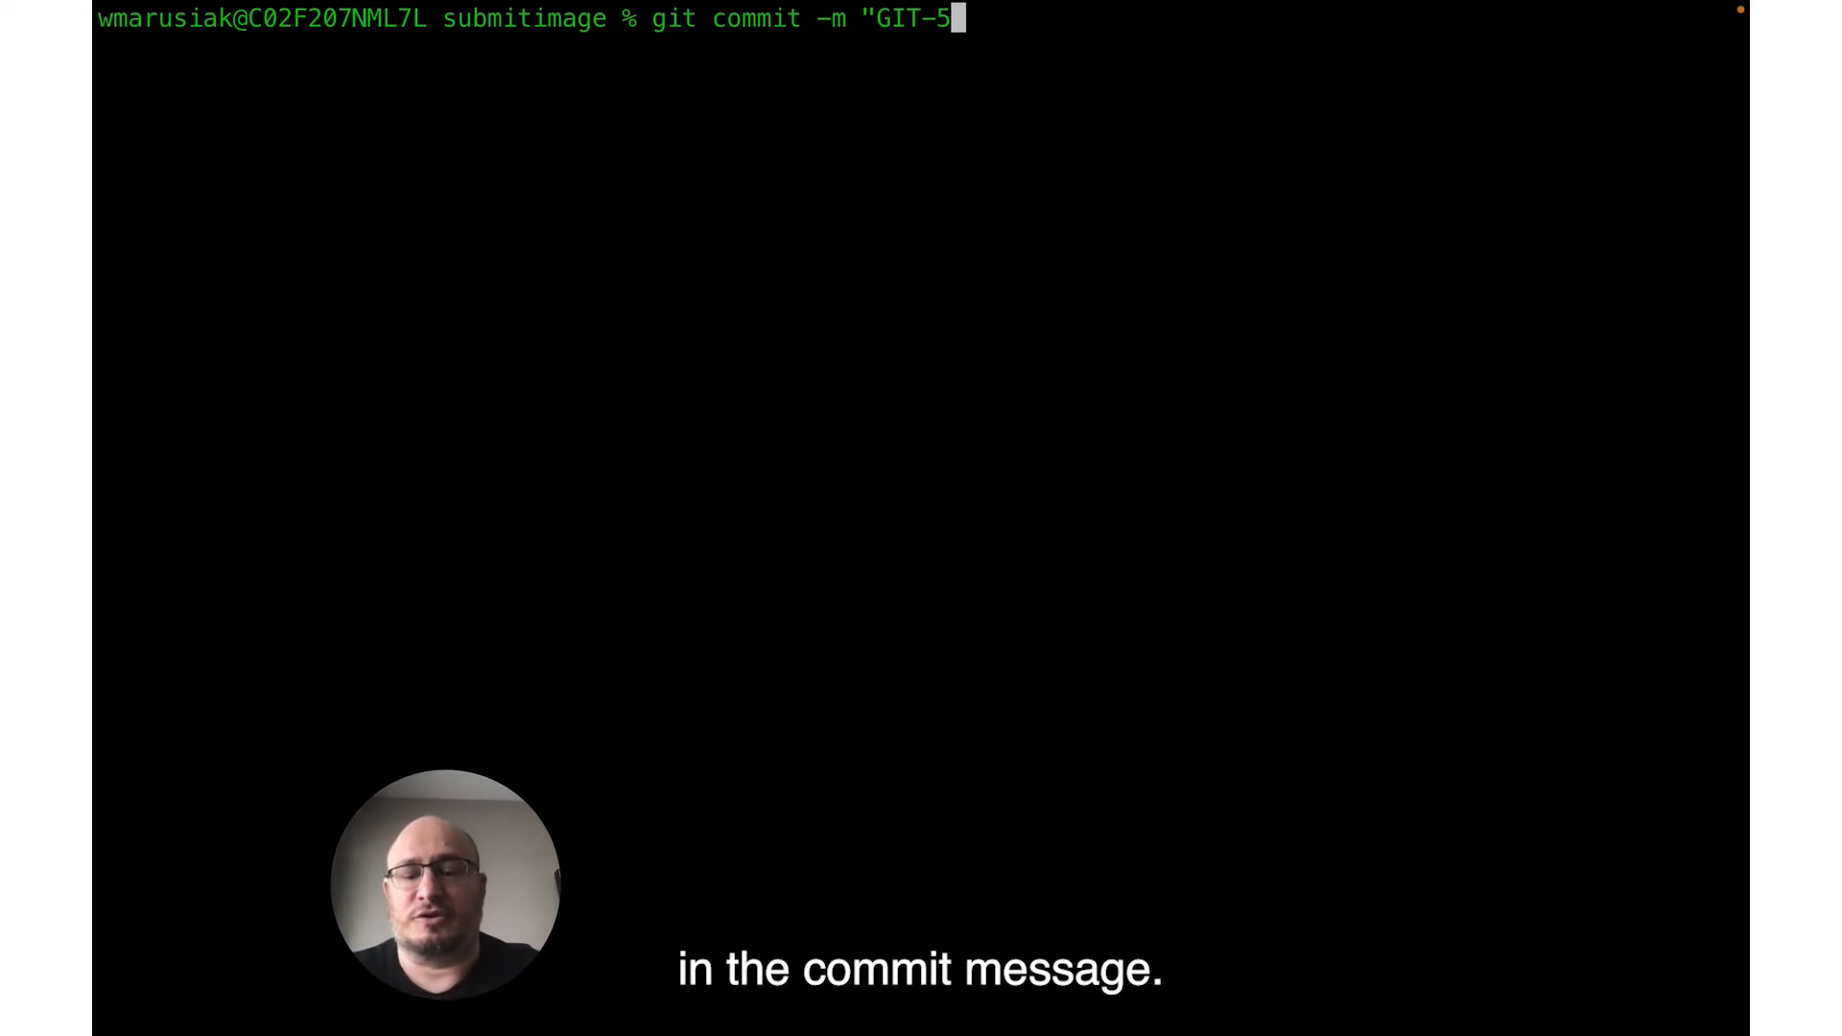
text(made a change to the readme file)
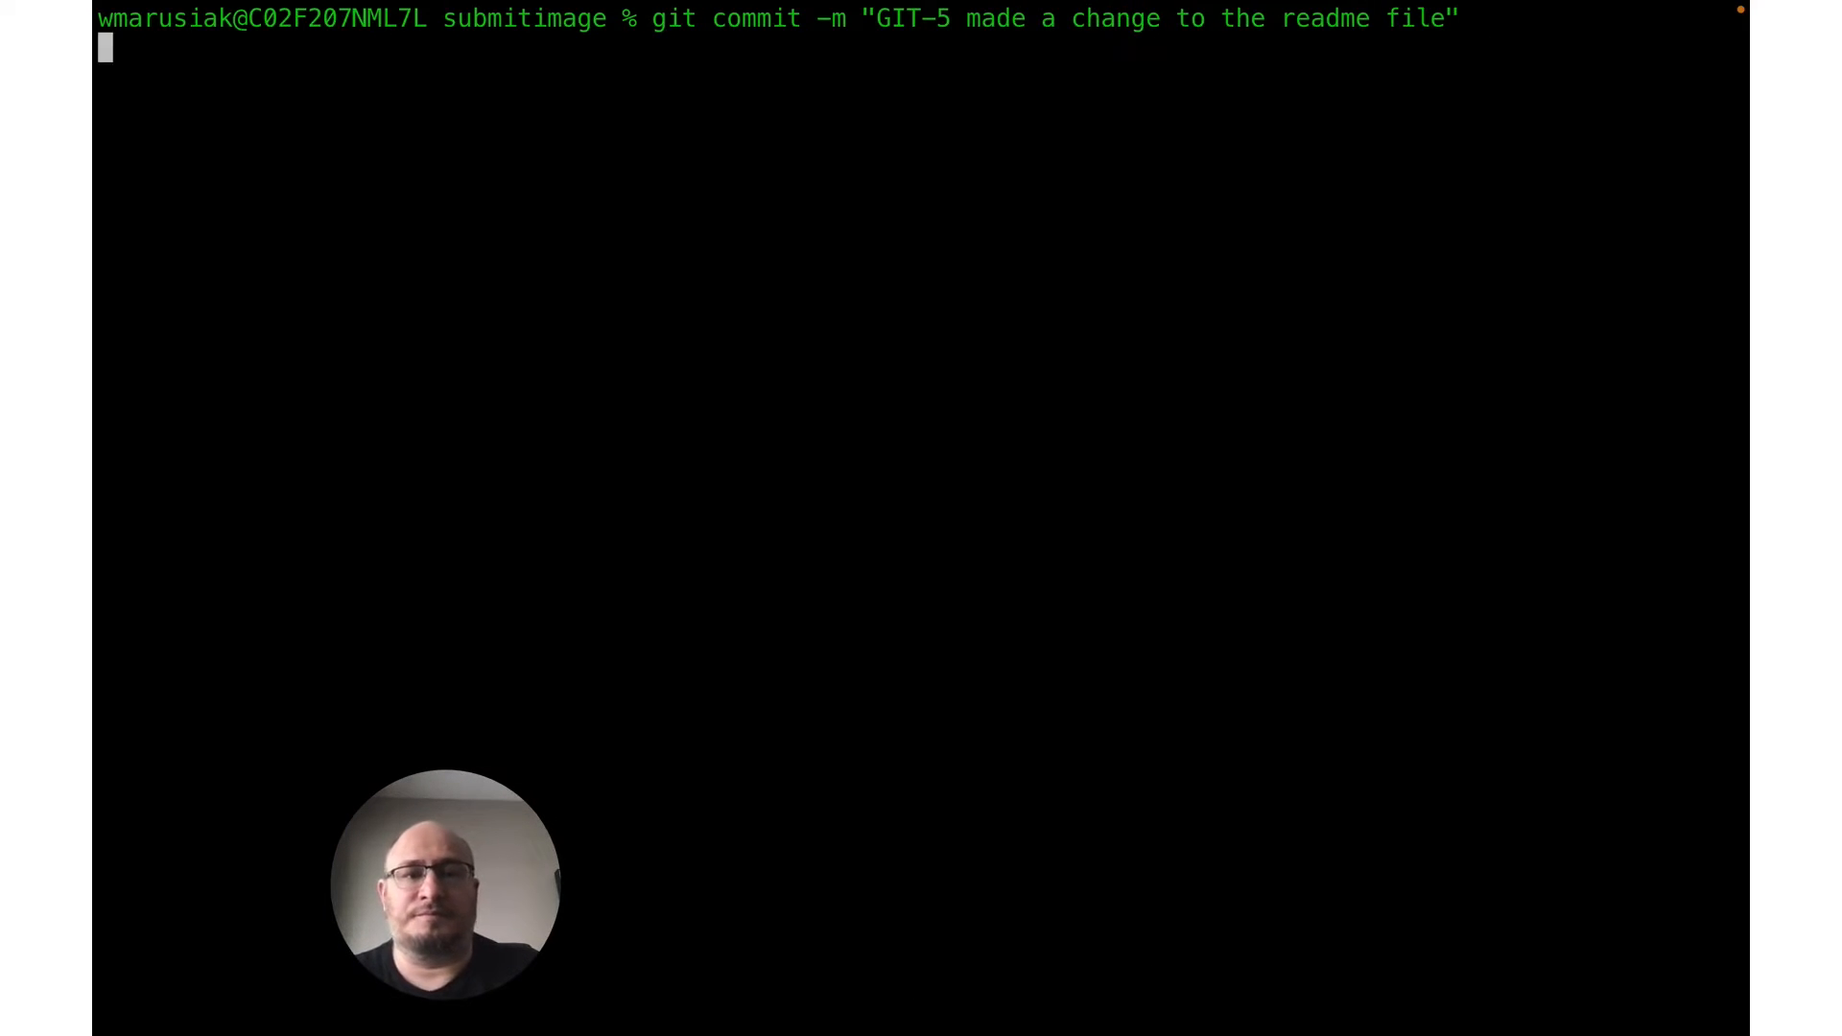
key(Return)
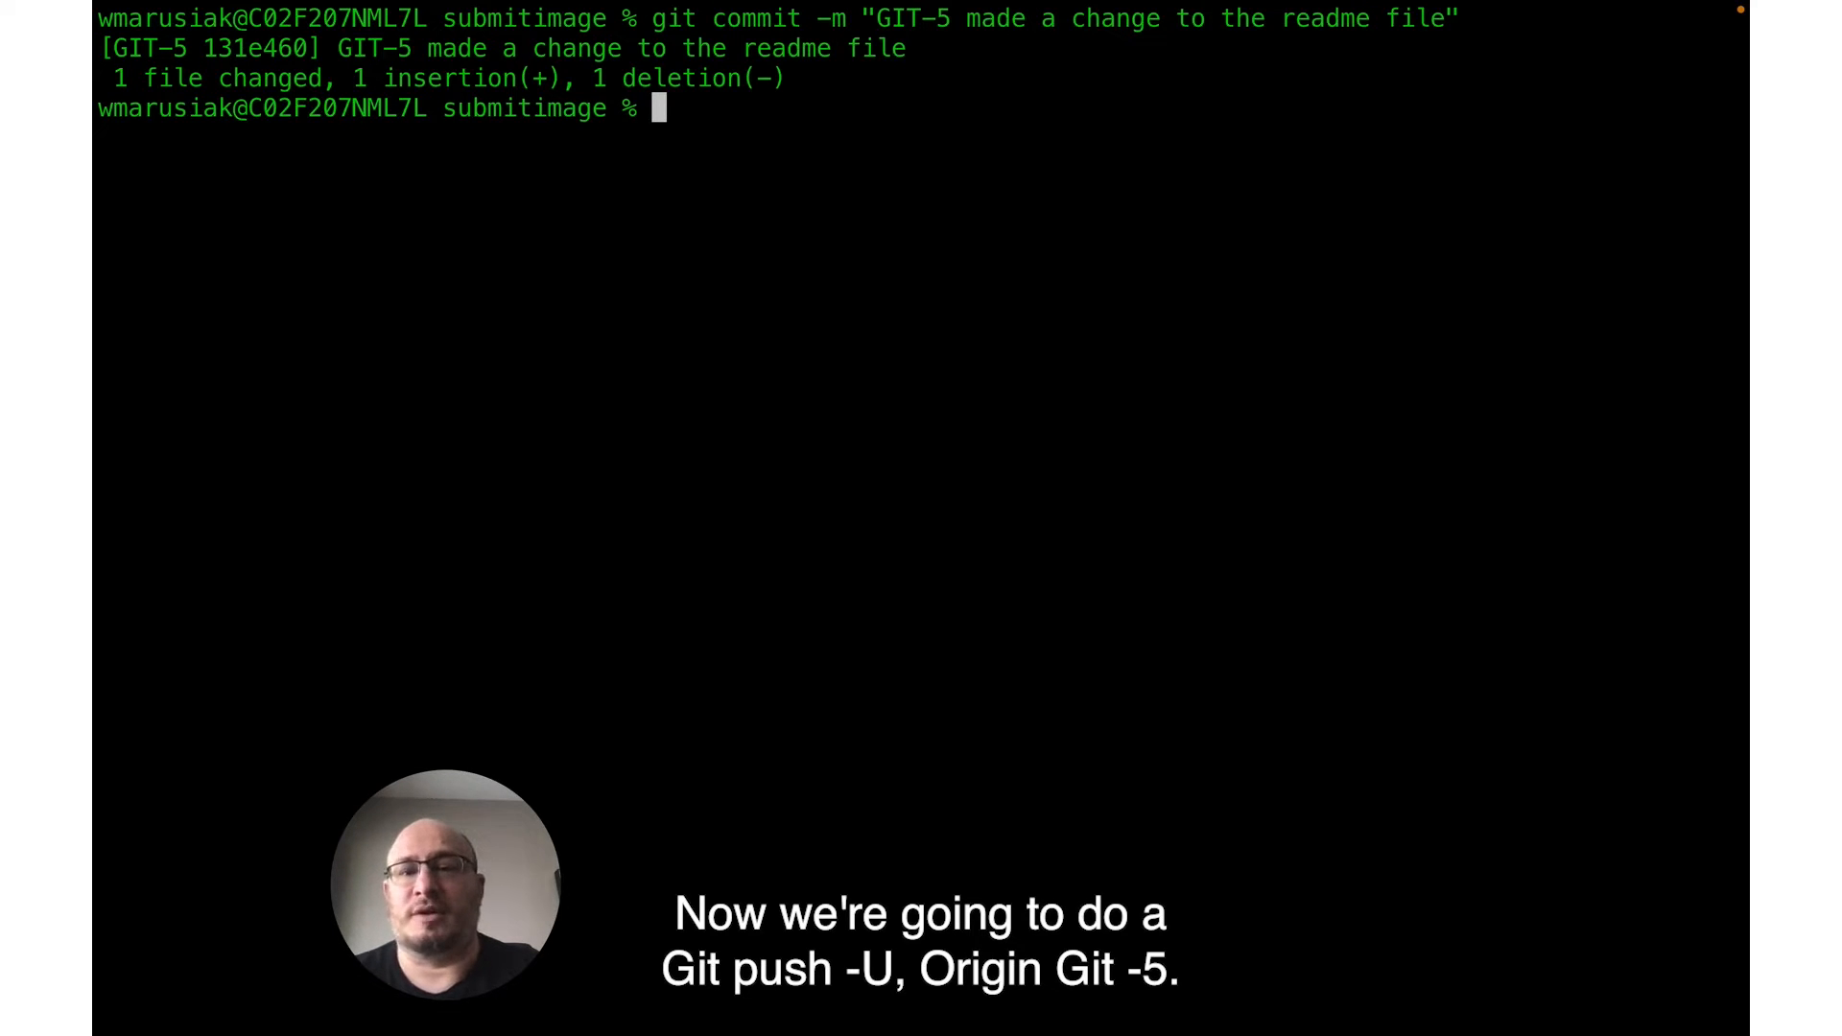
text(git push -u ori)
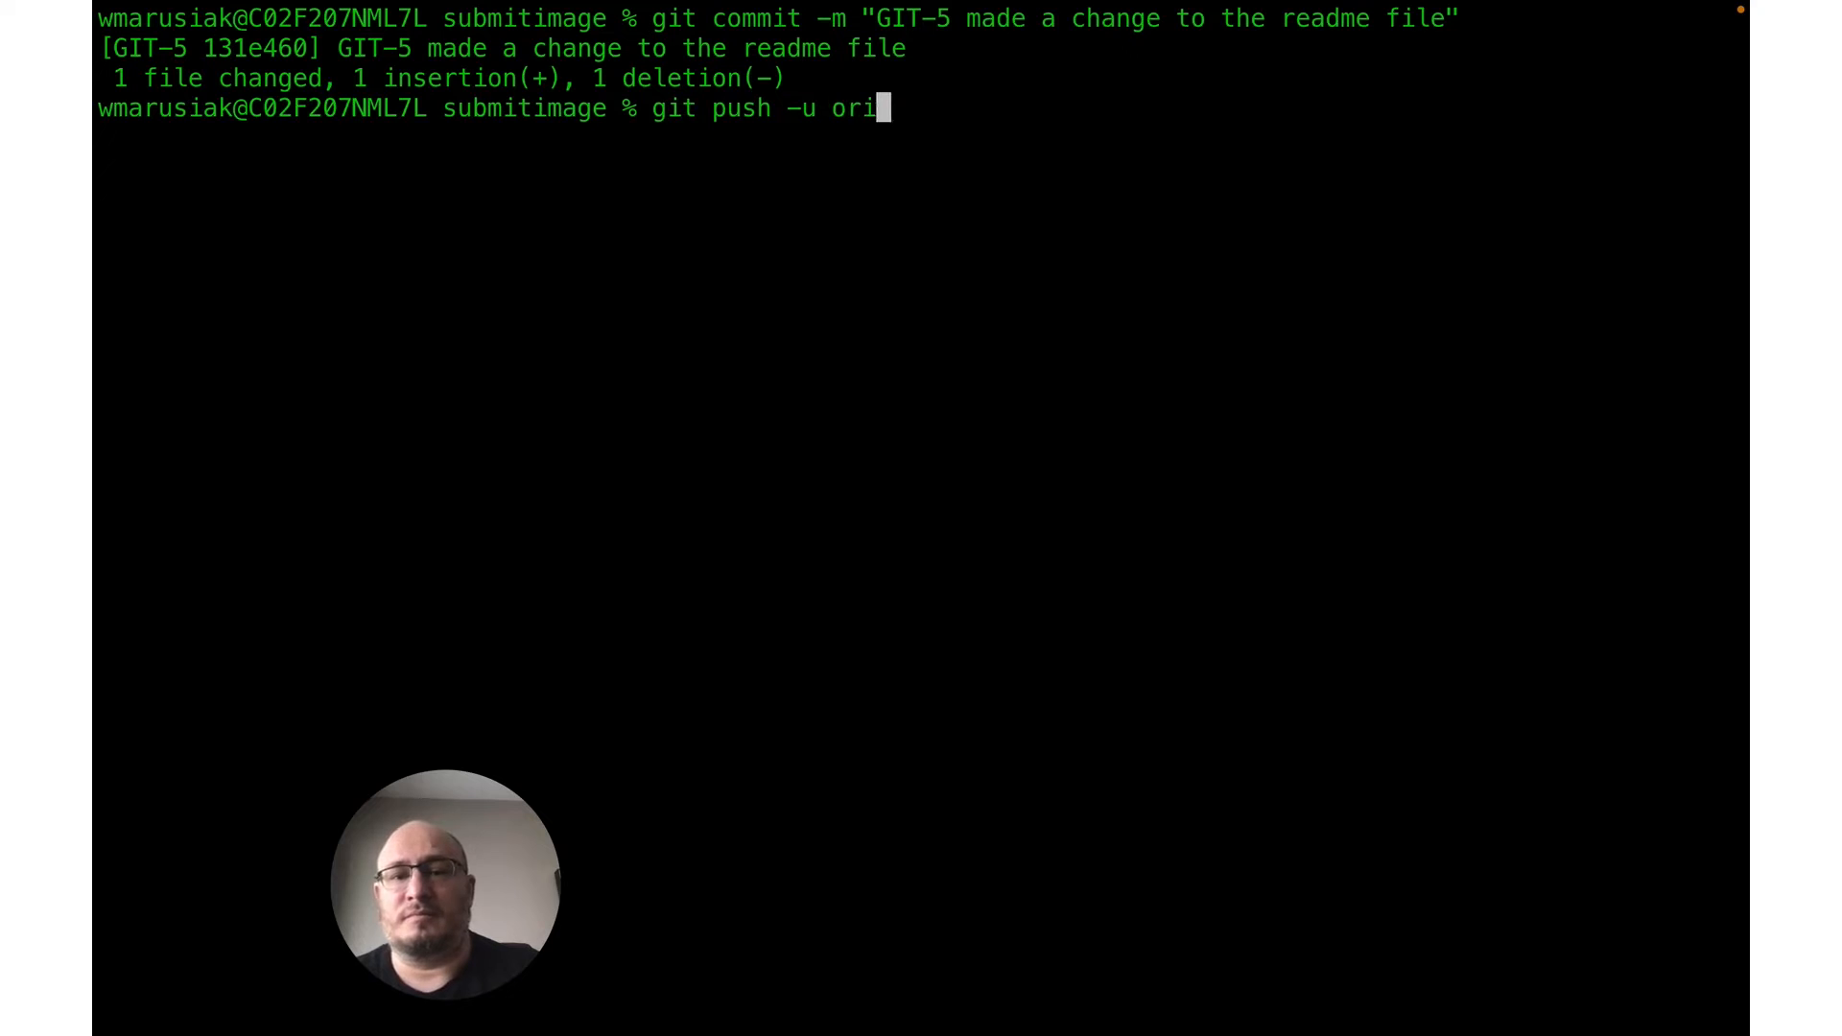
text(gin GIT-5)
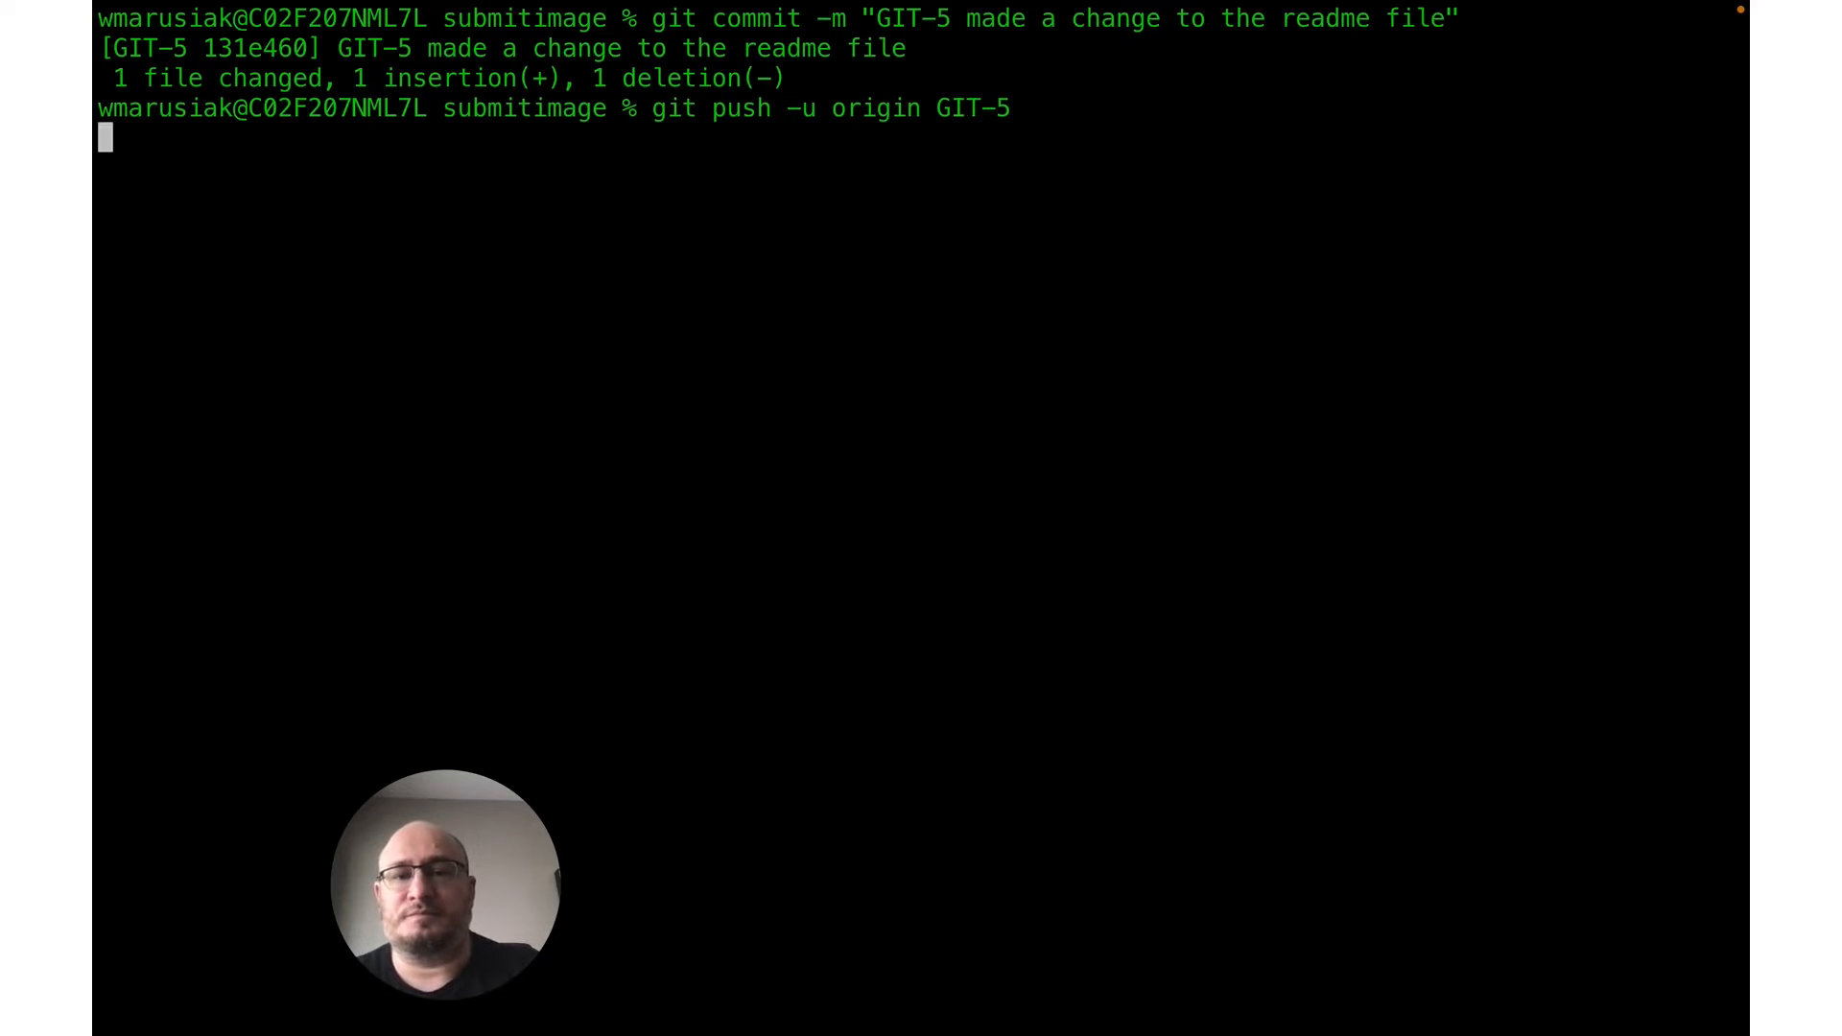
key(Return)
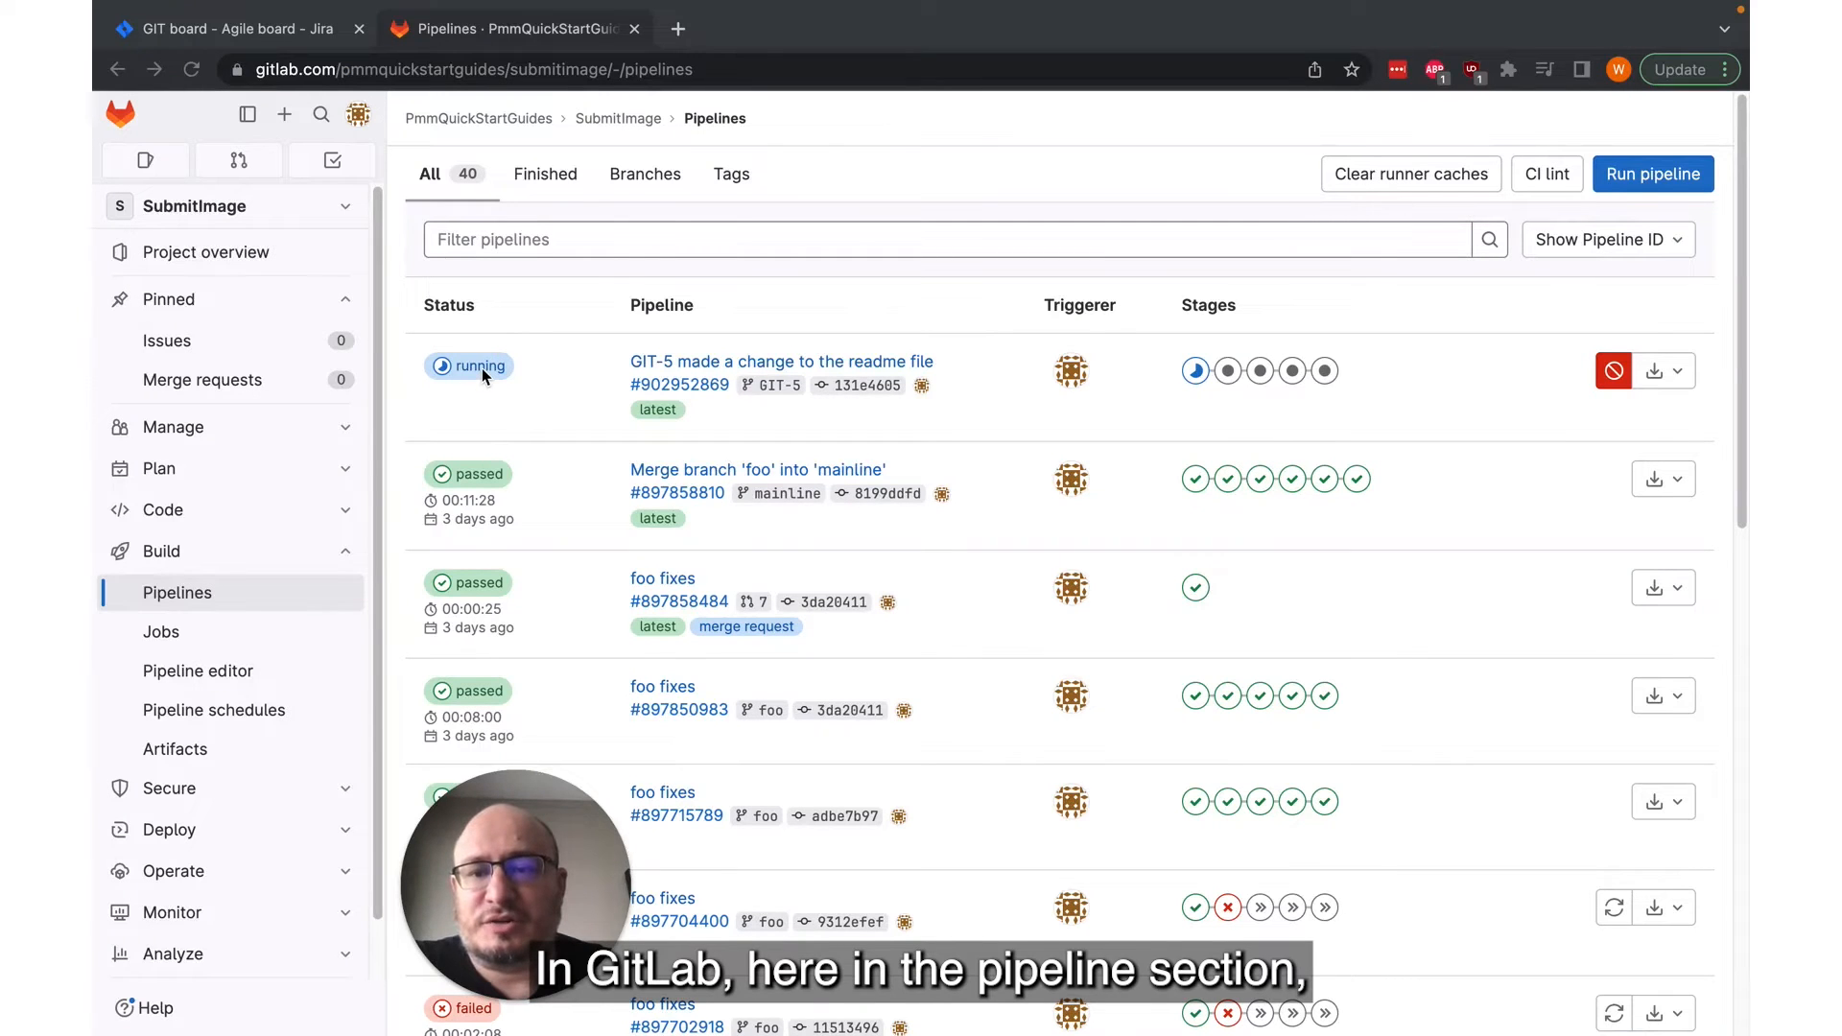
mouse_move(469, 365)
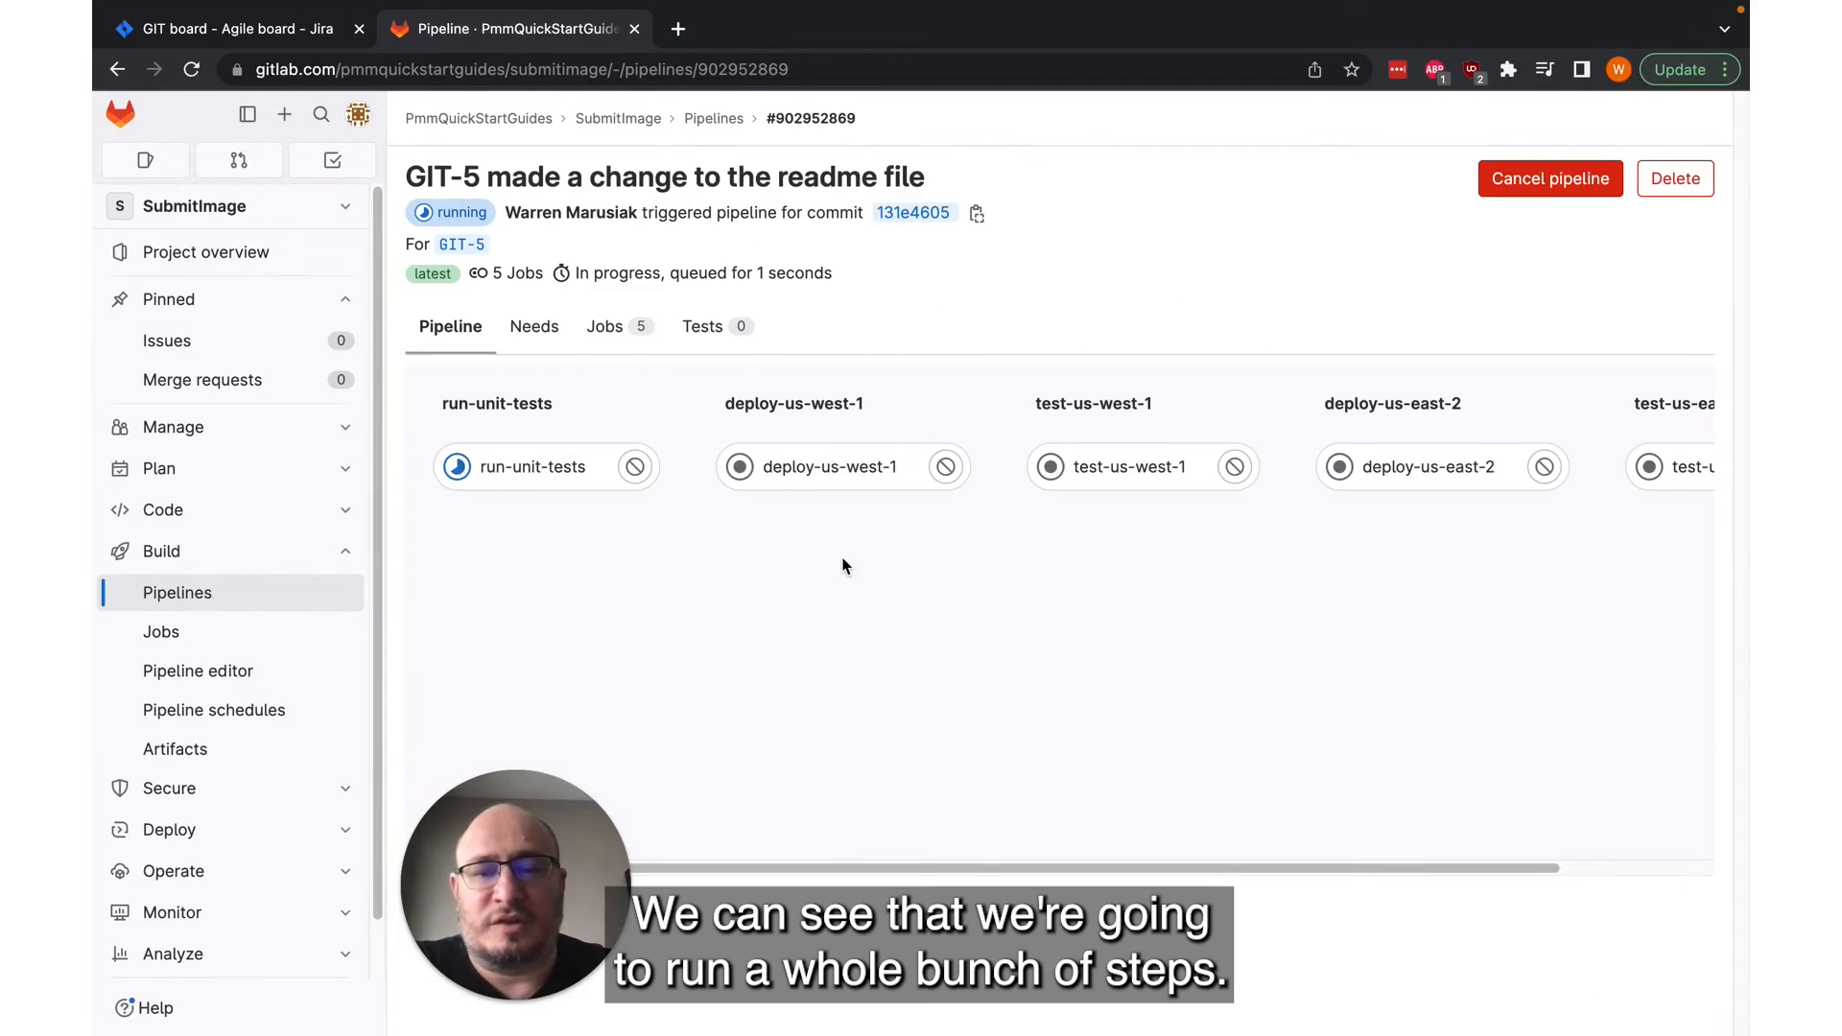
mouse_move(1321, 596)
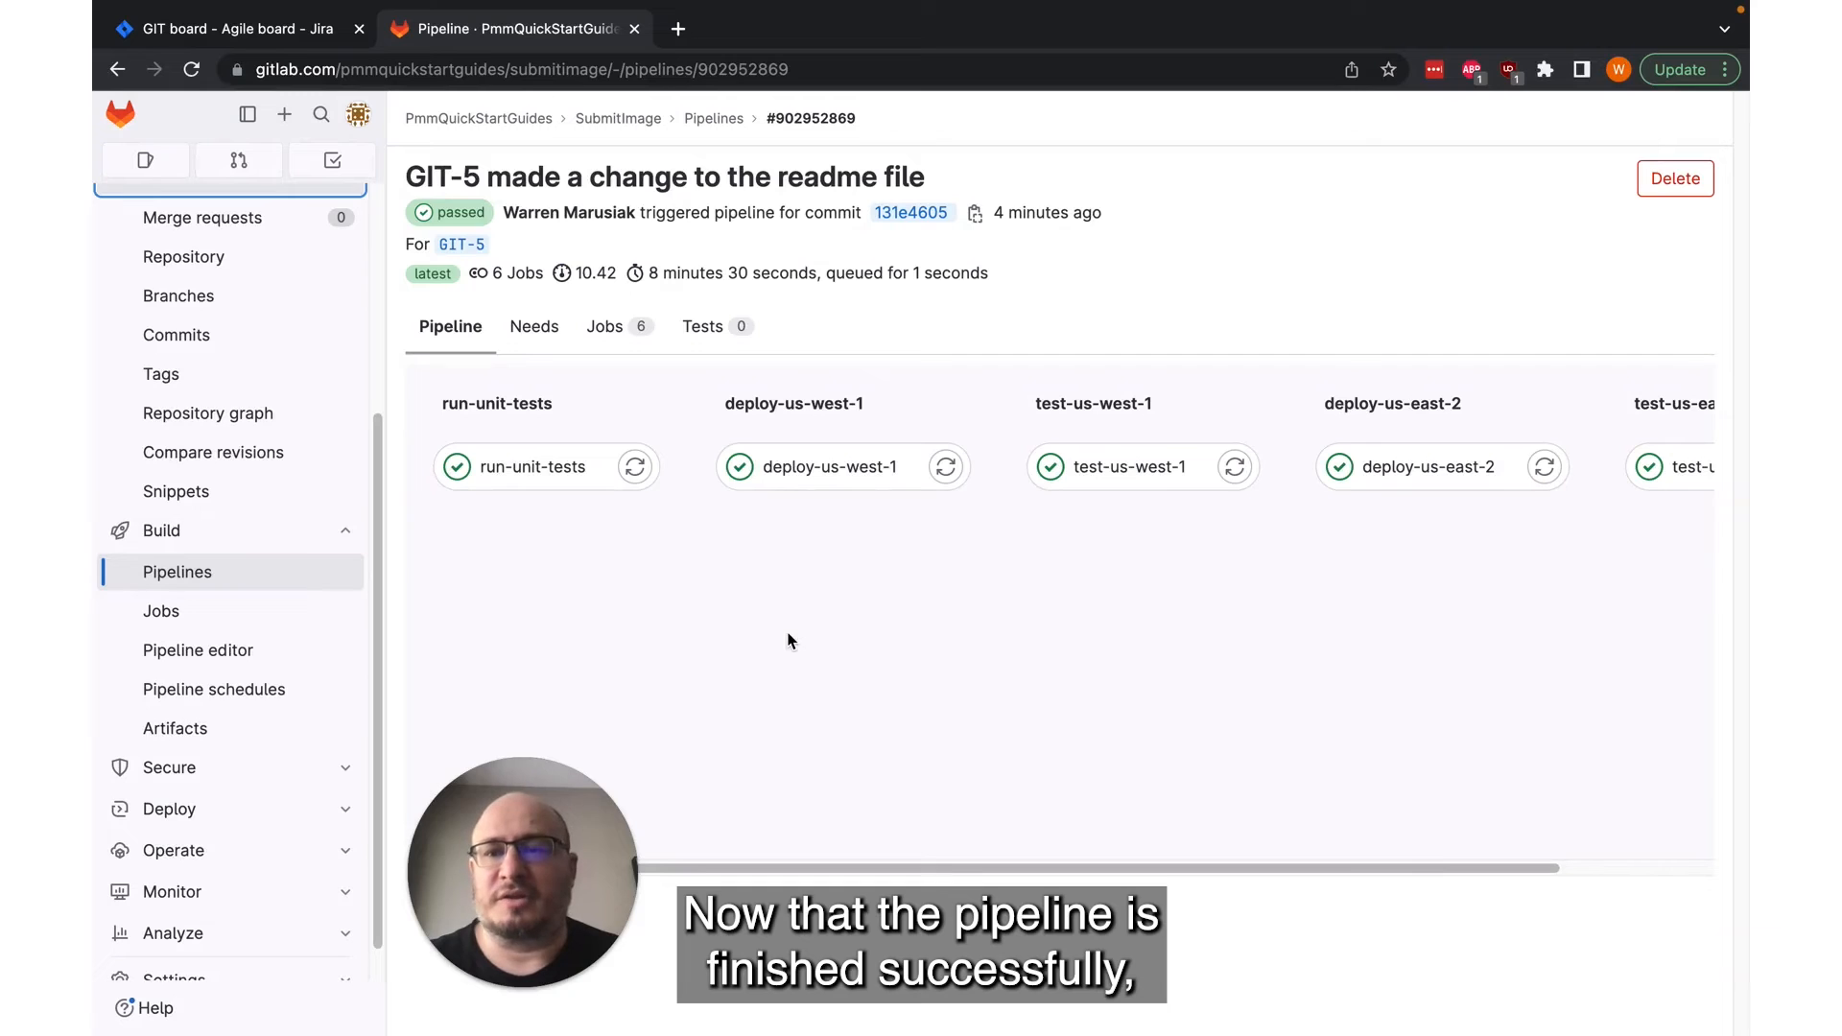
Step: Create a GIT-5 merge request with a description and squash commits enabled
click(203, 217)
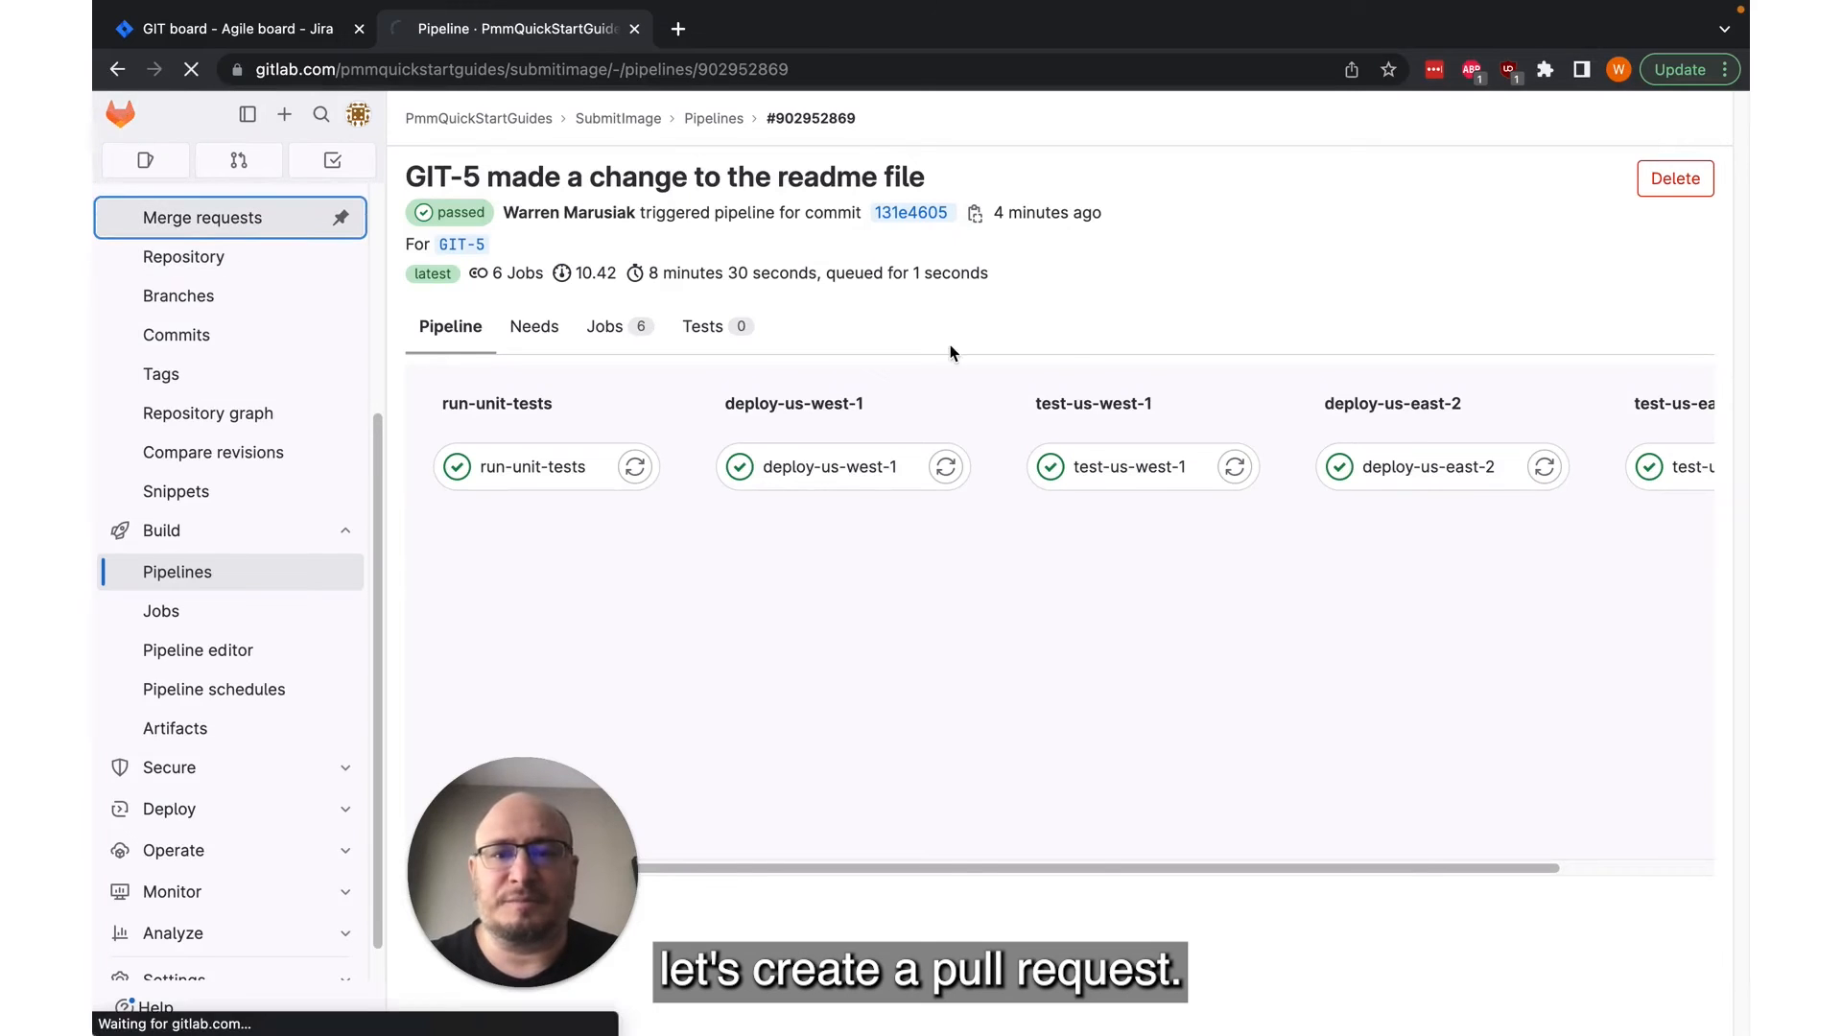
click(201, 218)
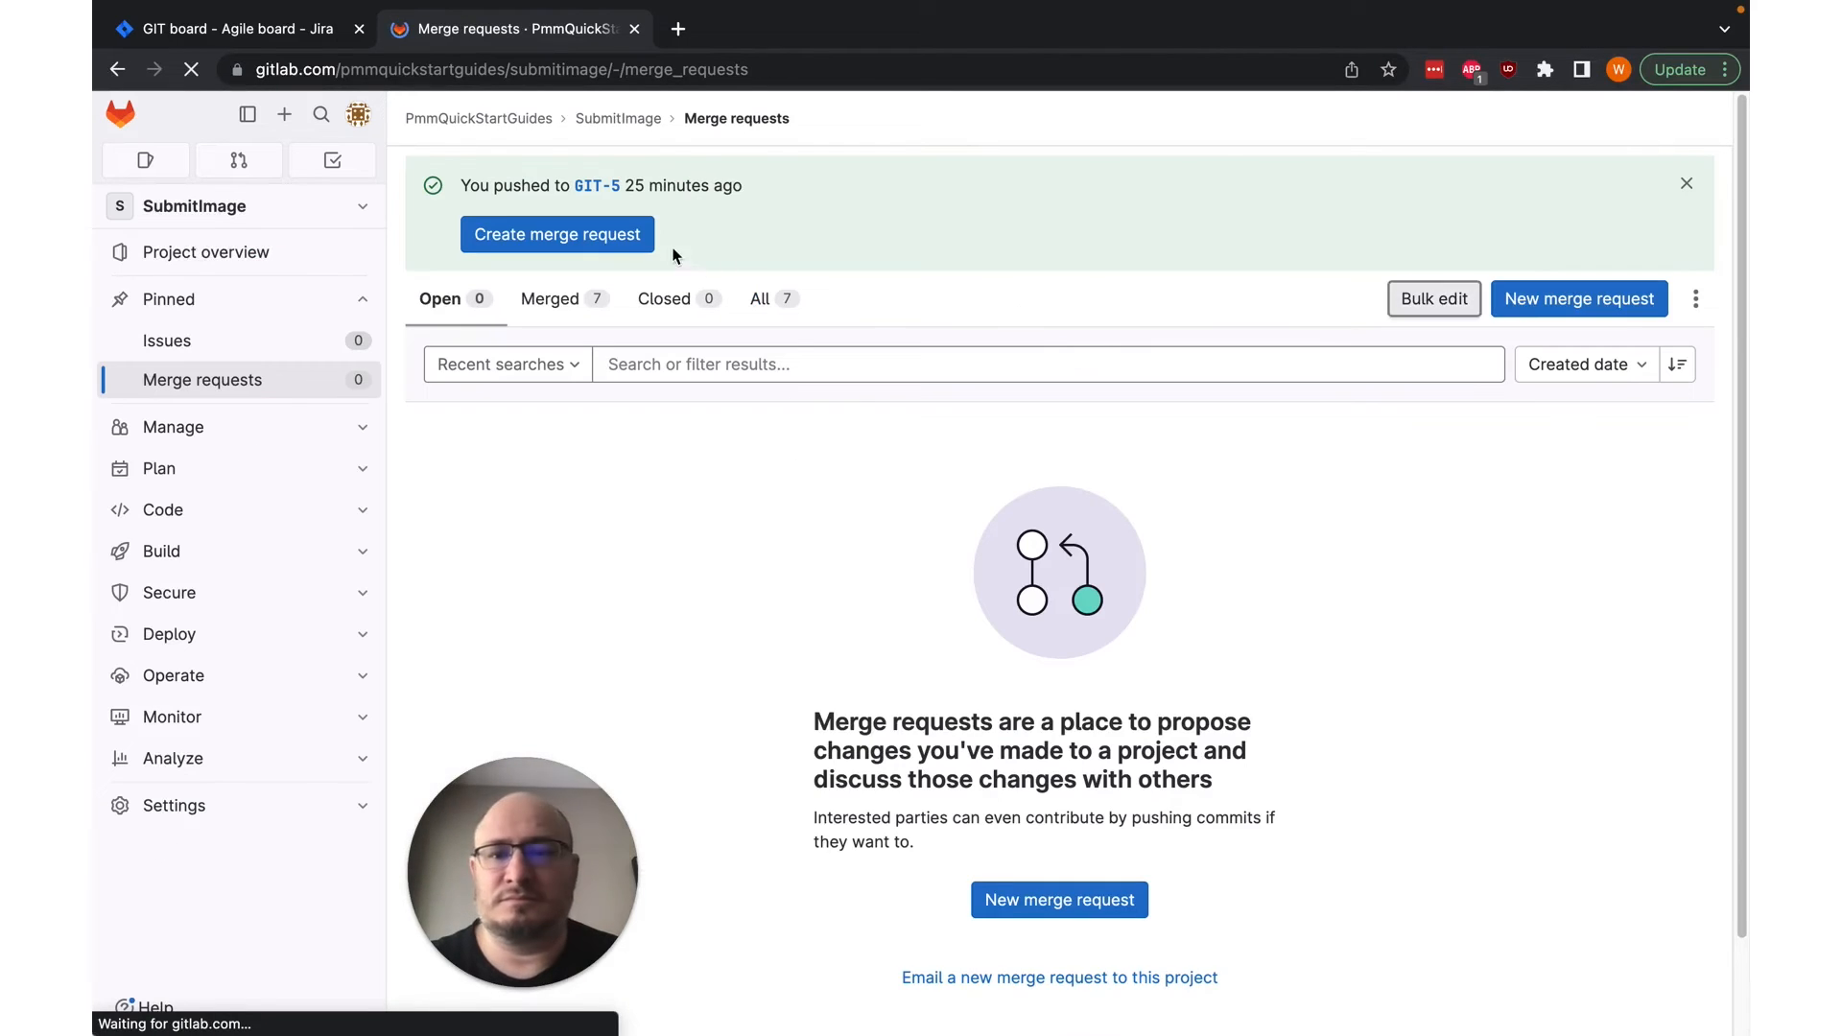
click(557, 234)
text(d)
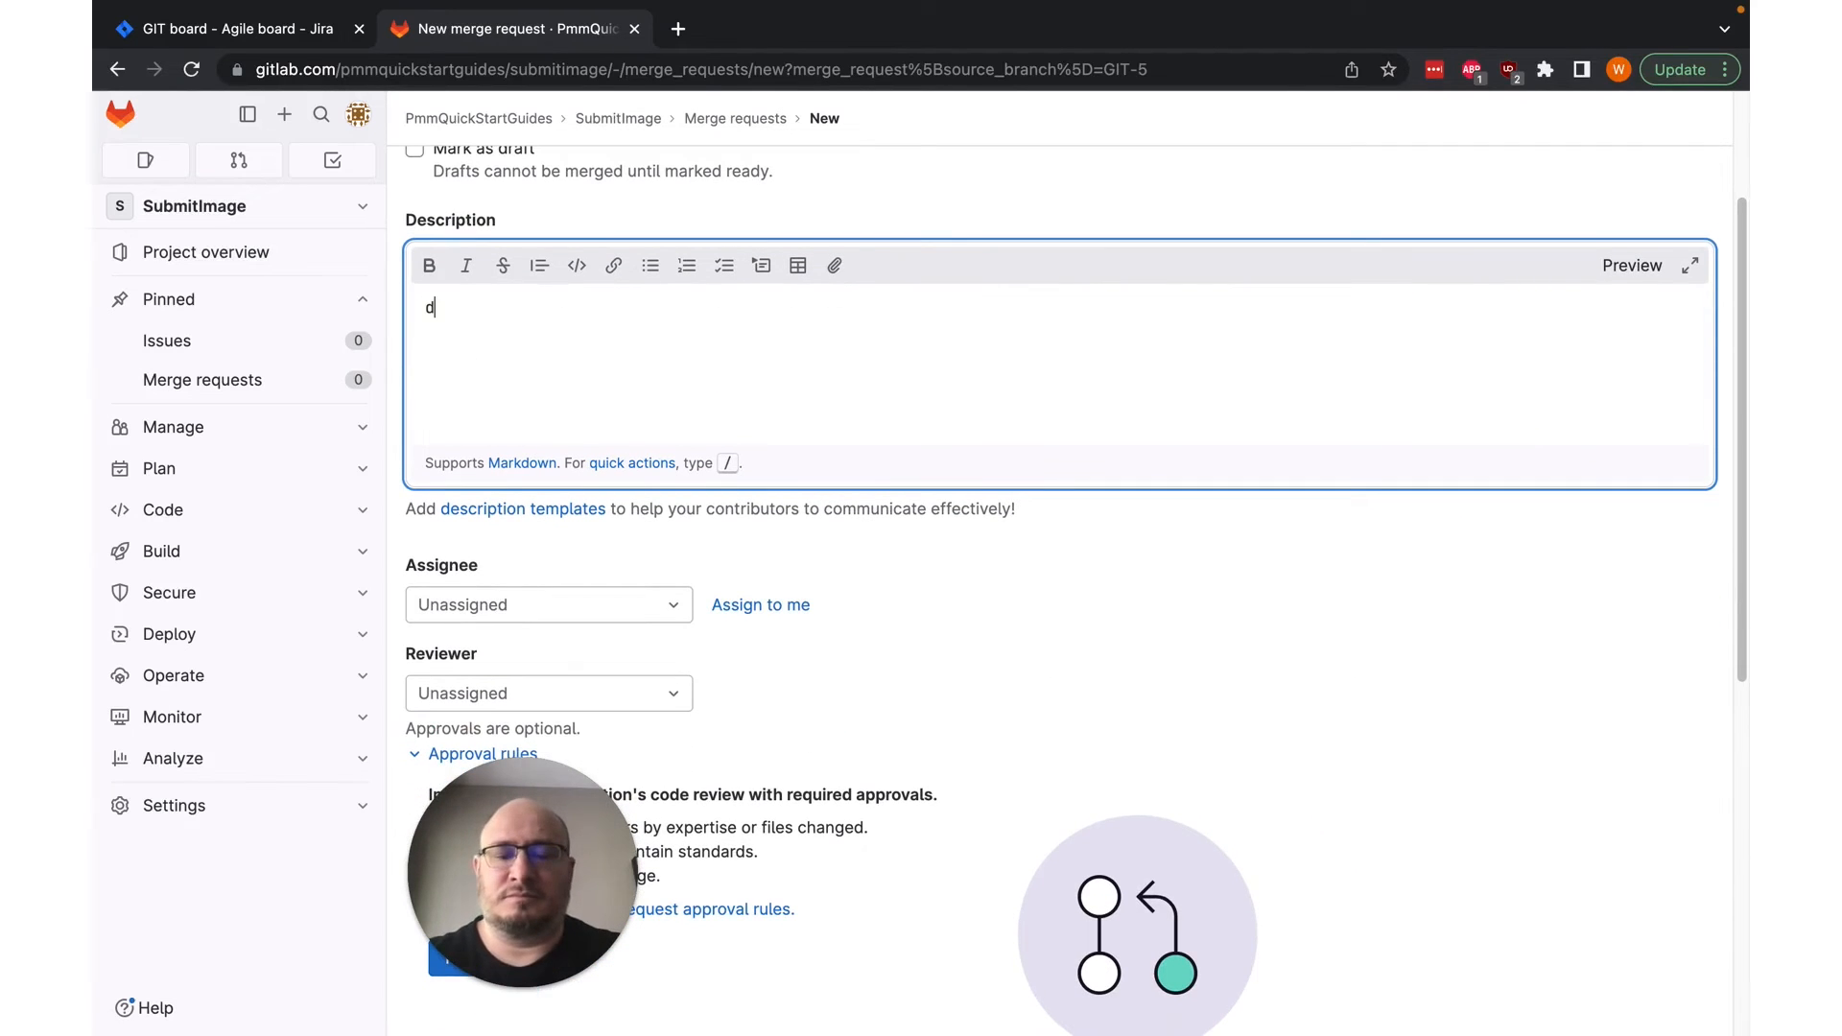
text(escription)
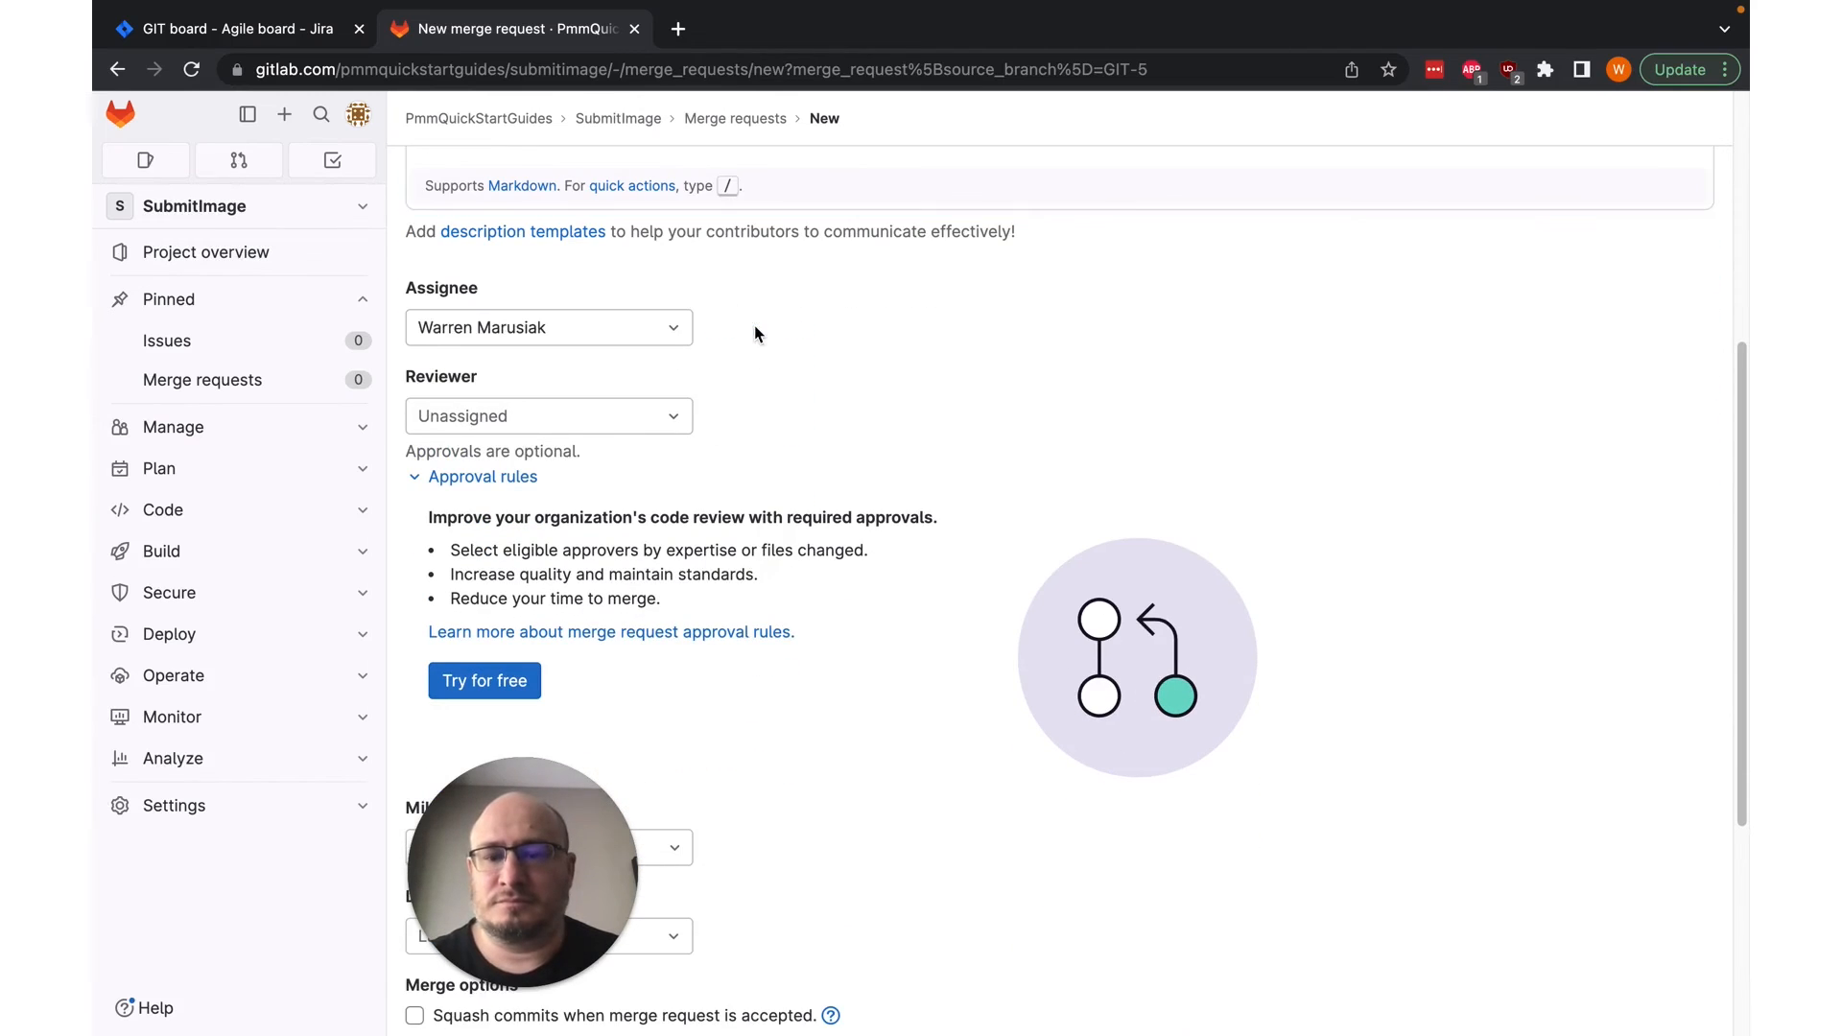
scroll(down, 3)
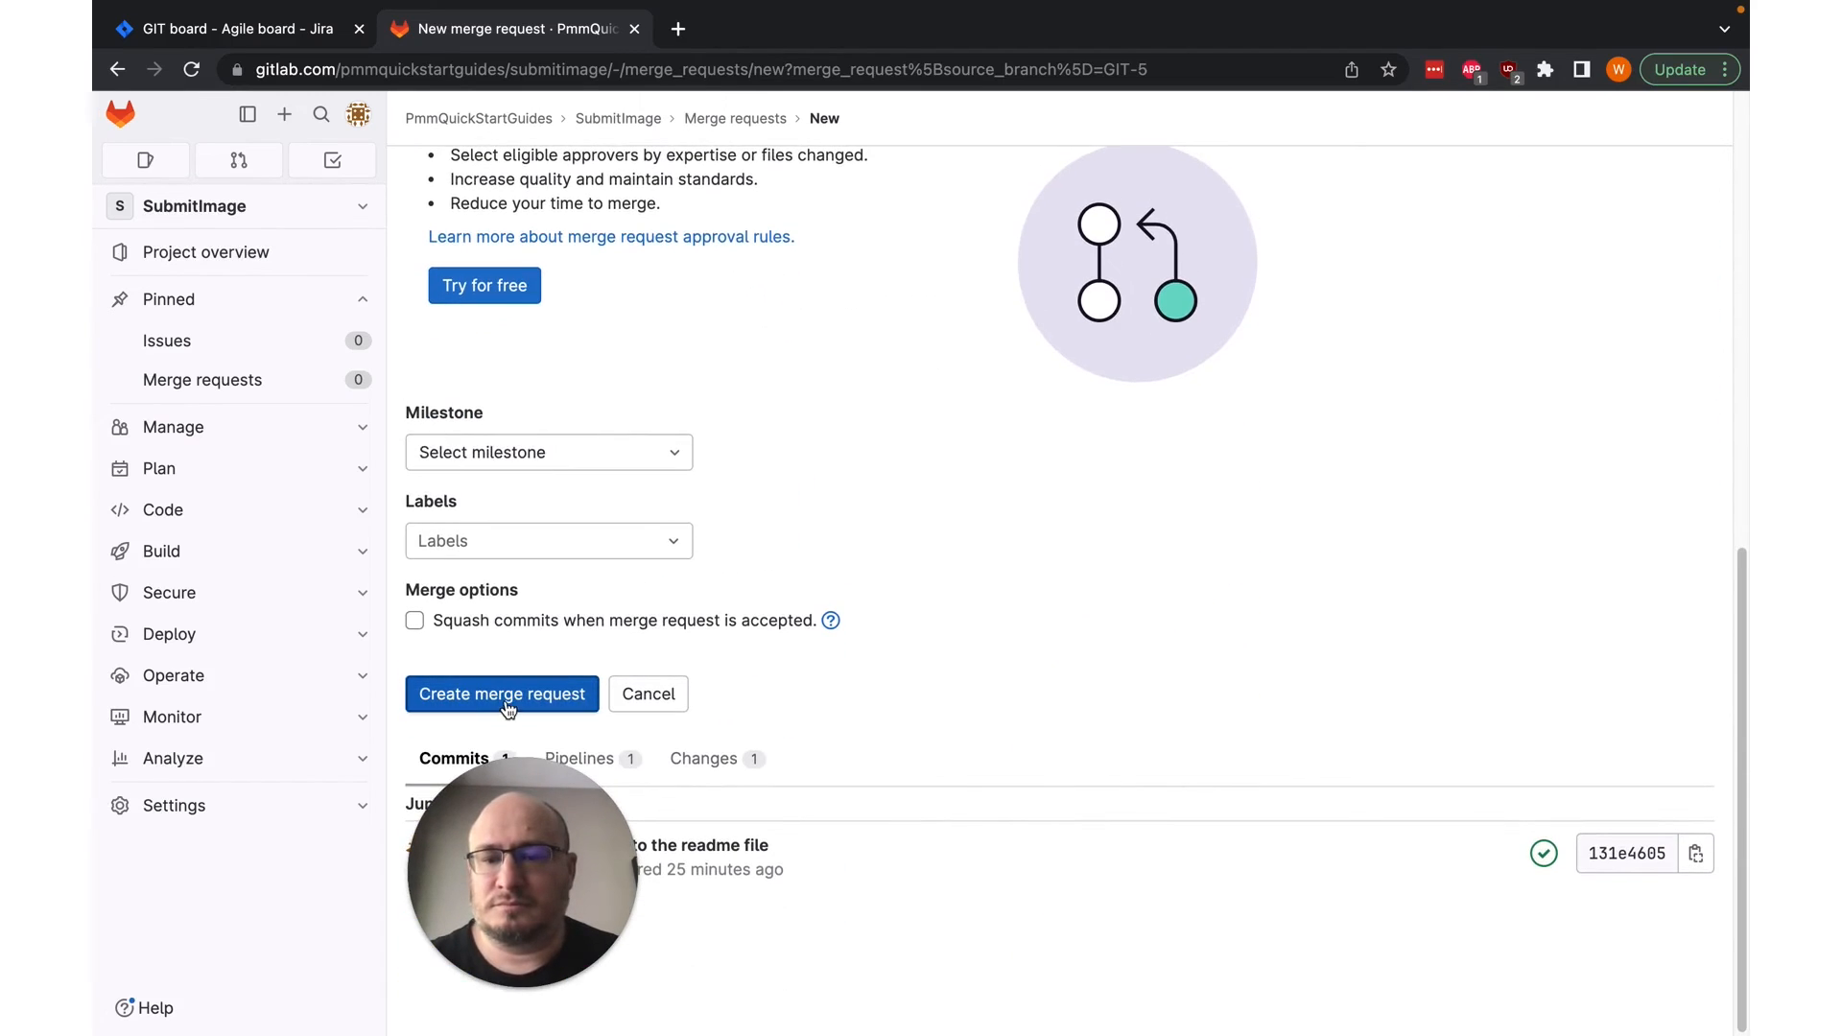
mouse_move(548, 638)
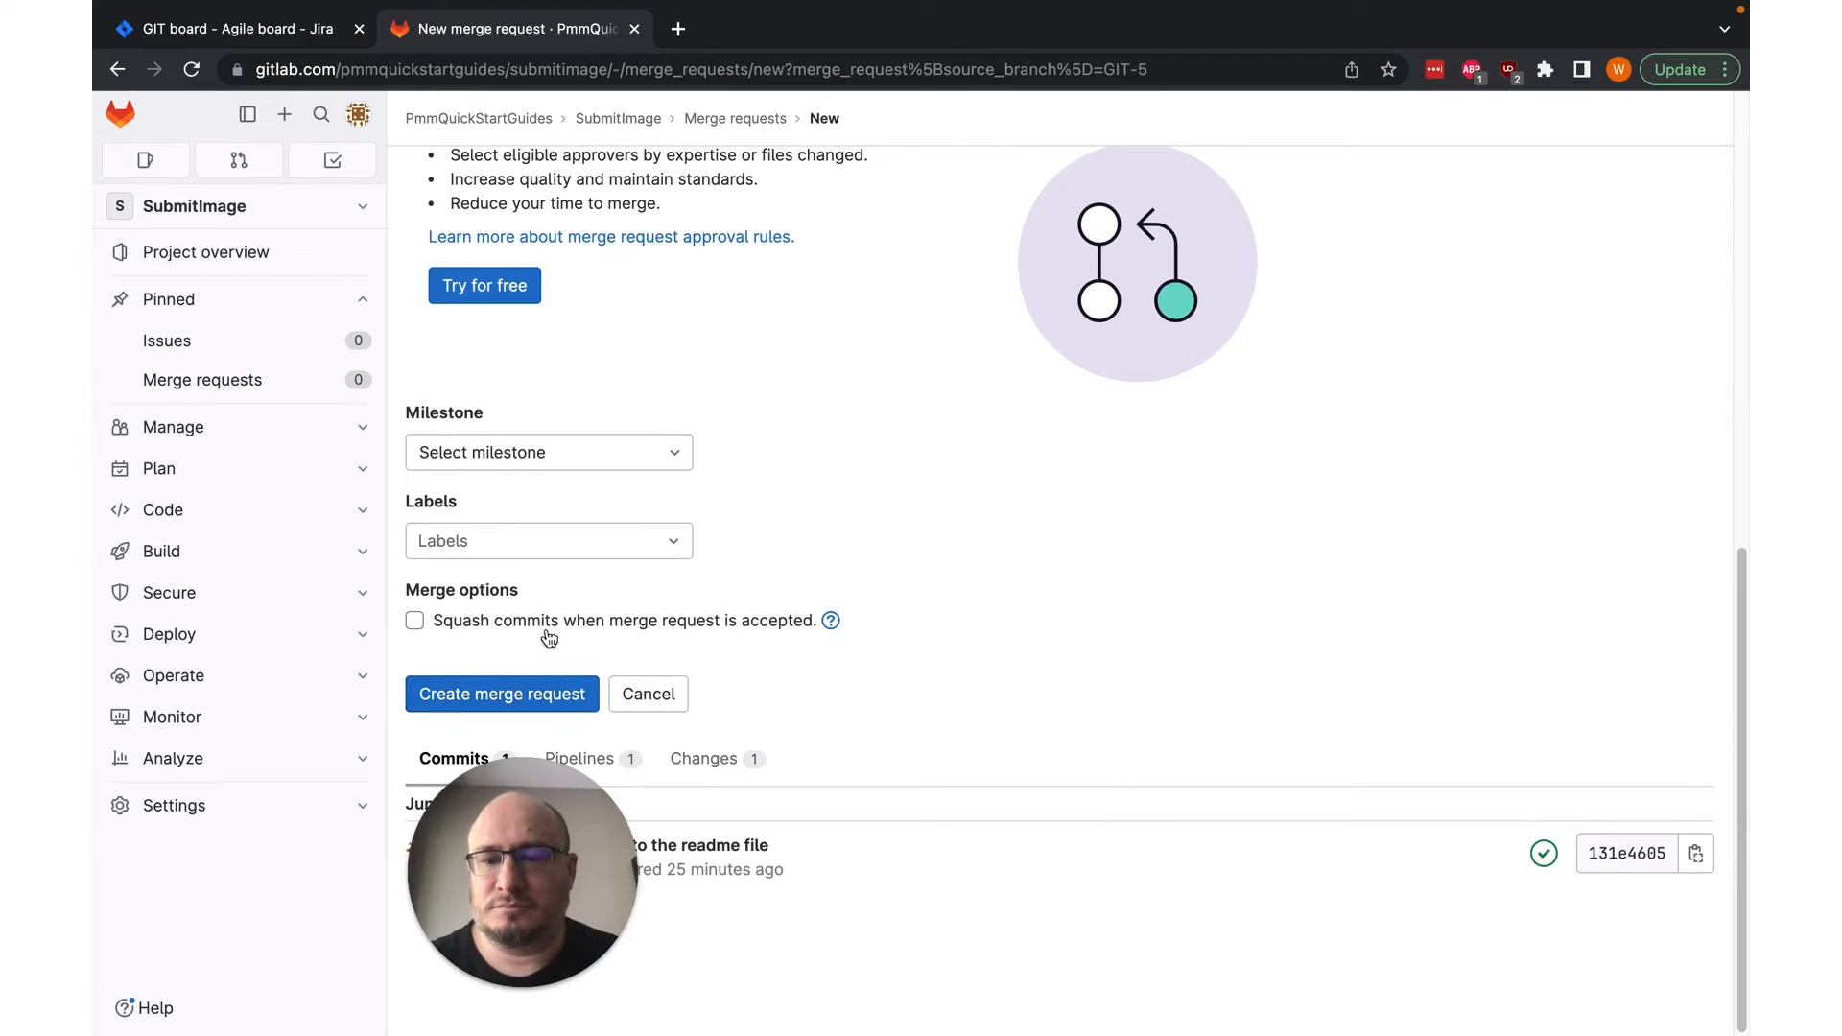
click(413, 621)
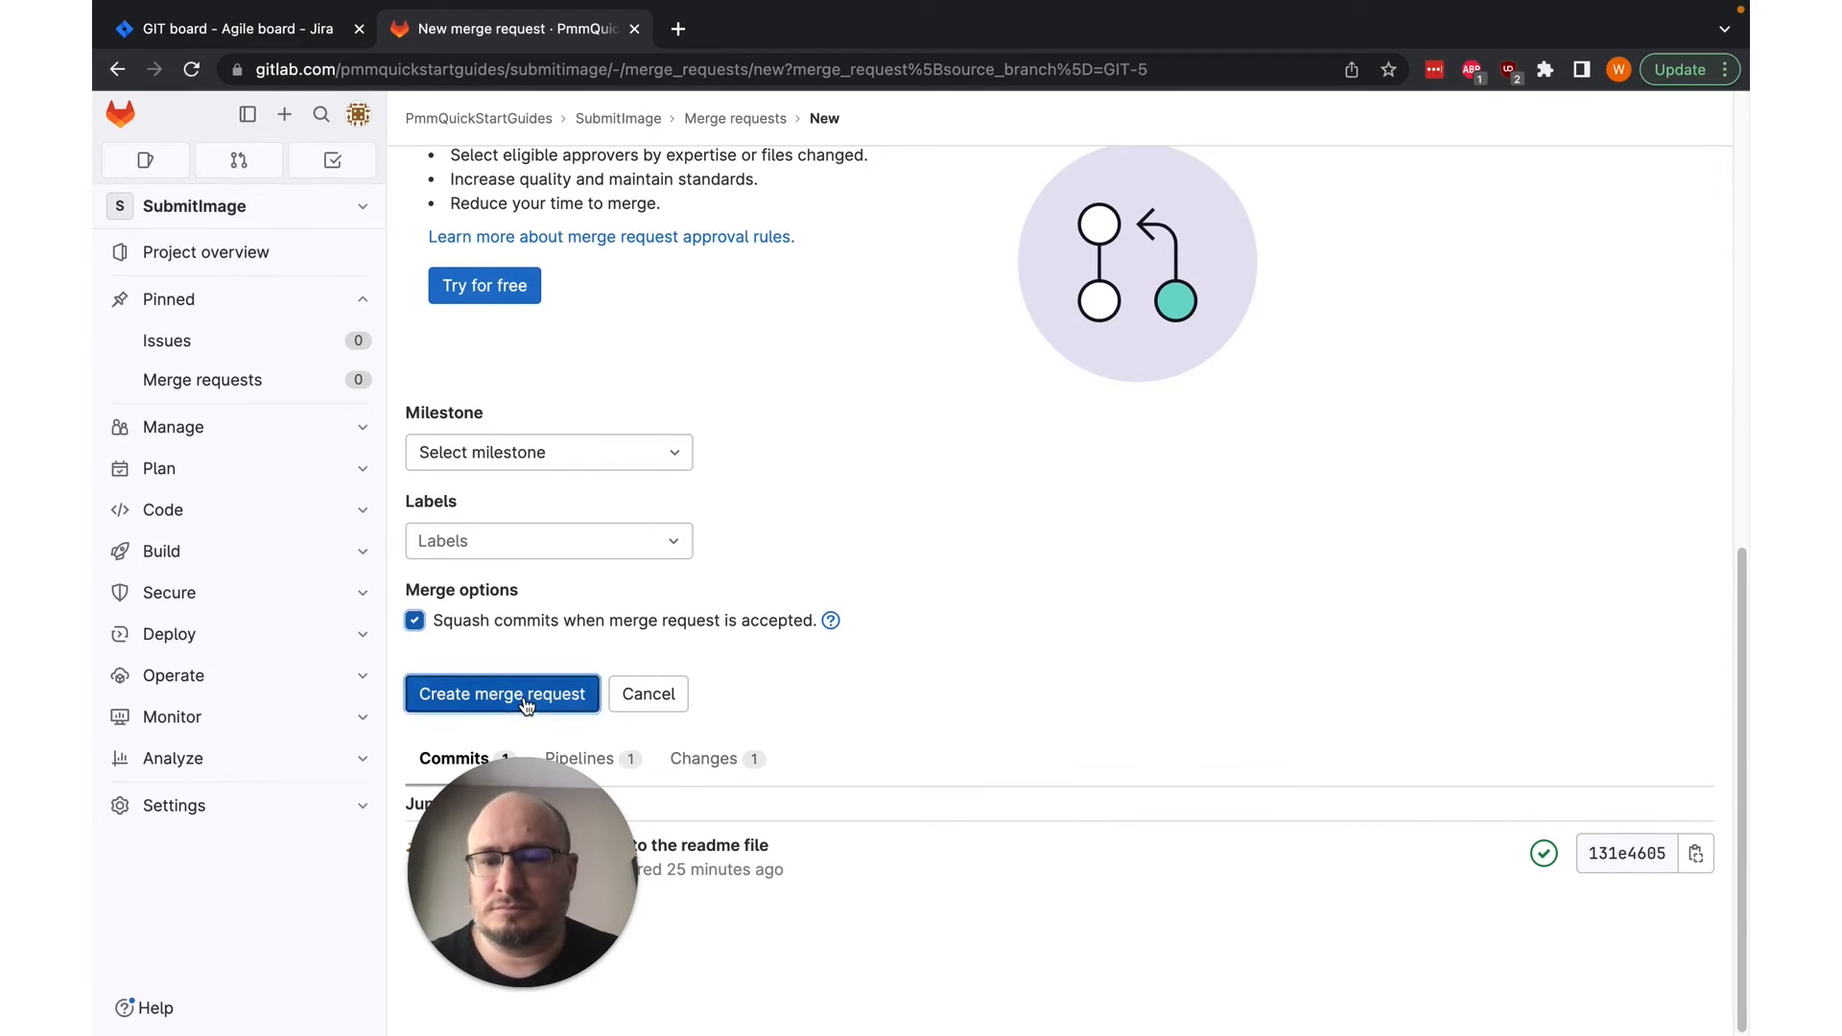
click(502, 693)
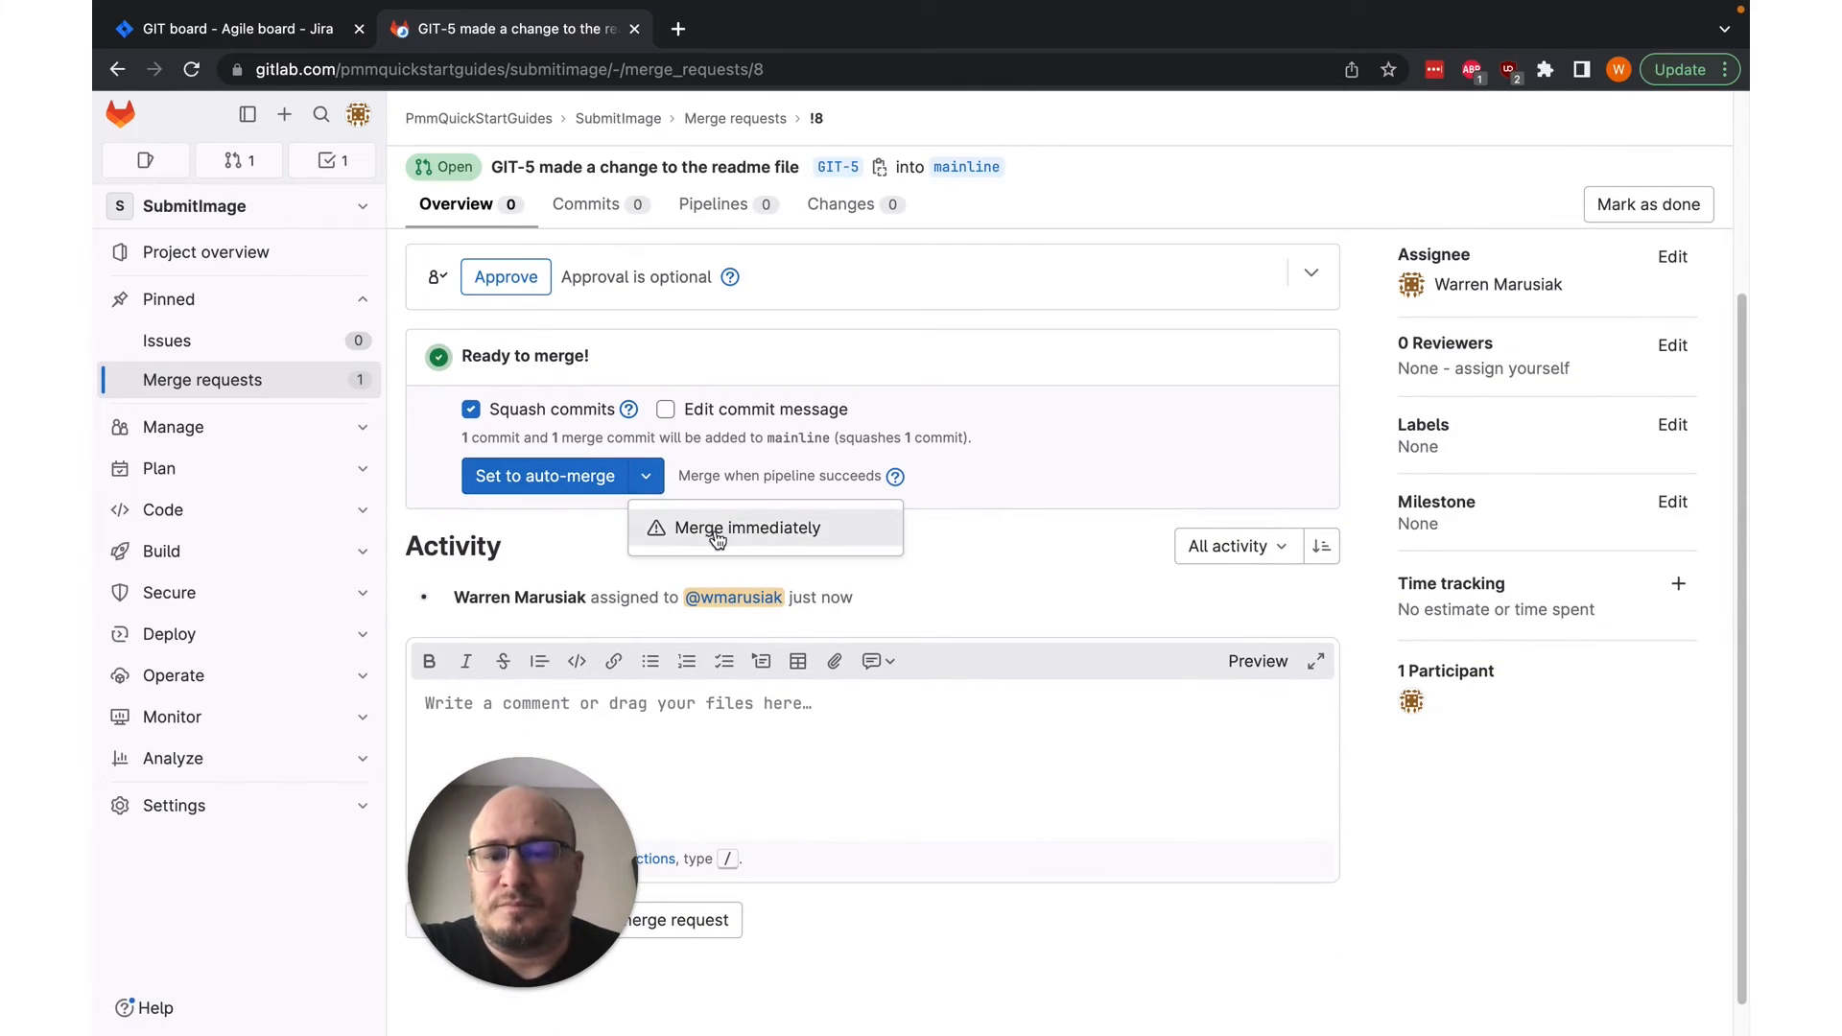
Step: Merge the GIT-5 merge request into mainline immediately without waiting for the pipeline
click(747, 527)
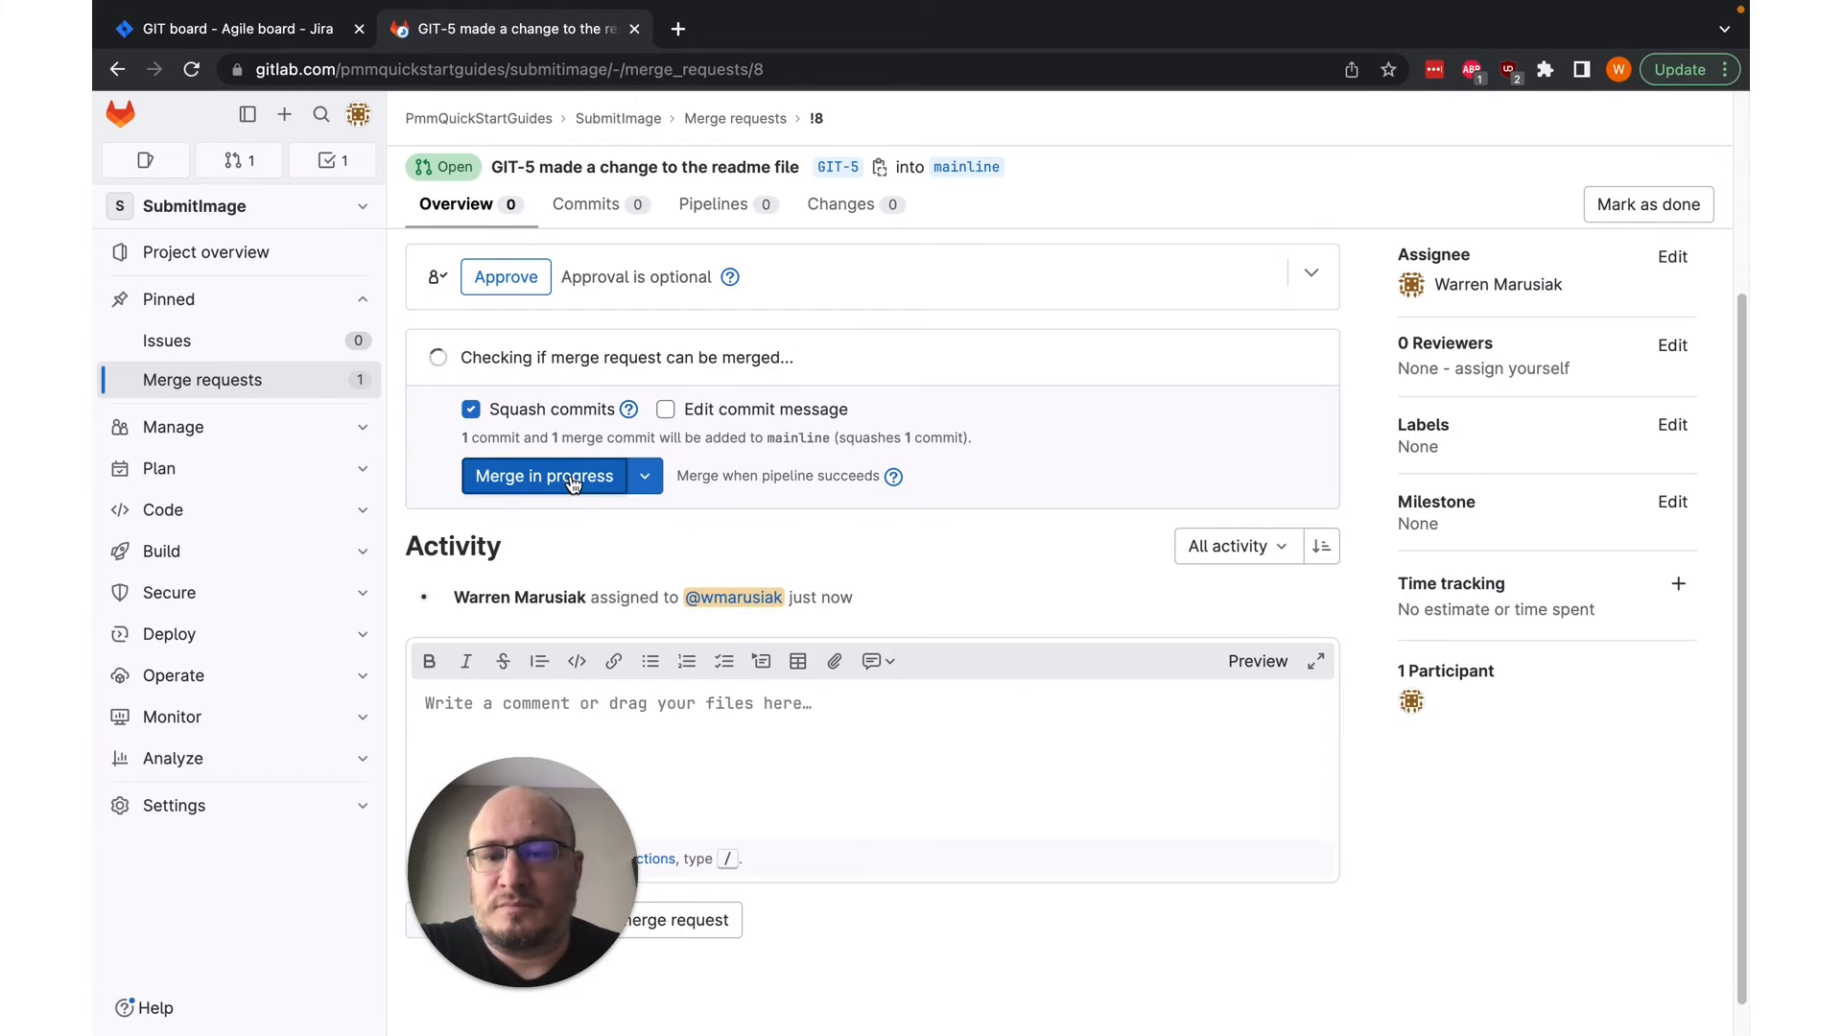
click(543, 475)
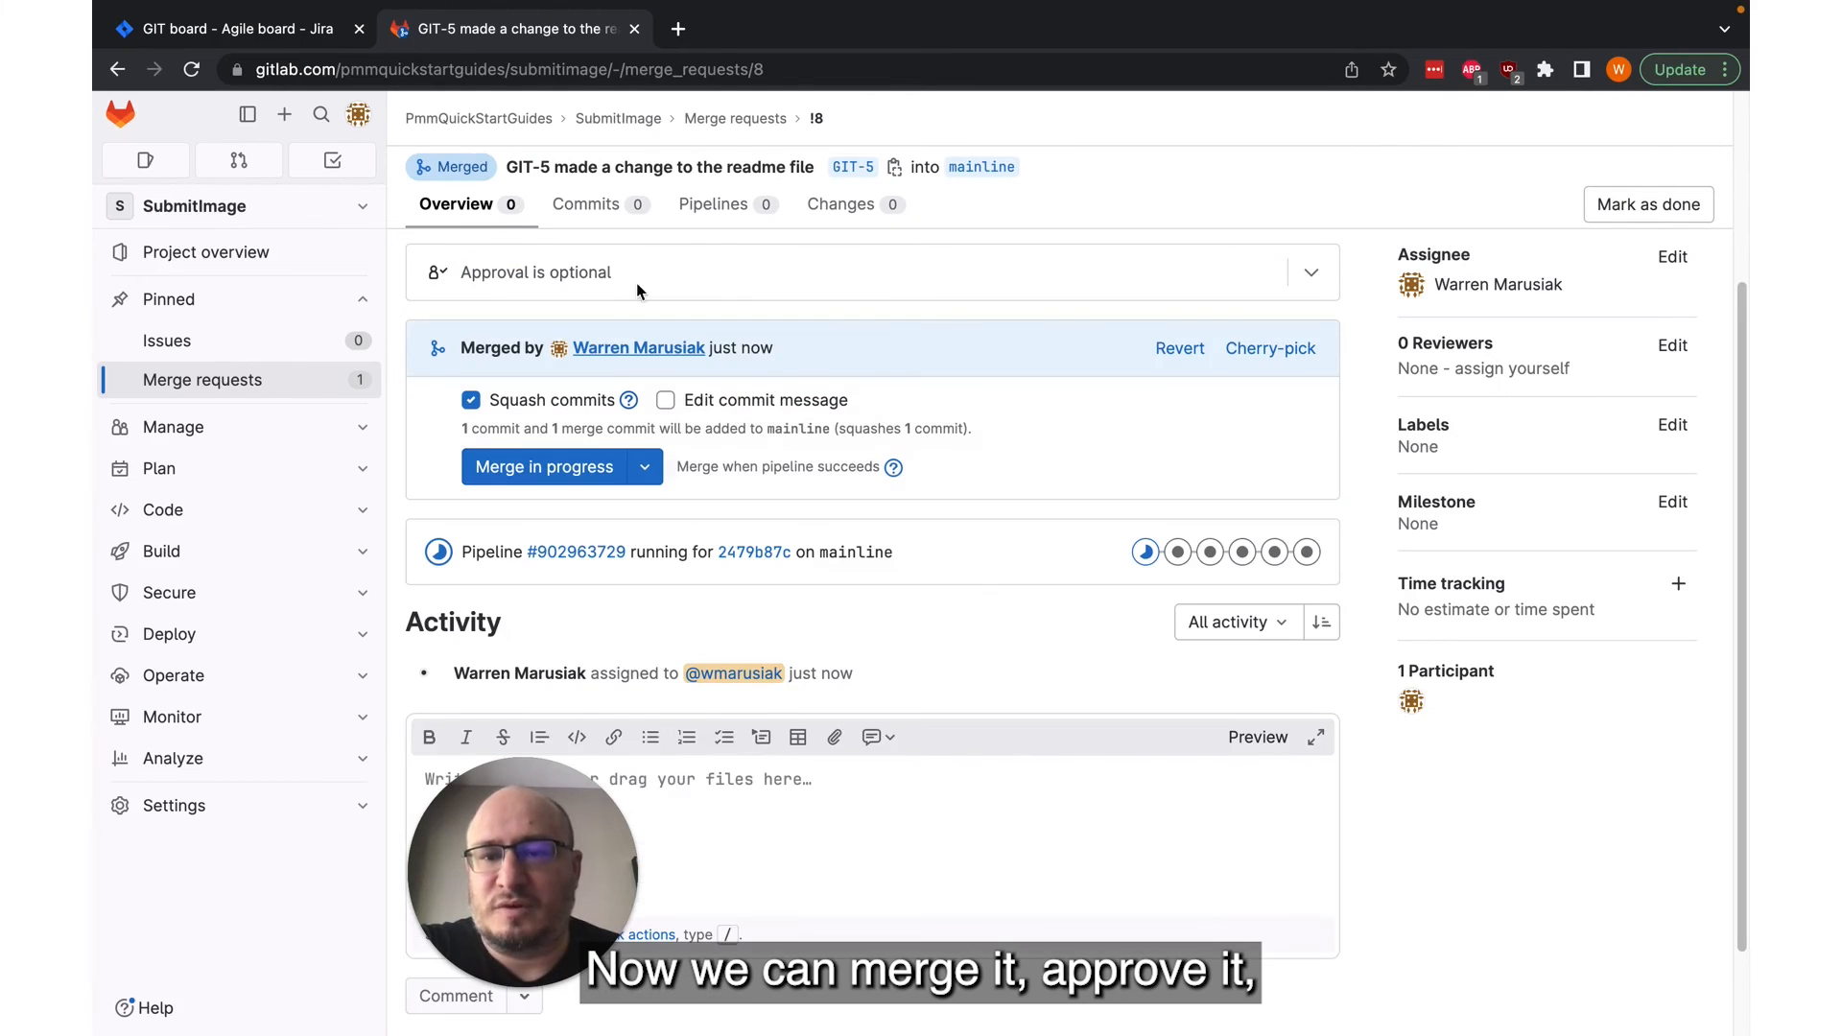
scroll(down, 3)
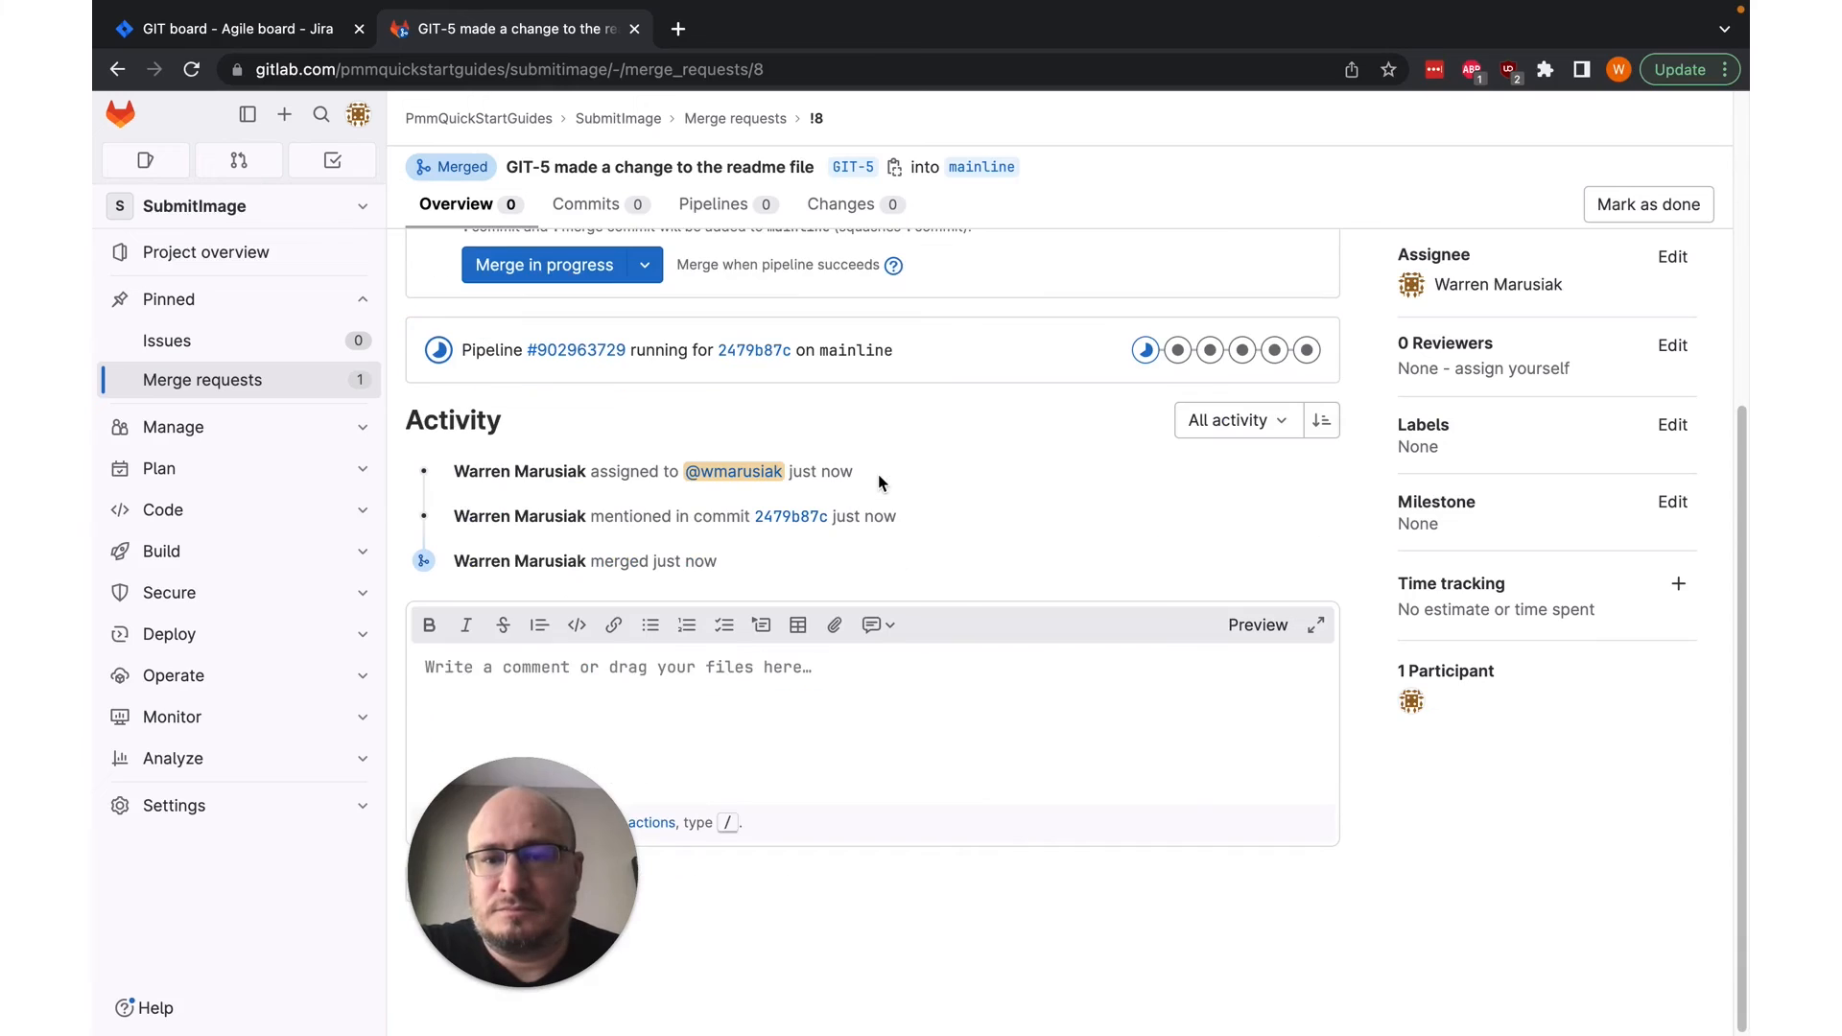
mouse_move(158, 467)
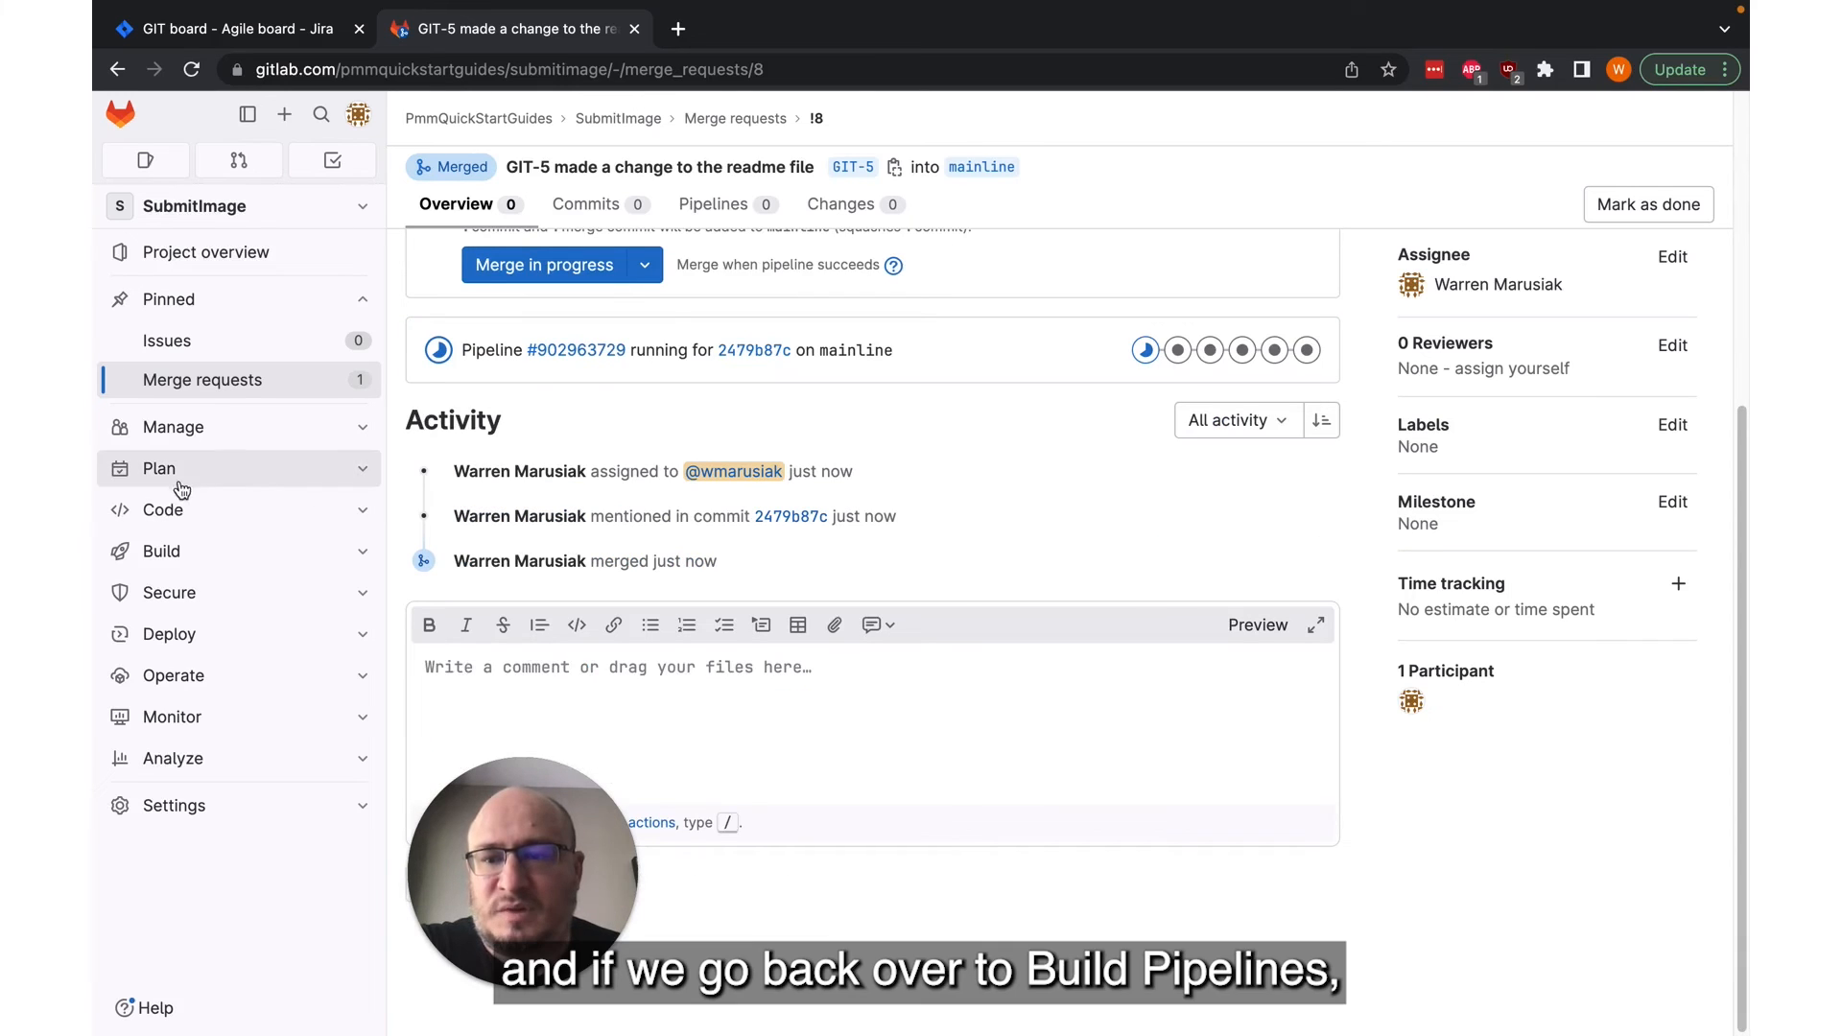
Step: Open the 'Merge branch GIT-5 into mainline' pipeline from the project's Build > Pipelines list
click(158, 551)
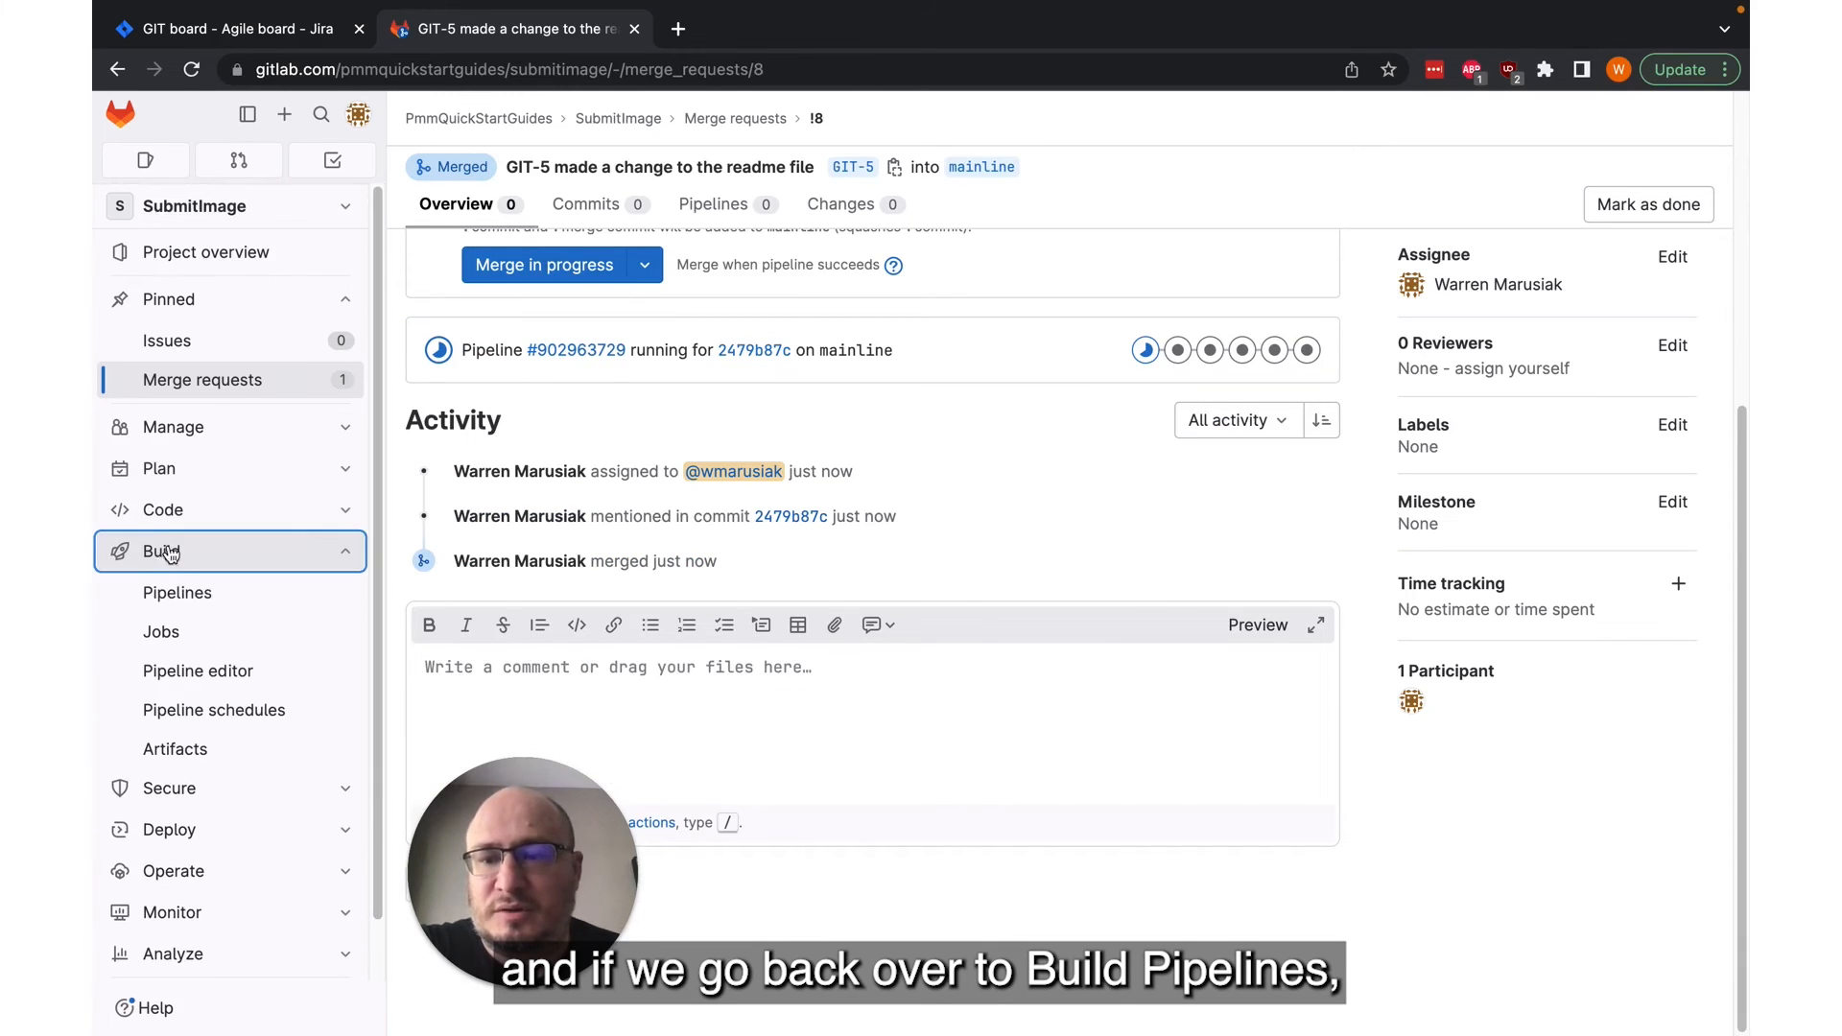
click(178, 592)
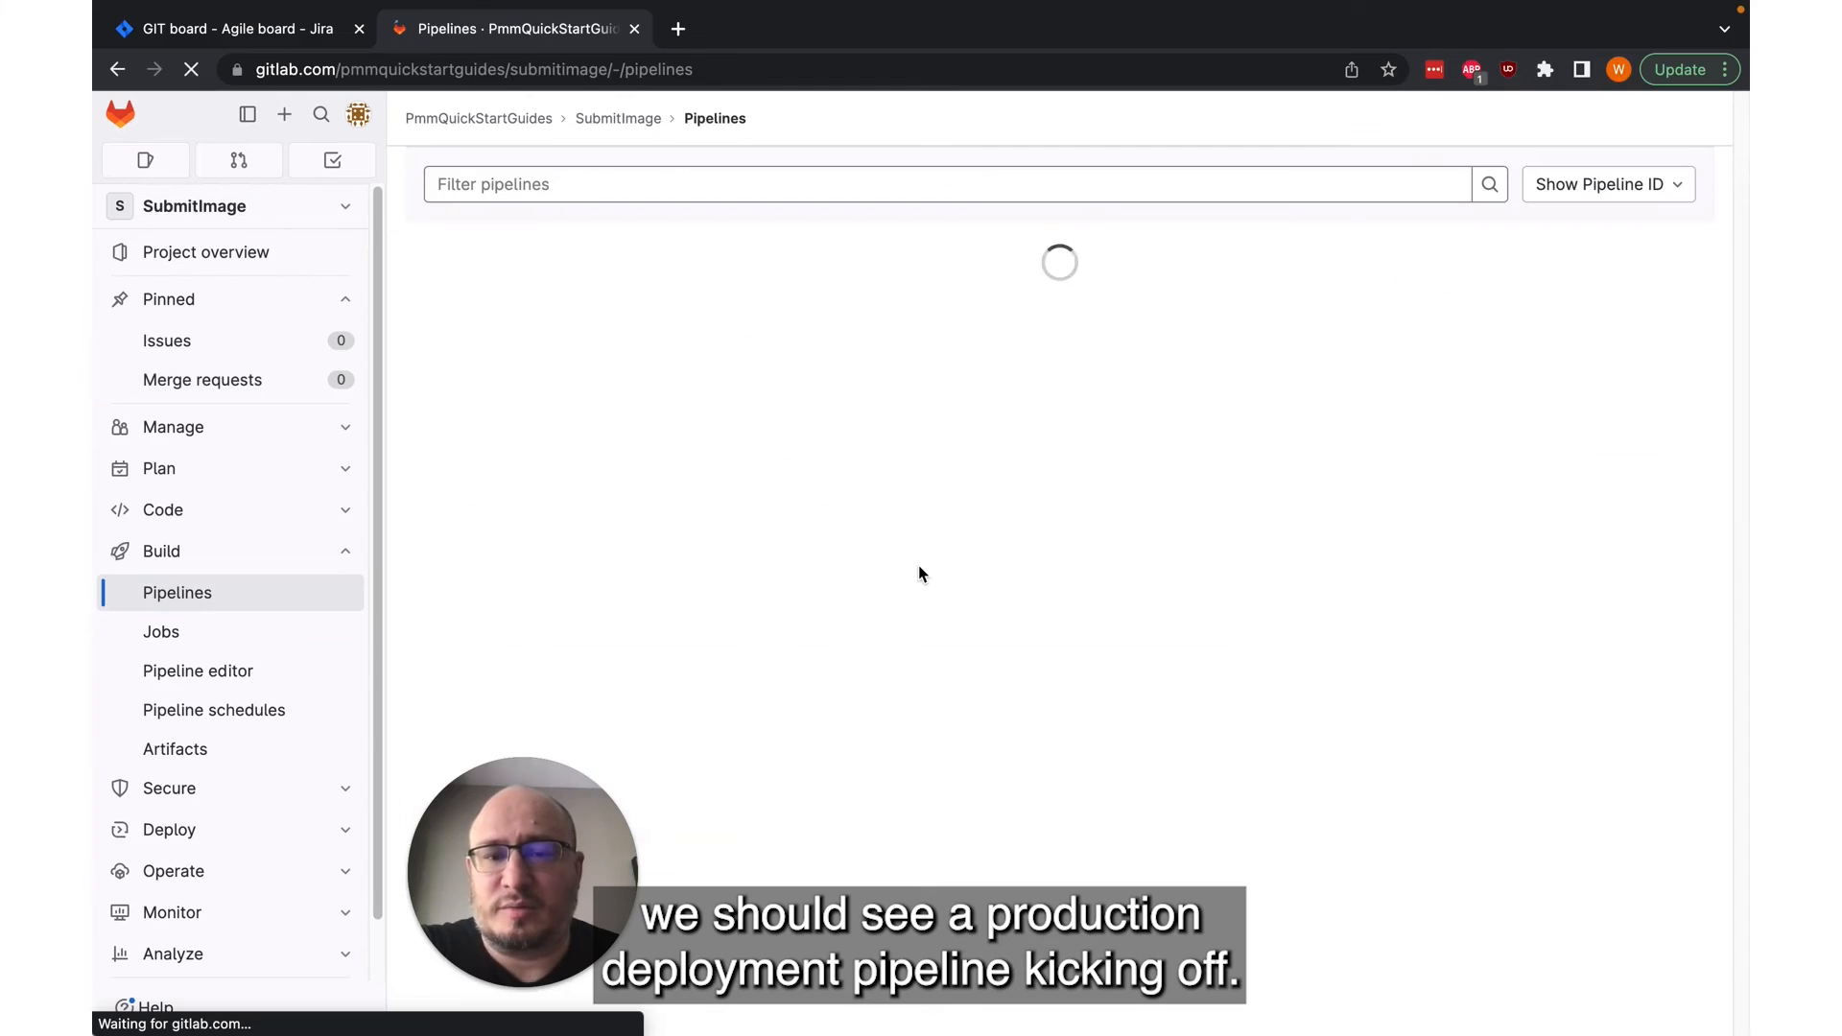
mouse_move(858, 378)
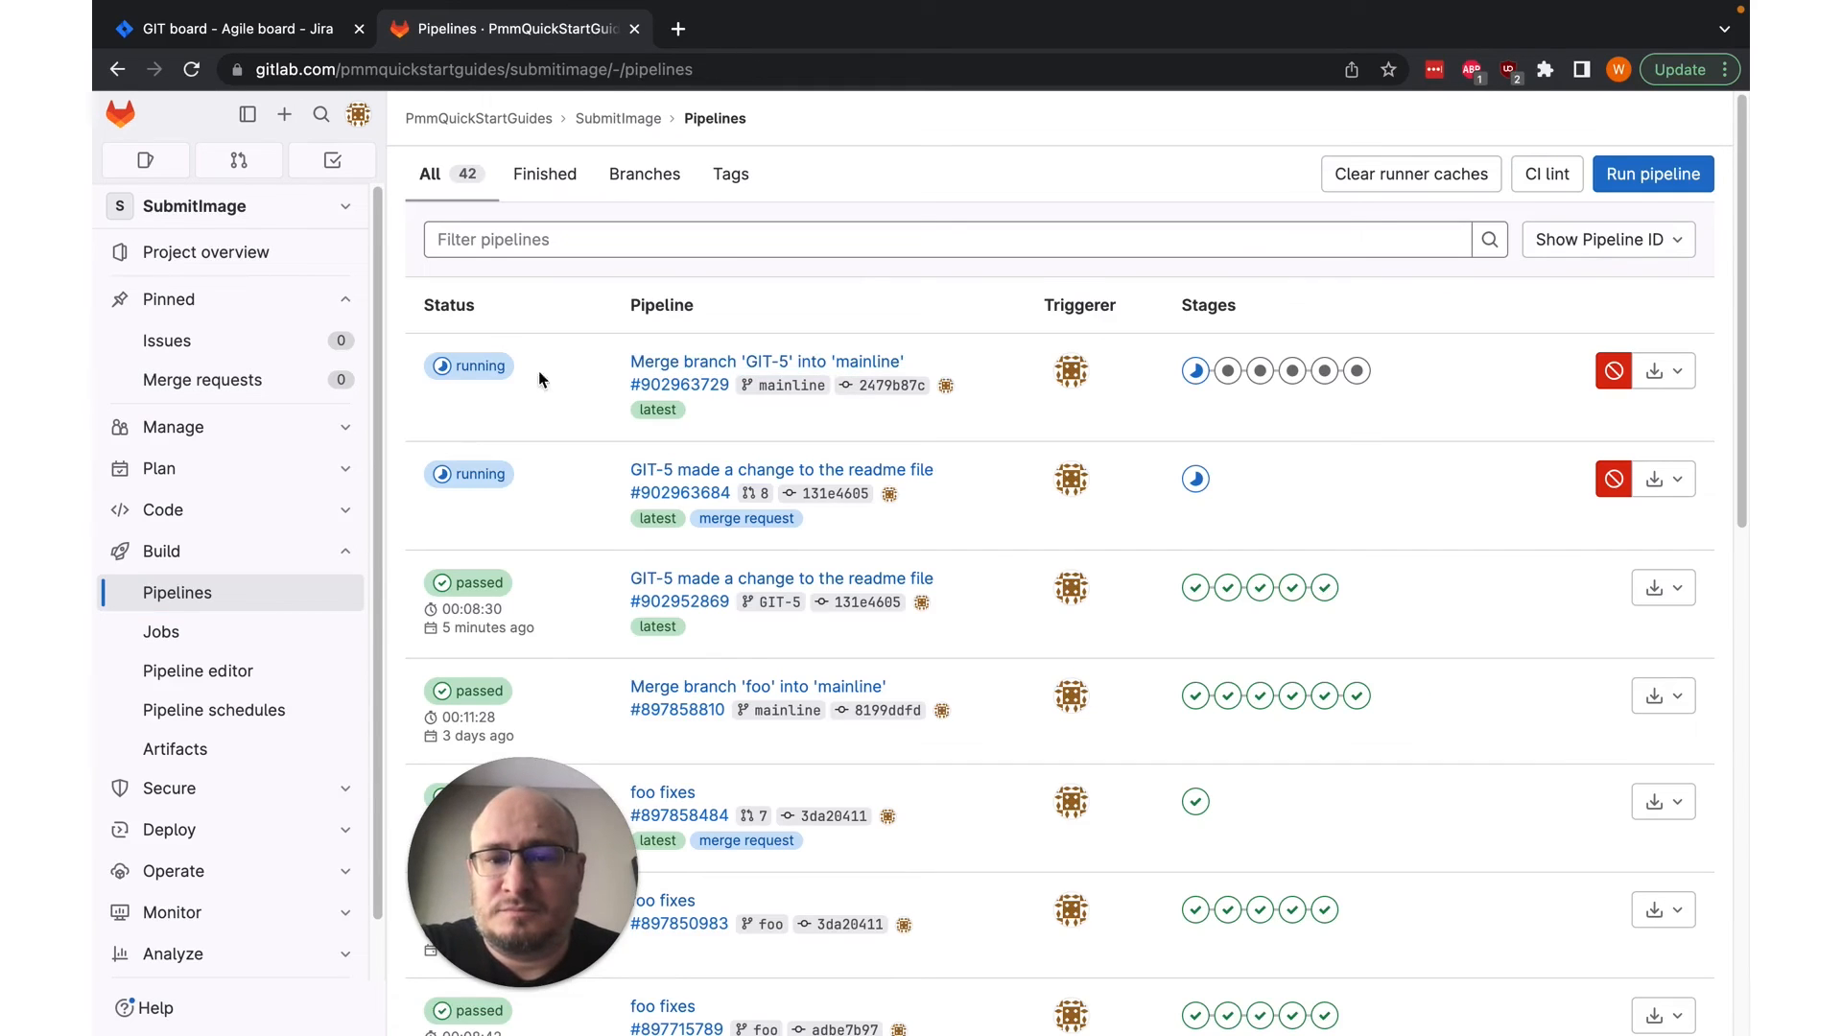
click(469, 366)
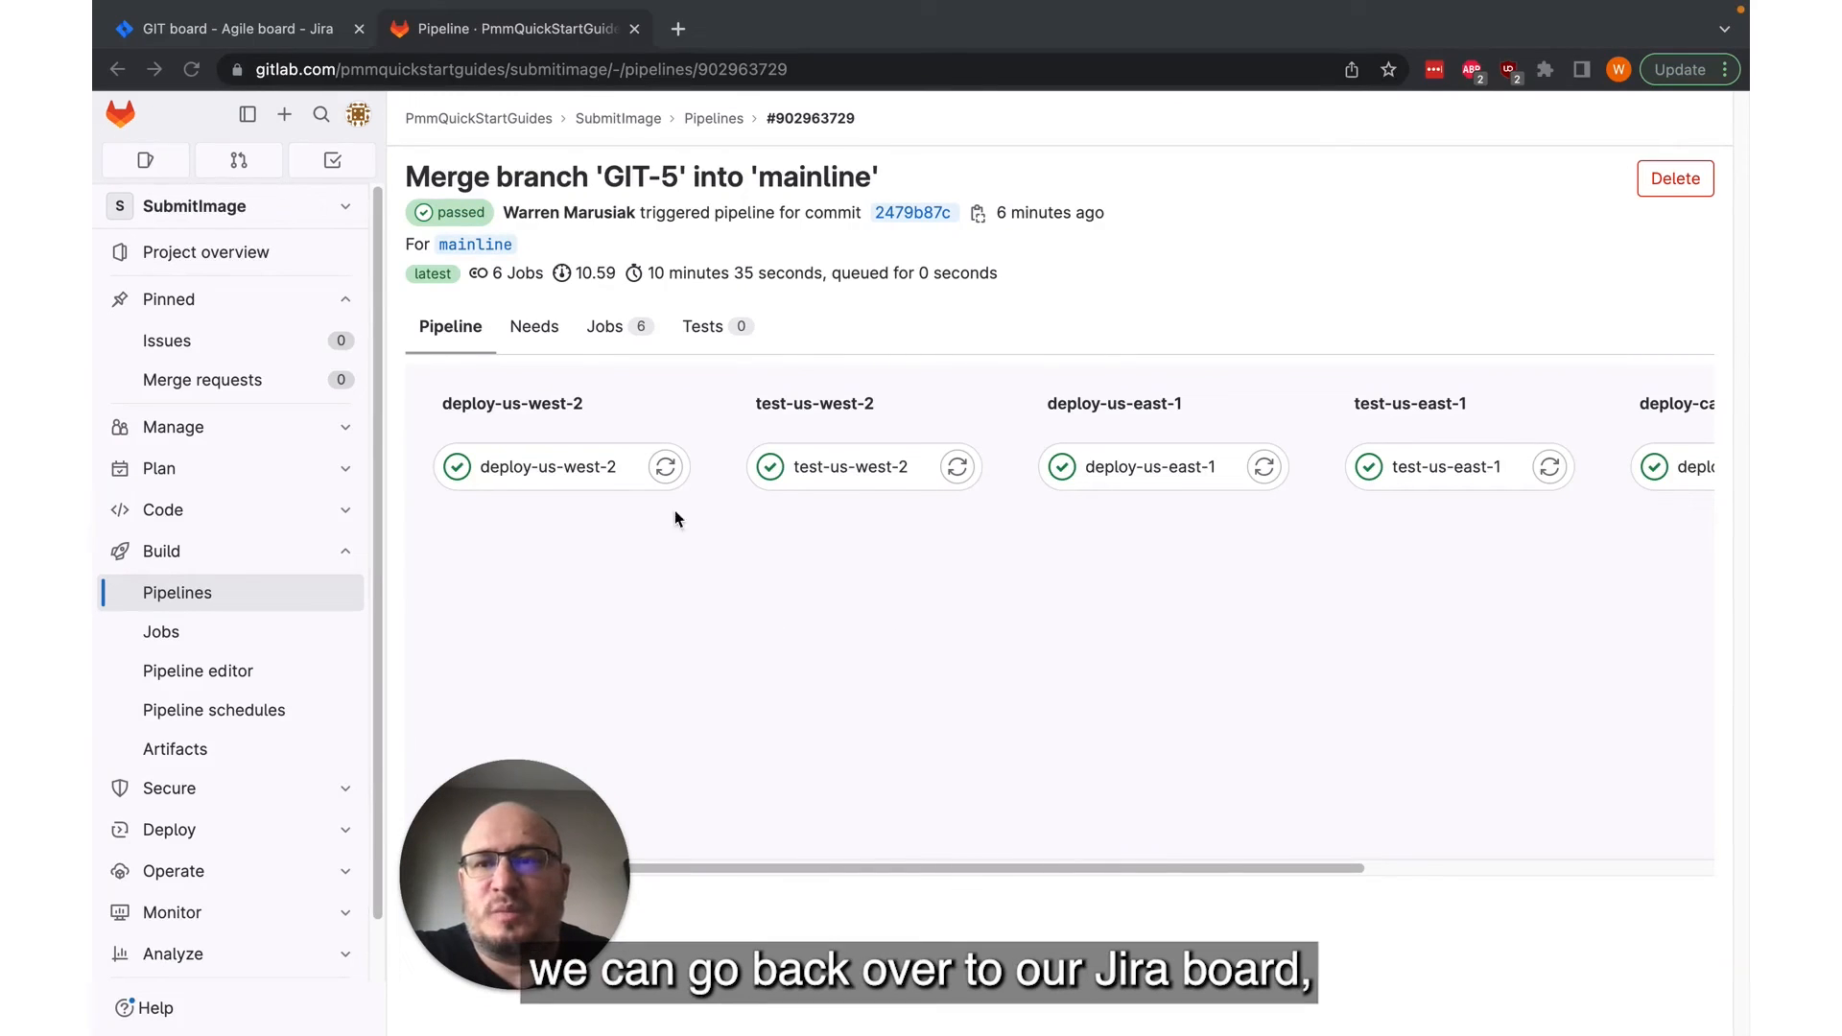
Step: Return to the GIT-5 issue in Jira and view its linked SubmitImage branch
click(230, 28)
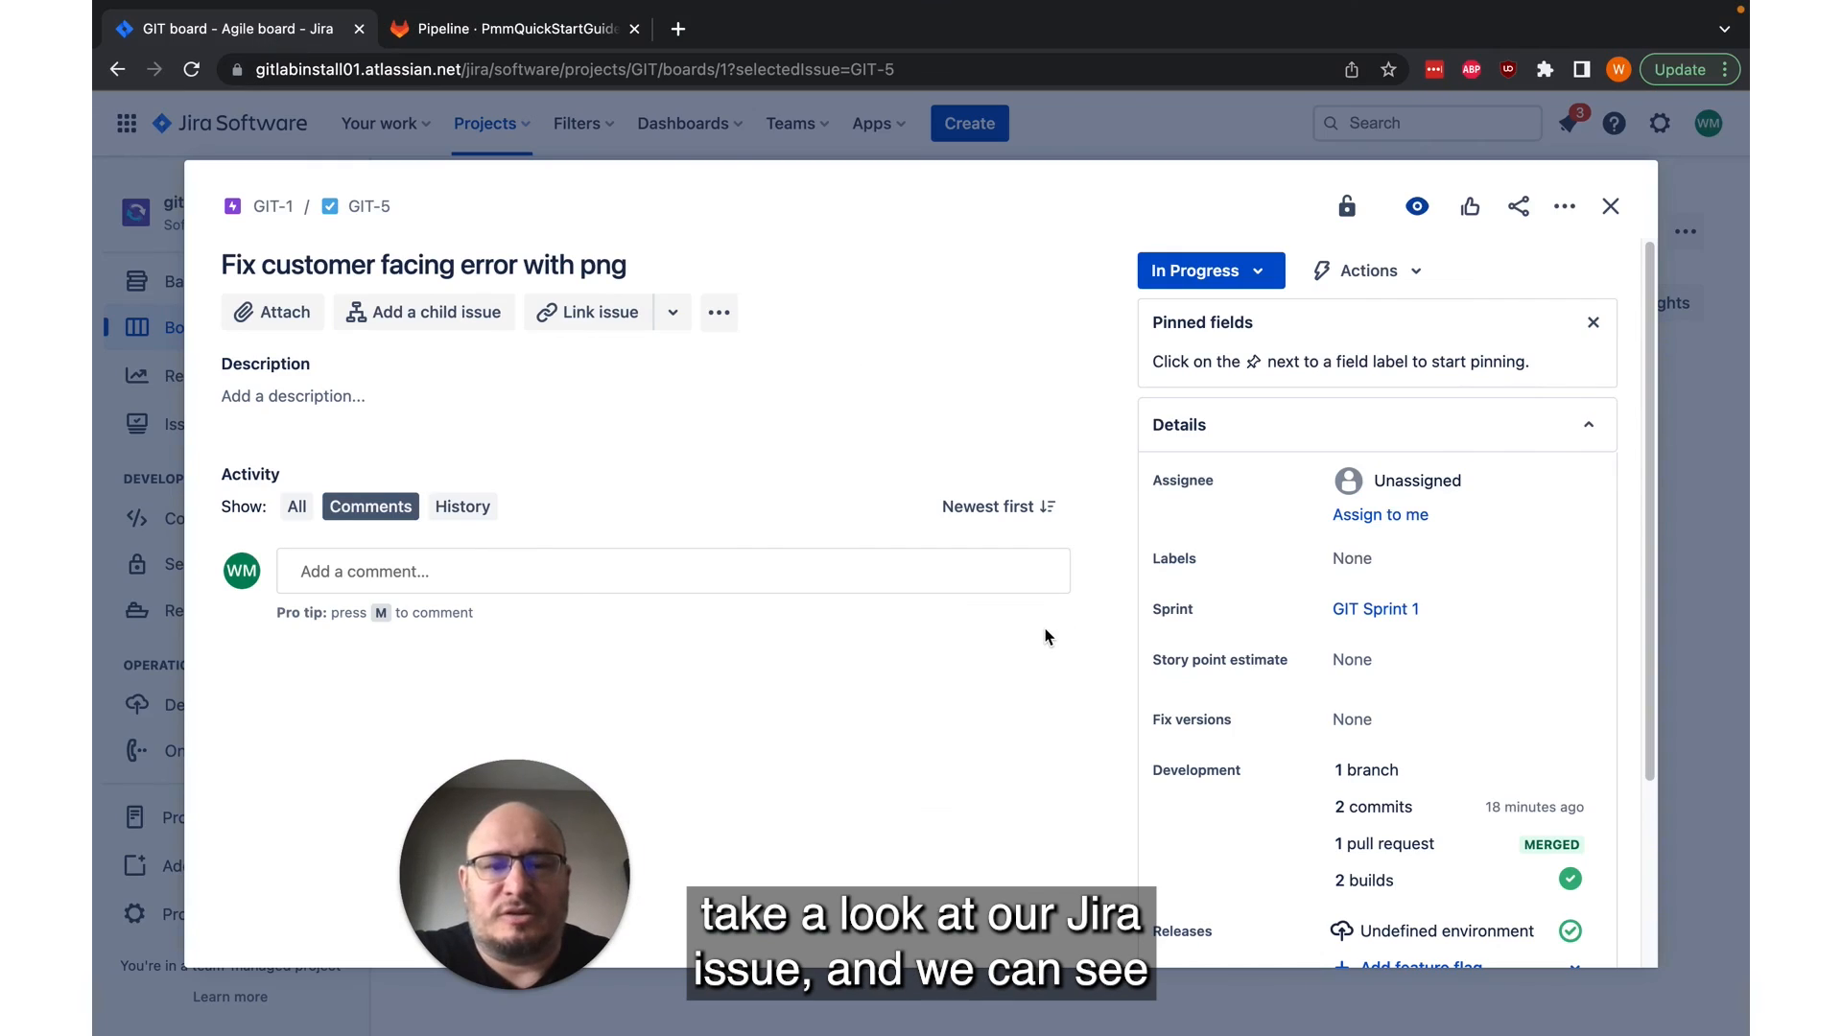
mouse_move(1375, 776)
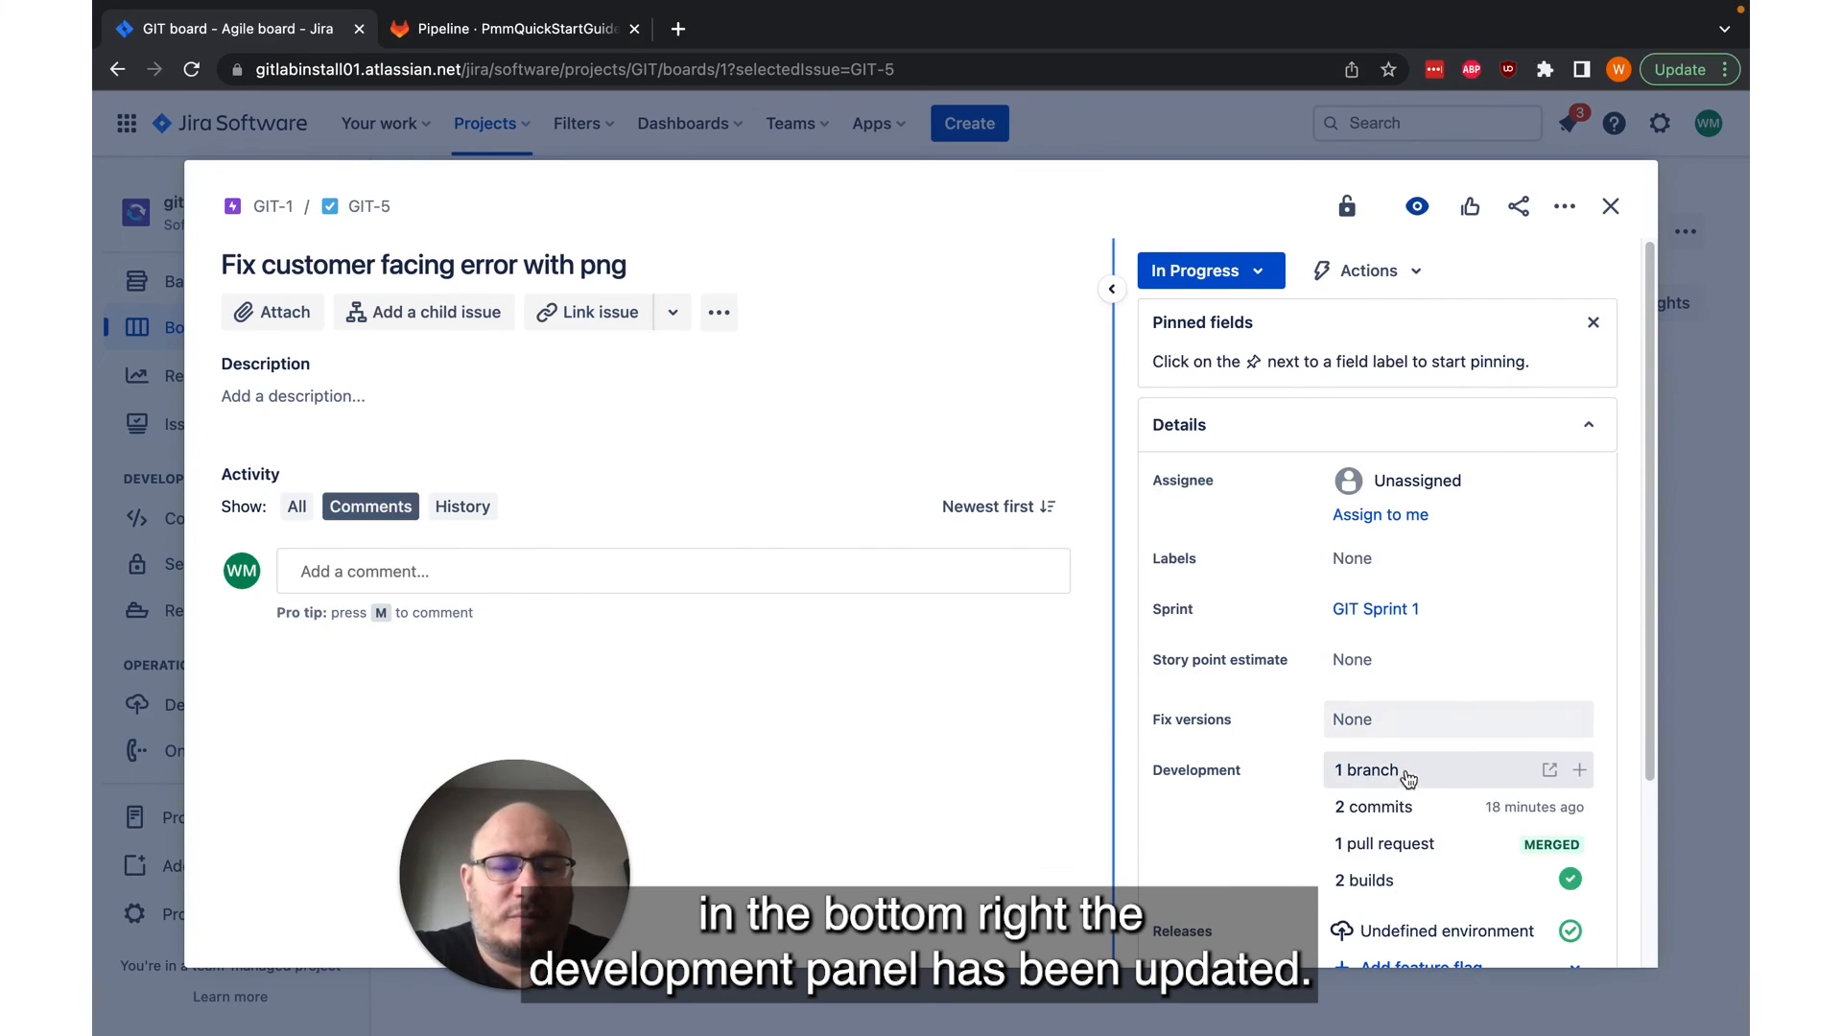
click(1366, 770)
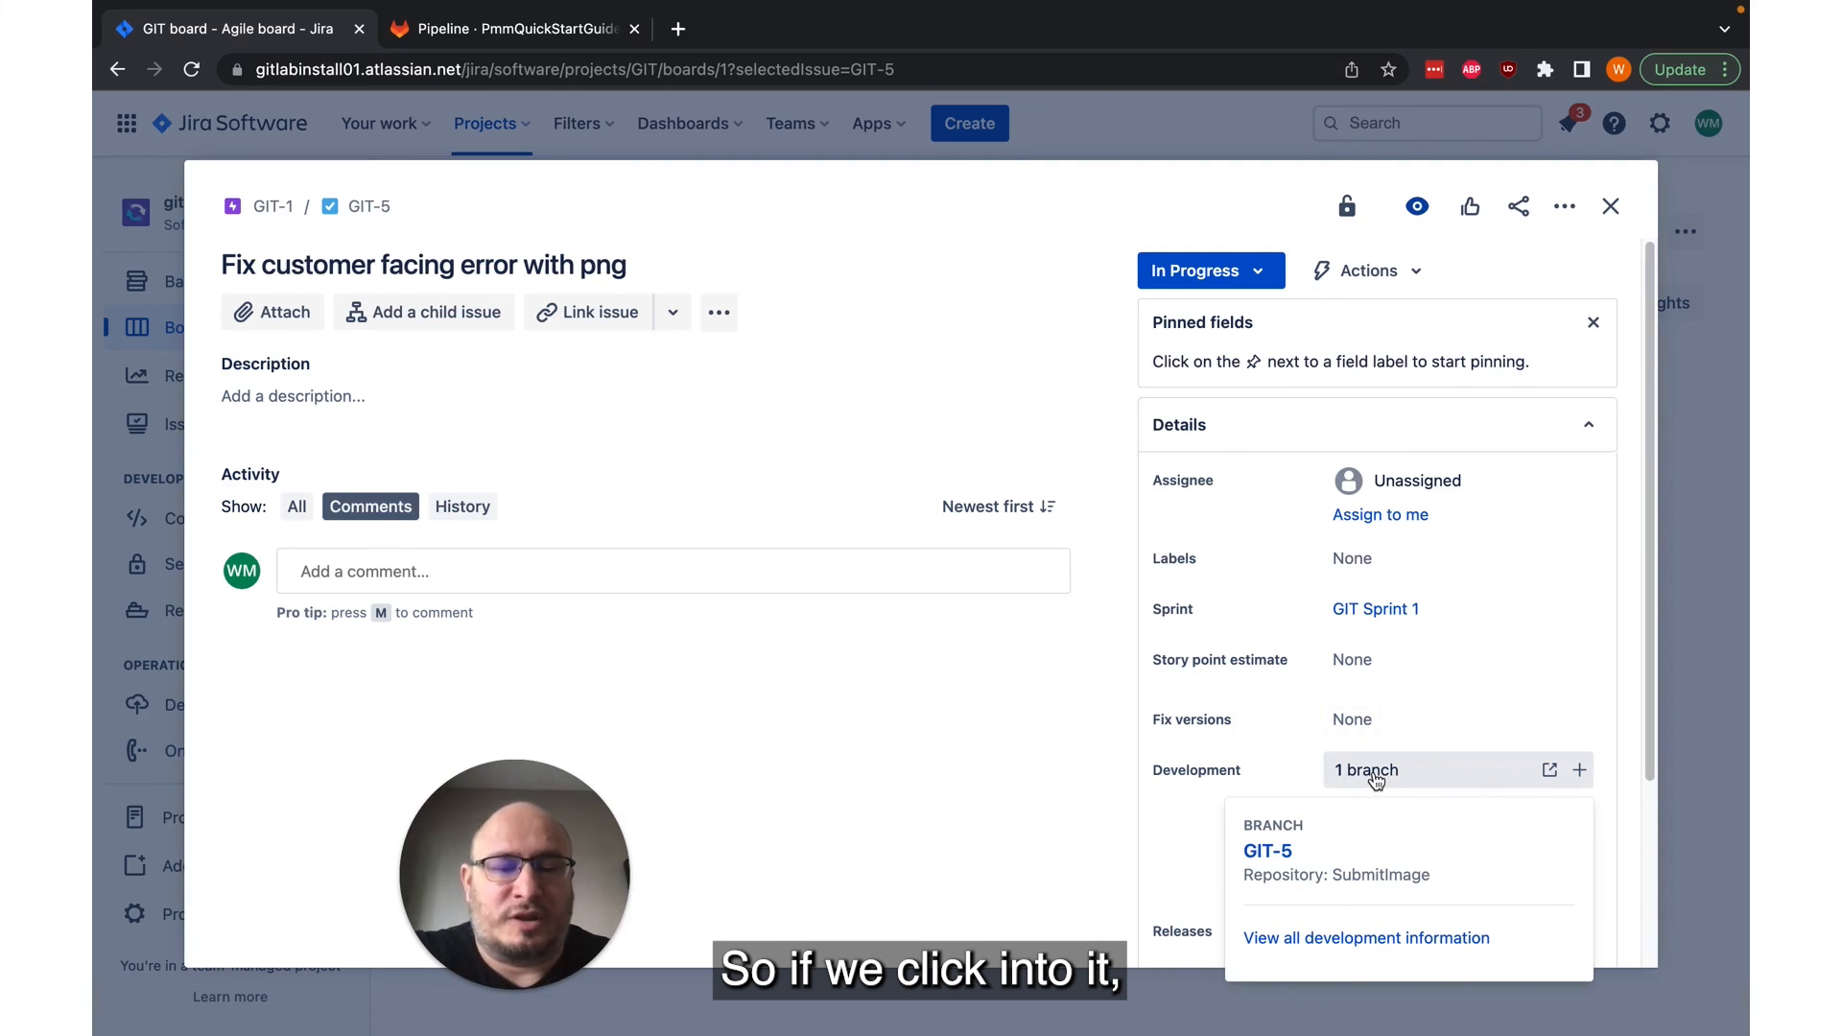
Step: Review GIT-5's full development information across the Commits, Pull requests, Builds and Deployments tabs
click(1365, 769)
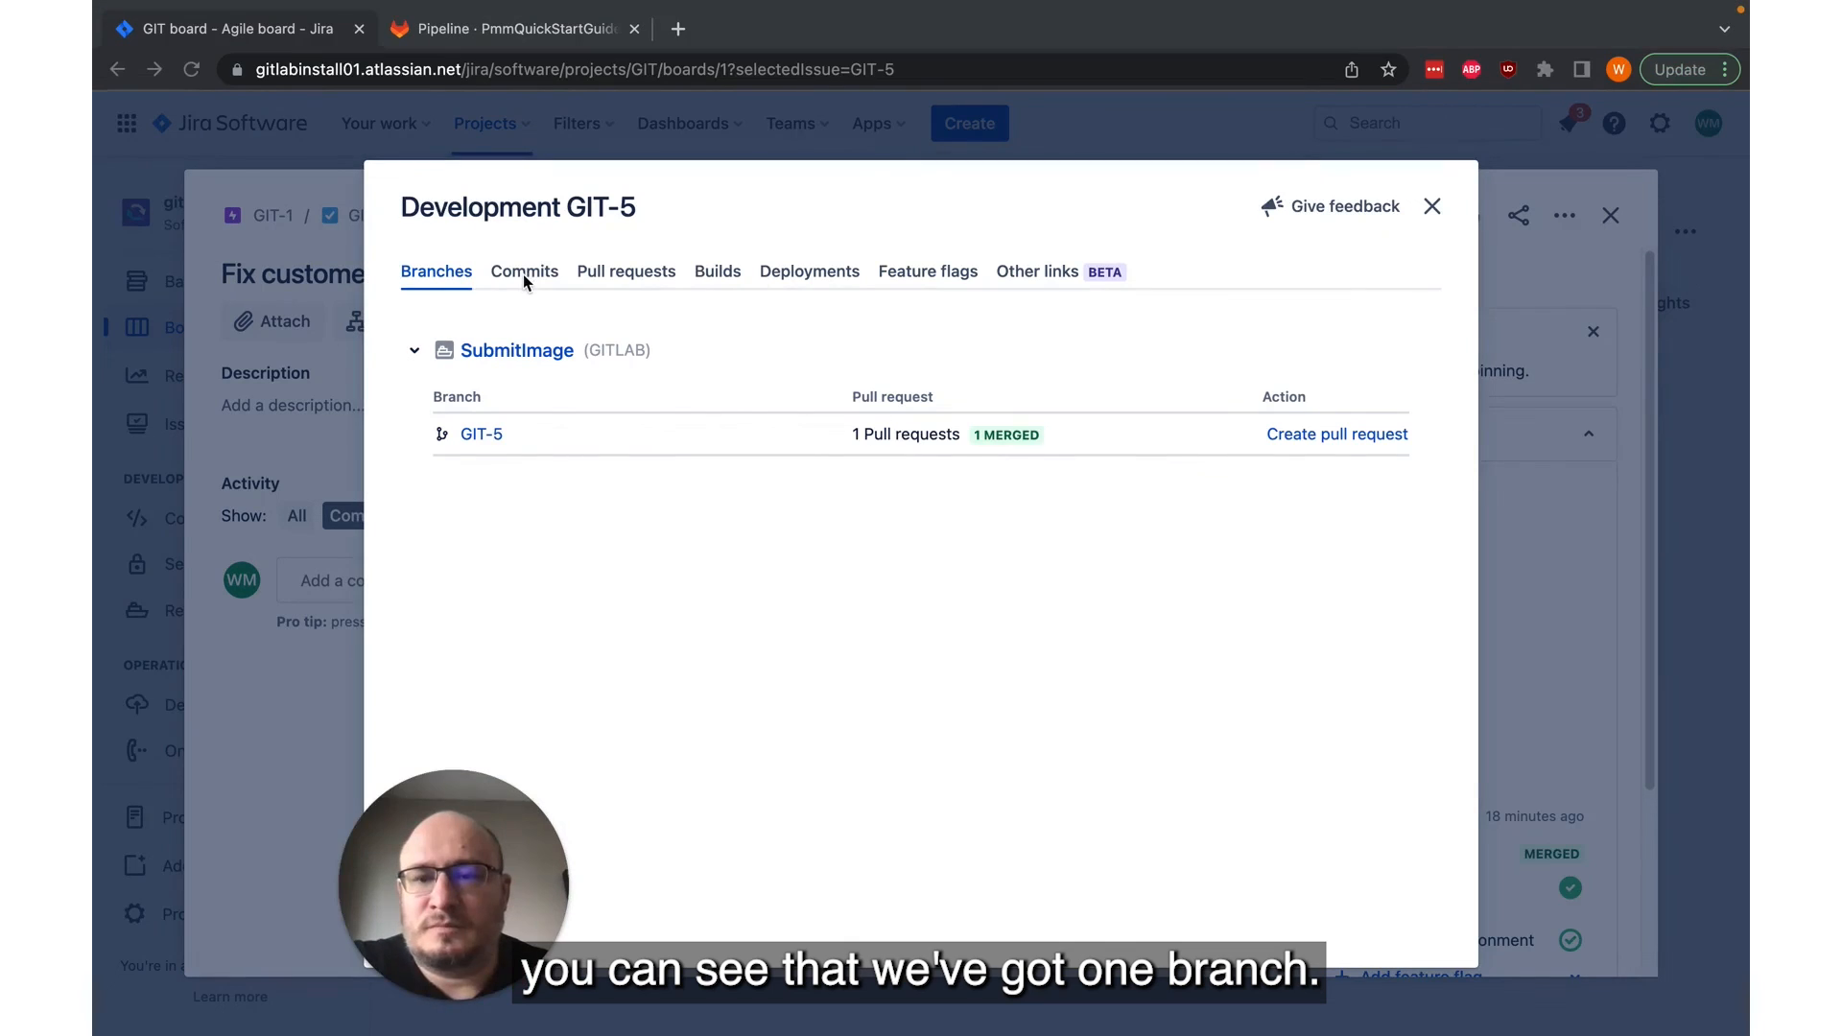
click(524, 272)
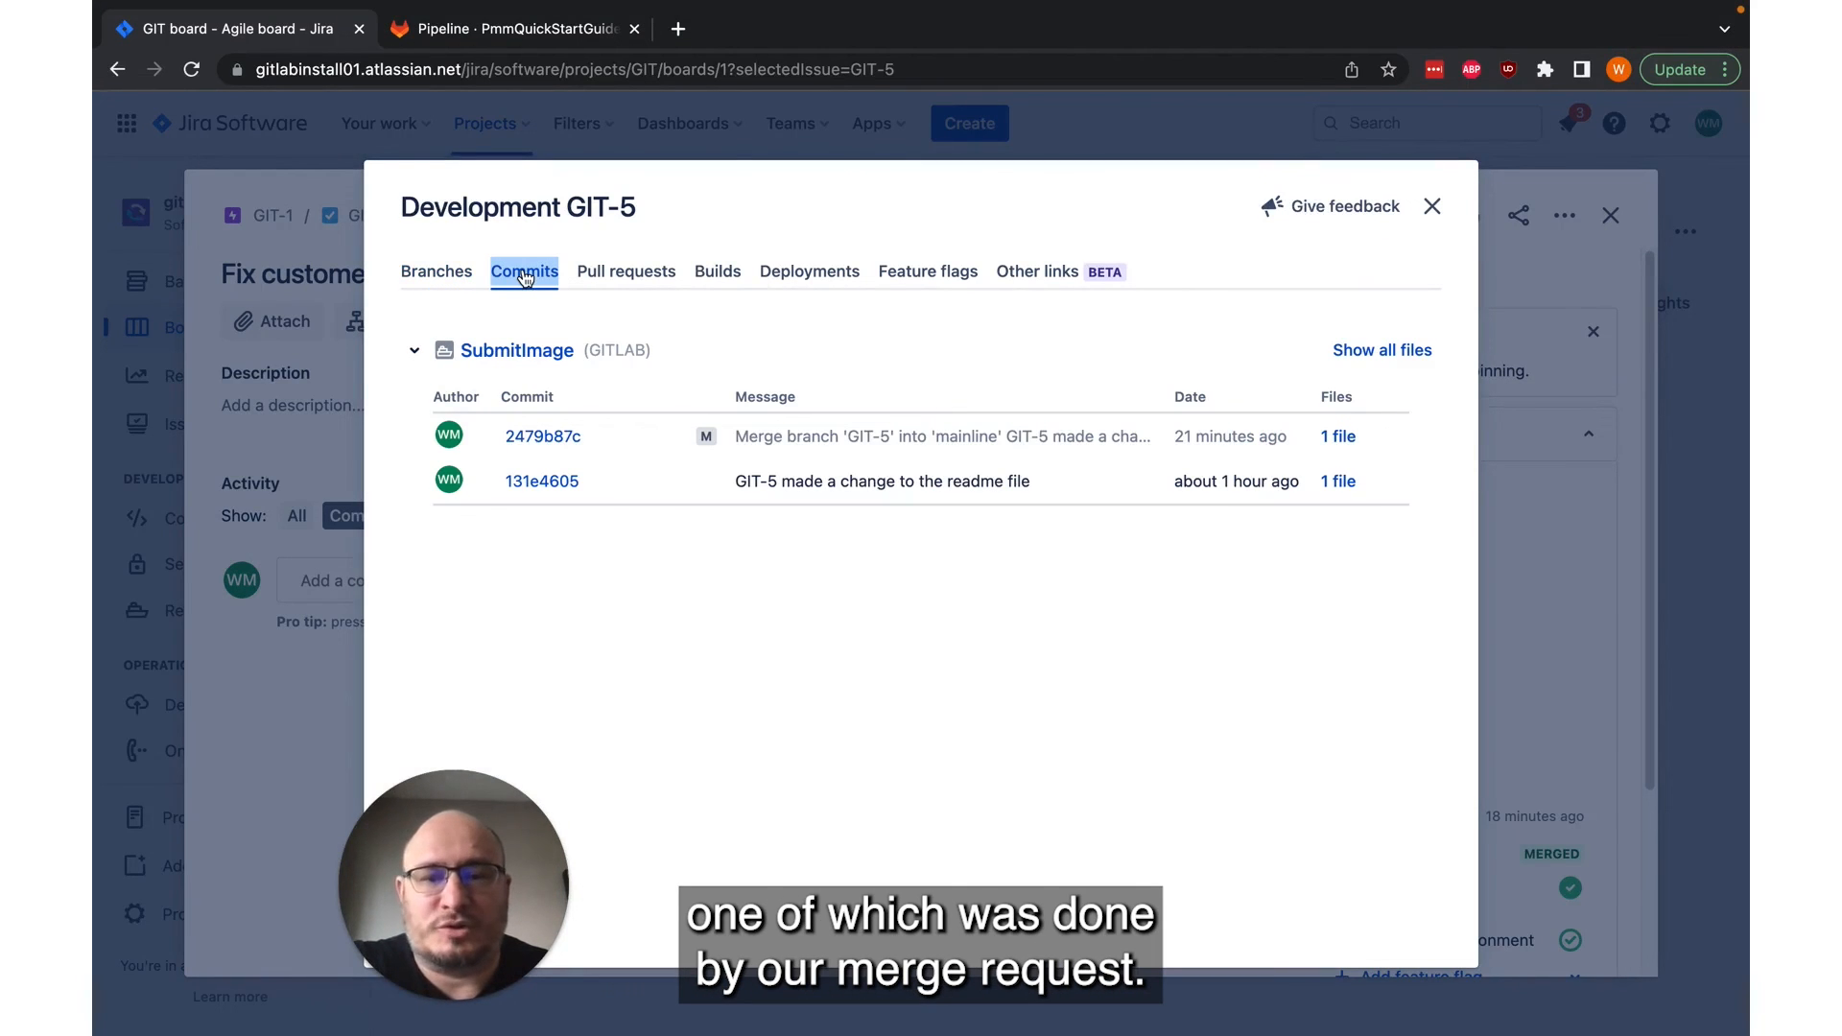
mouse_move(626, 272)
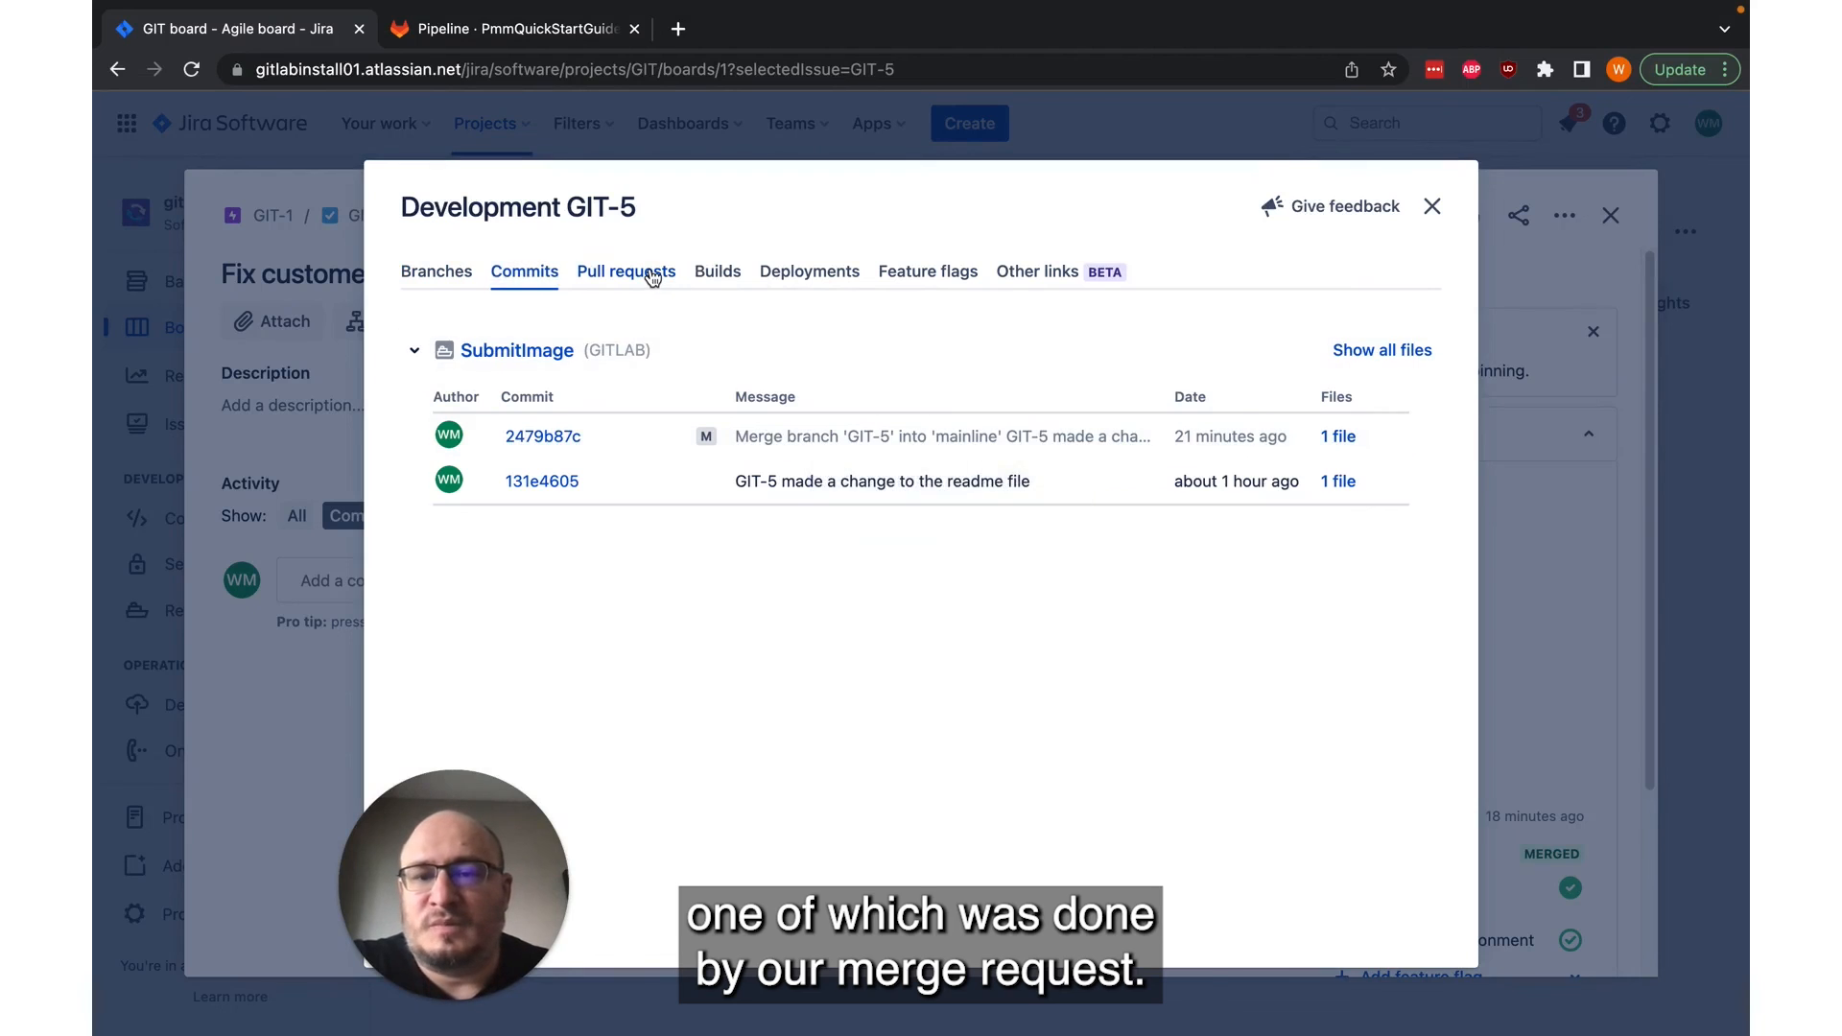
click(626, 271)
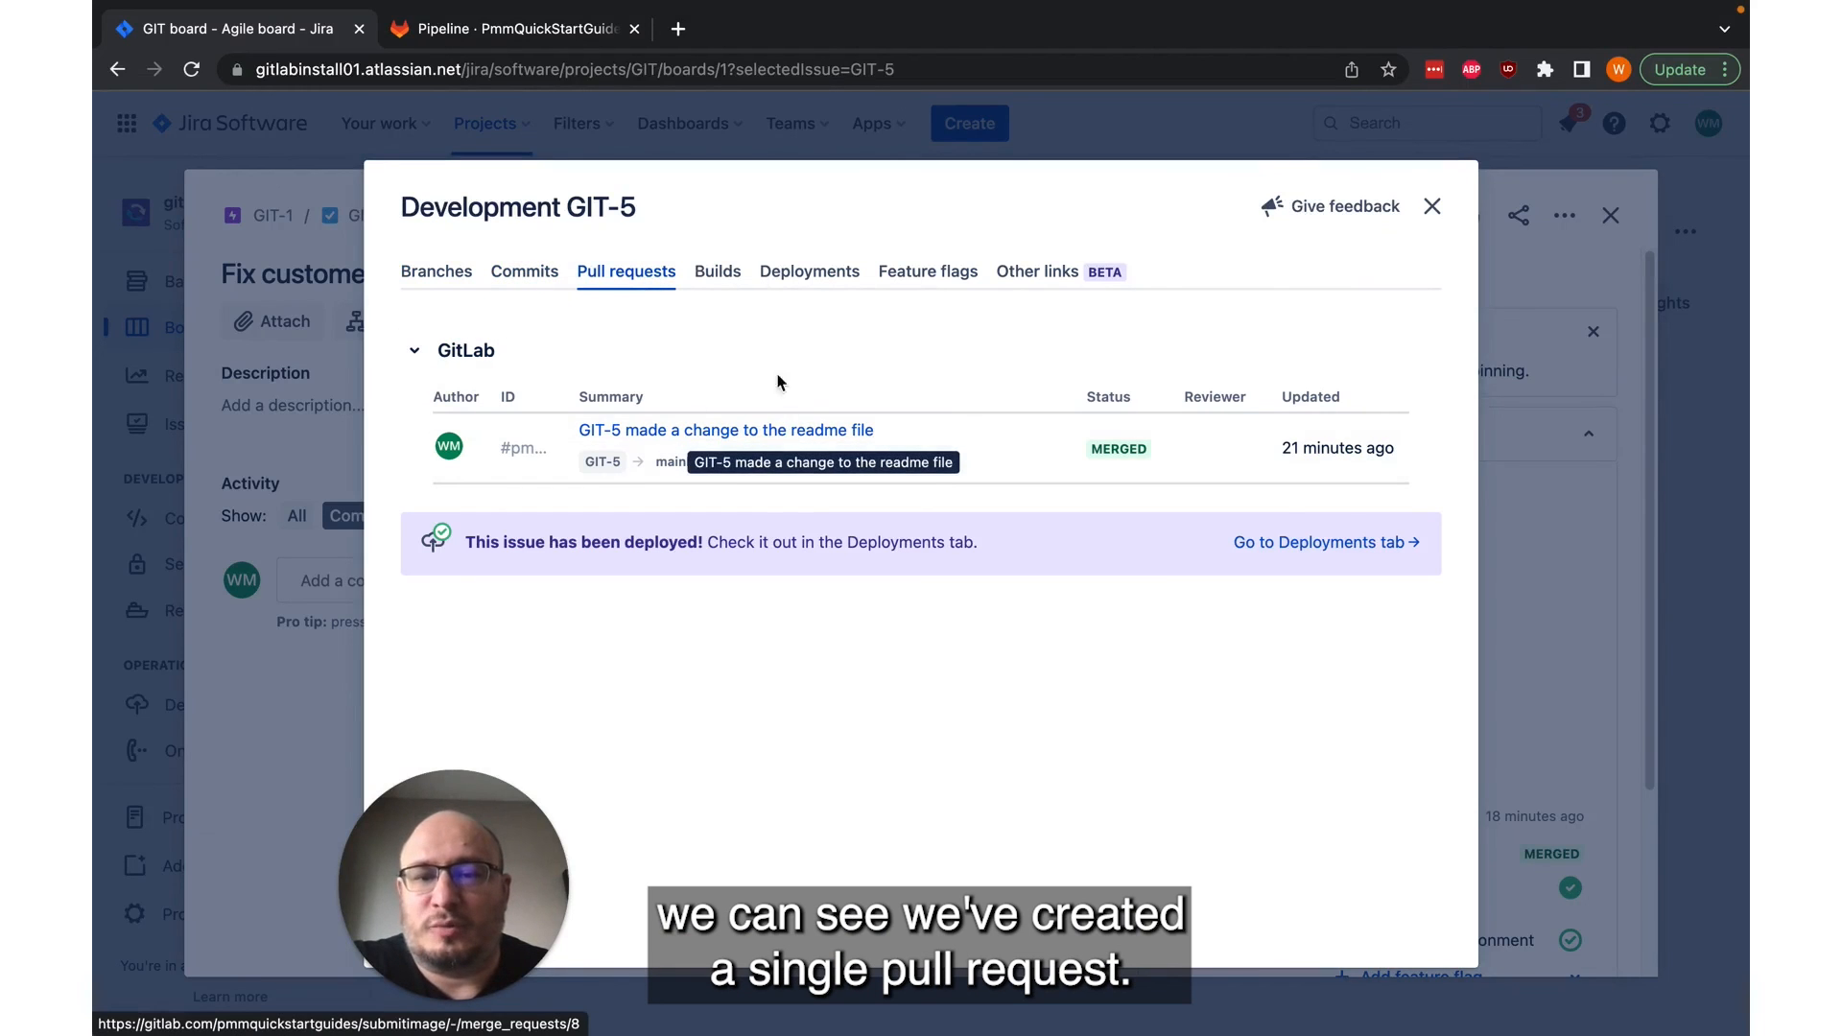
click(717, 272)
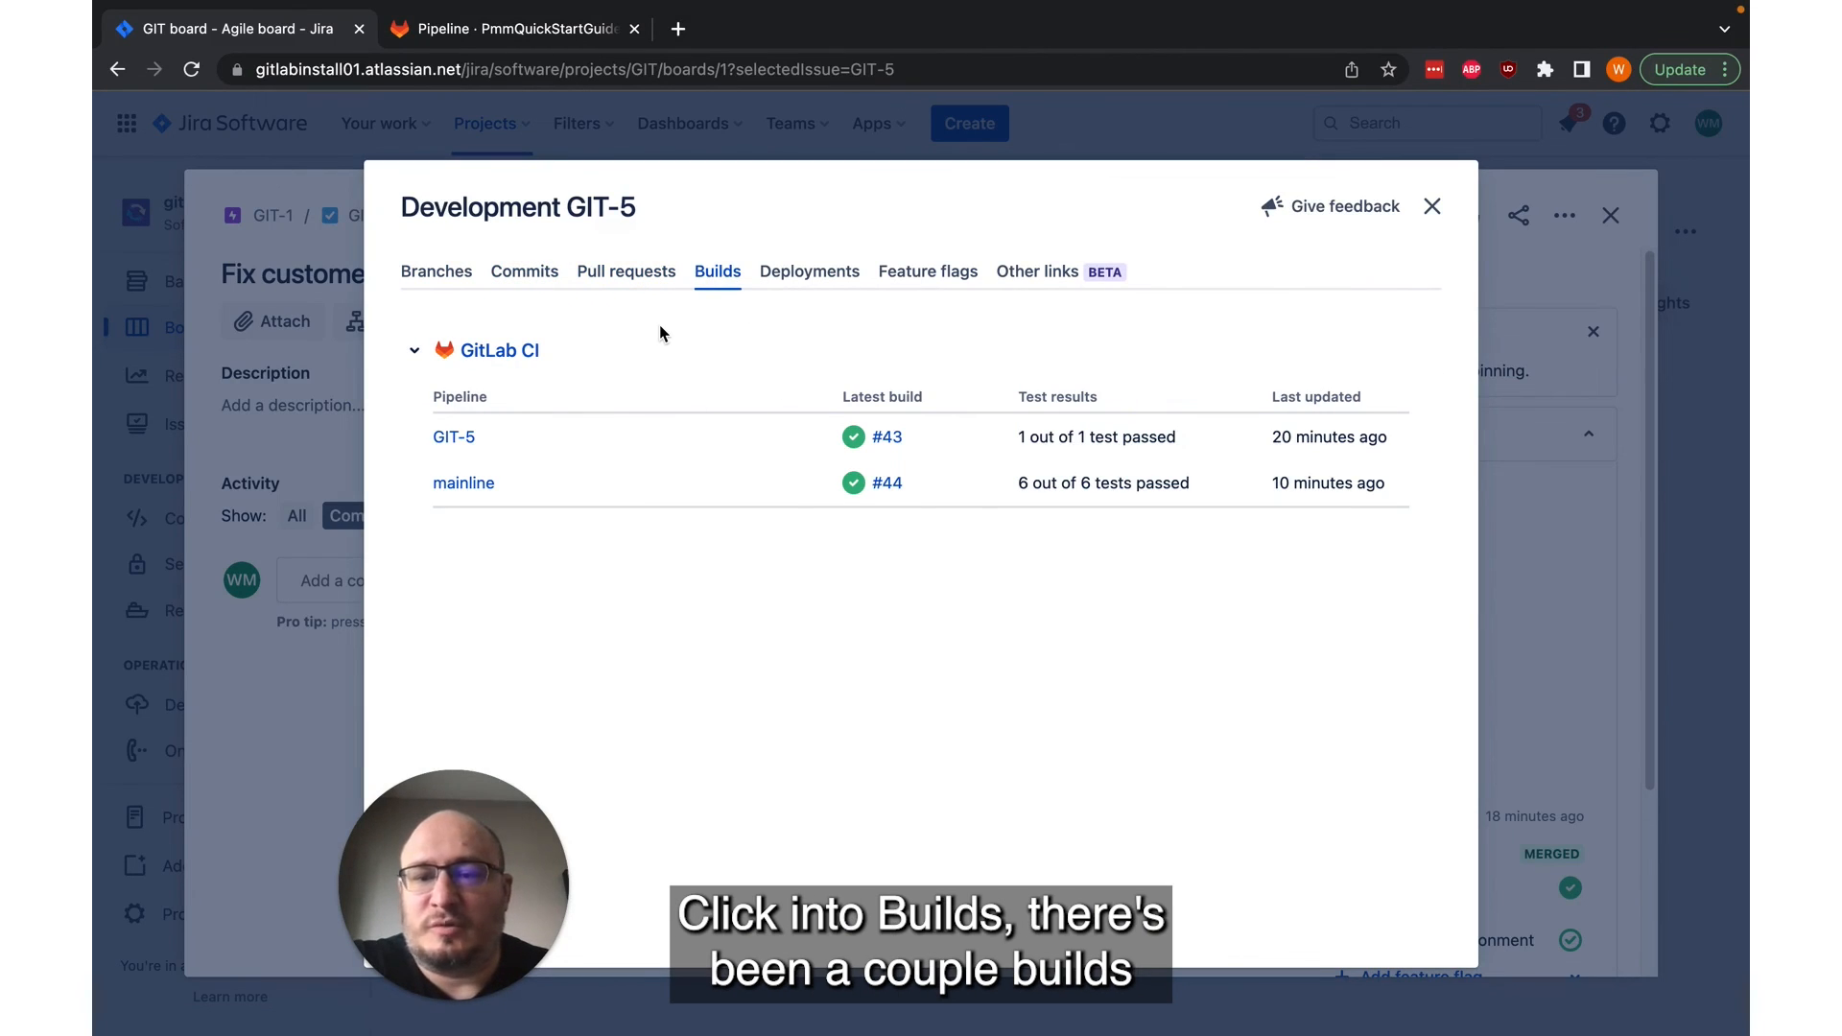
mouse_move(828, 302)
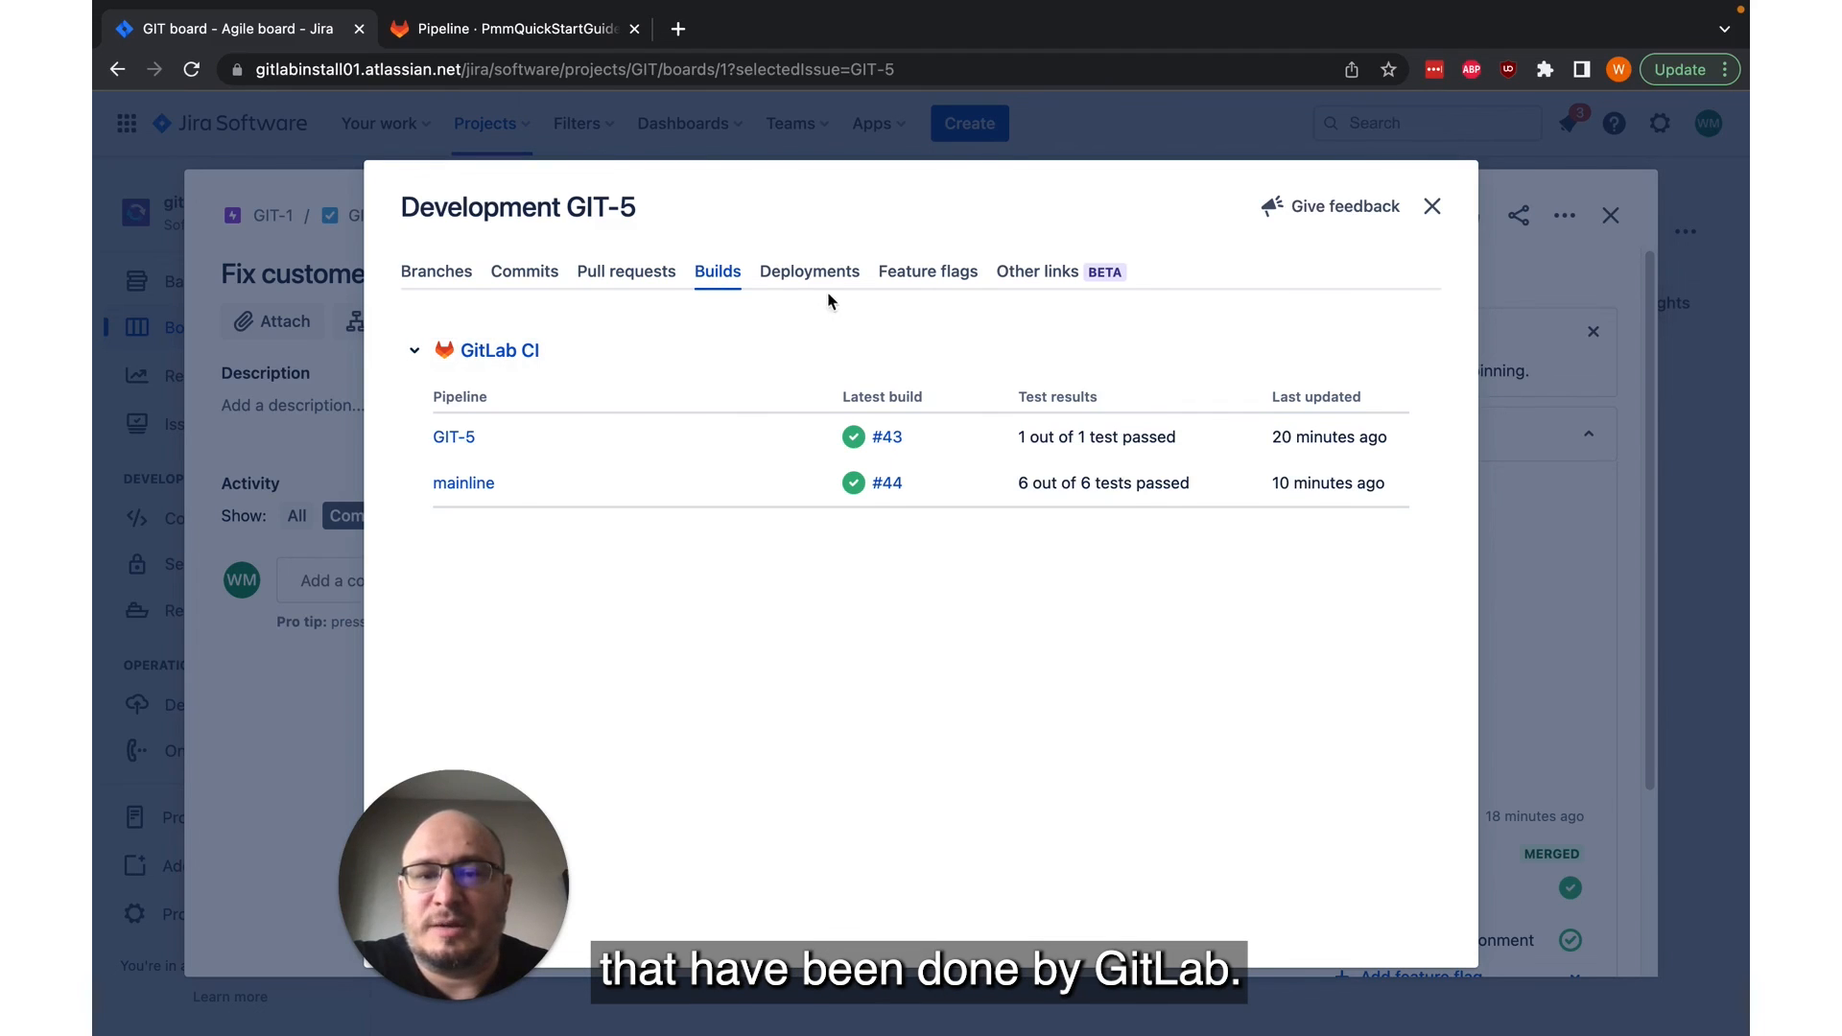
click(808, 272)
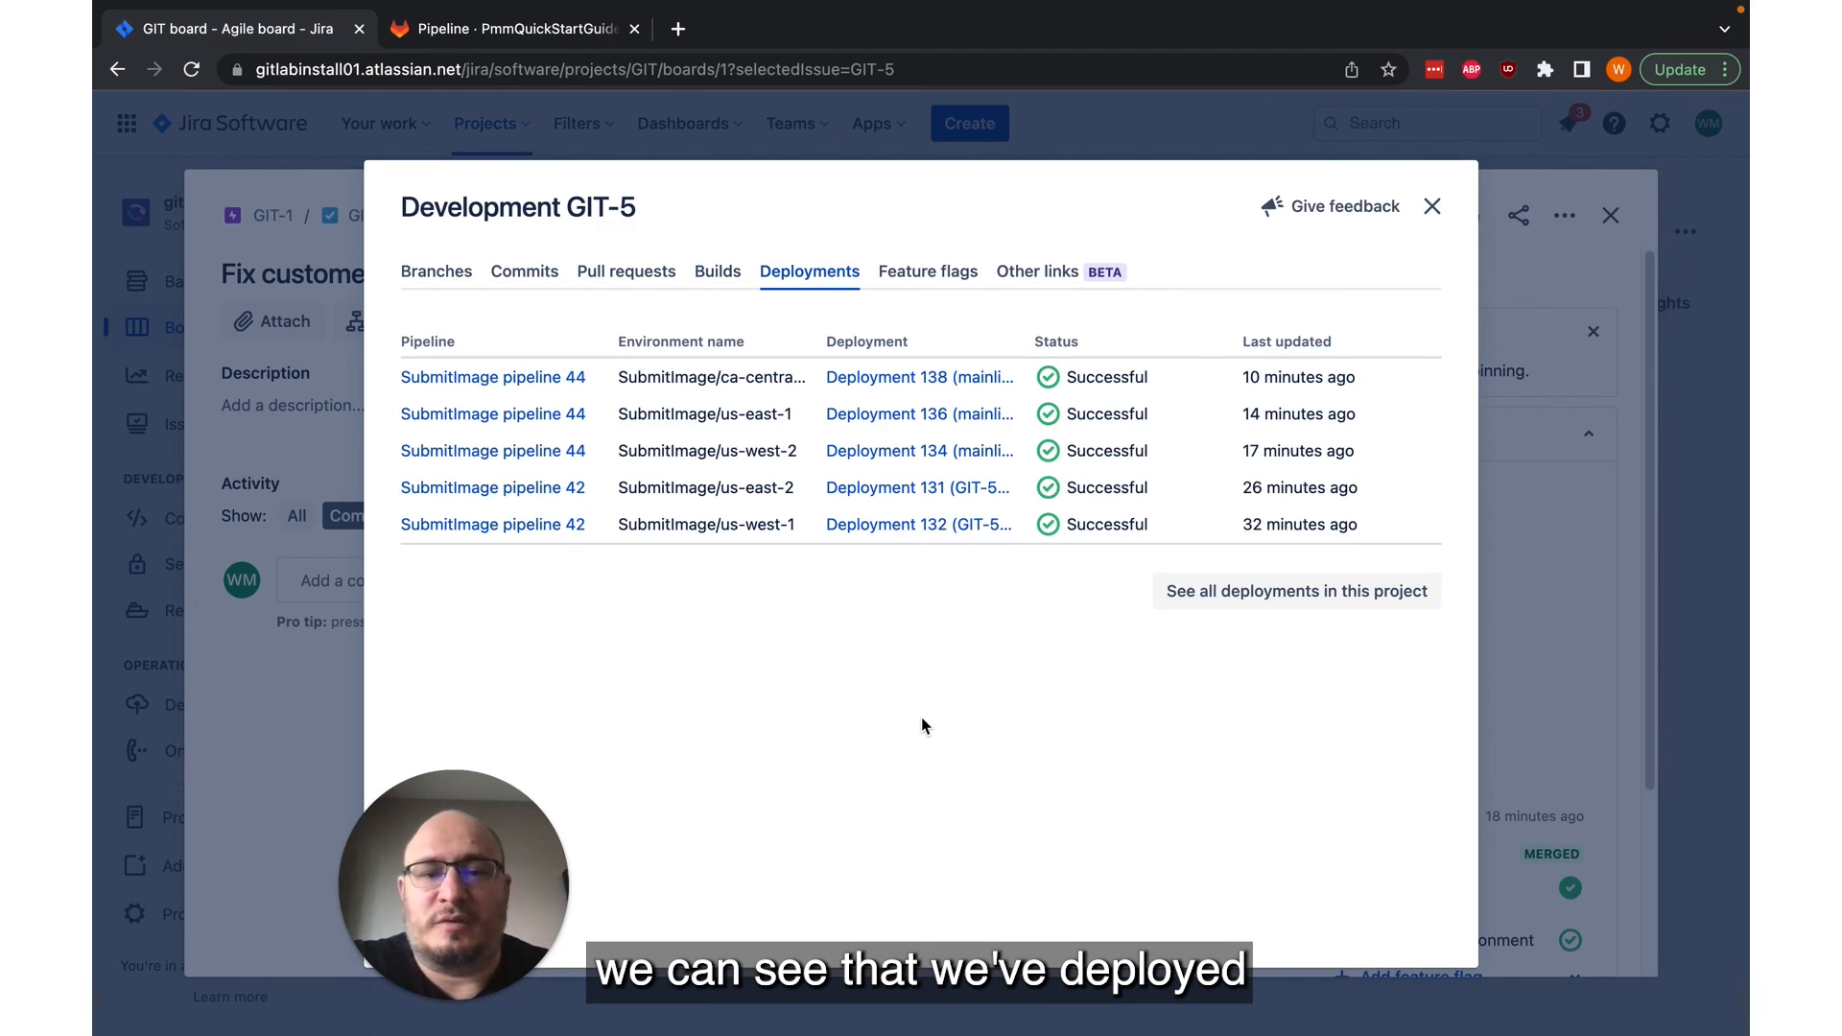
mouse_move(901, 683)
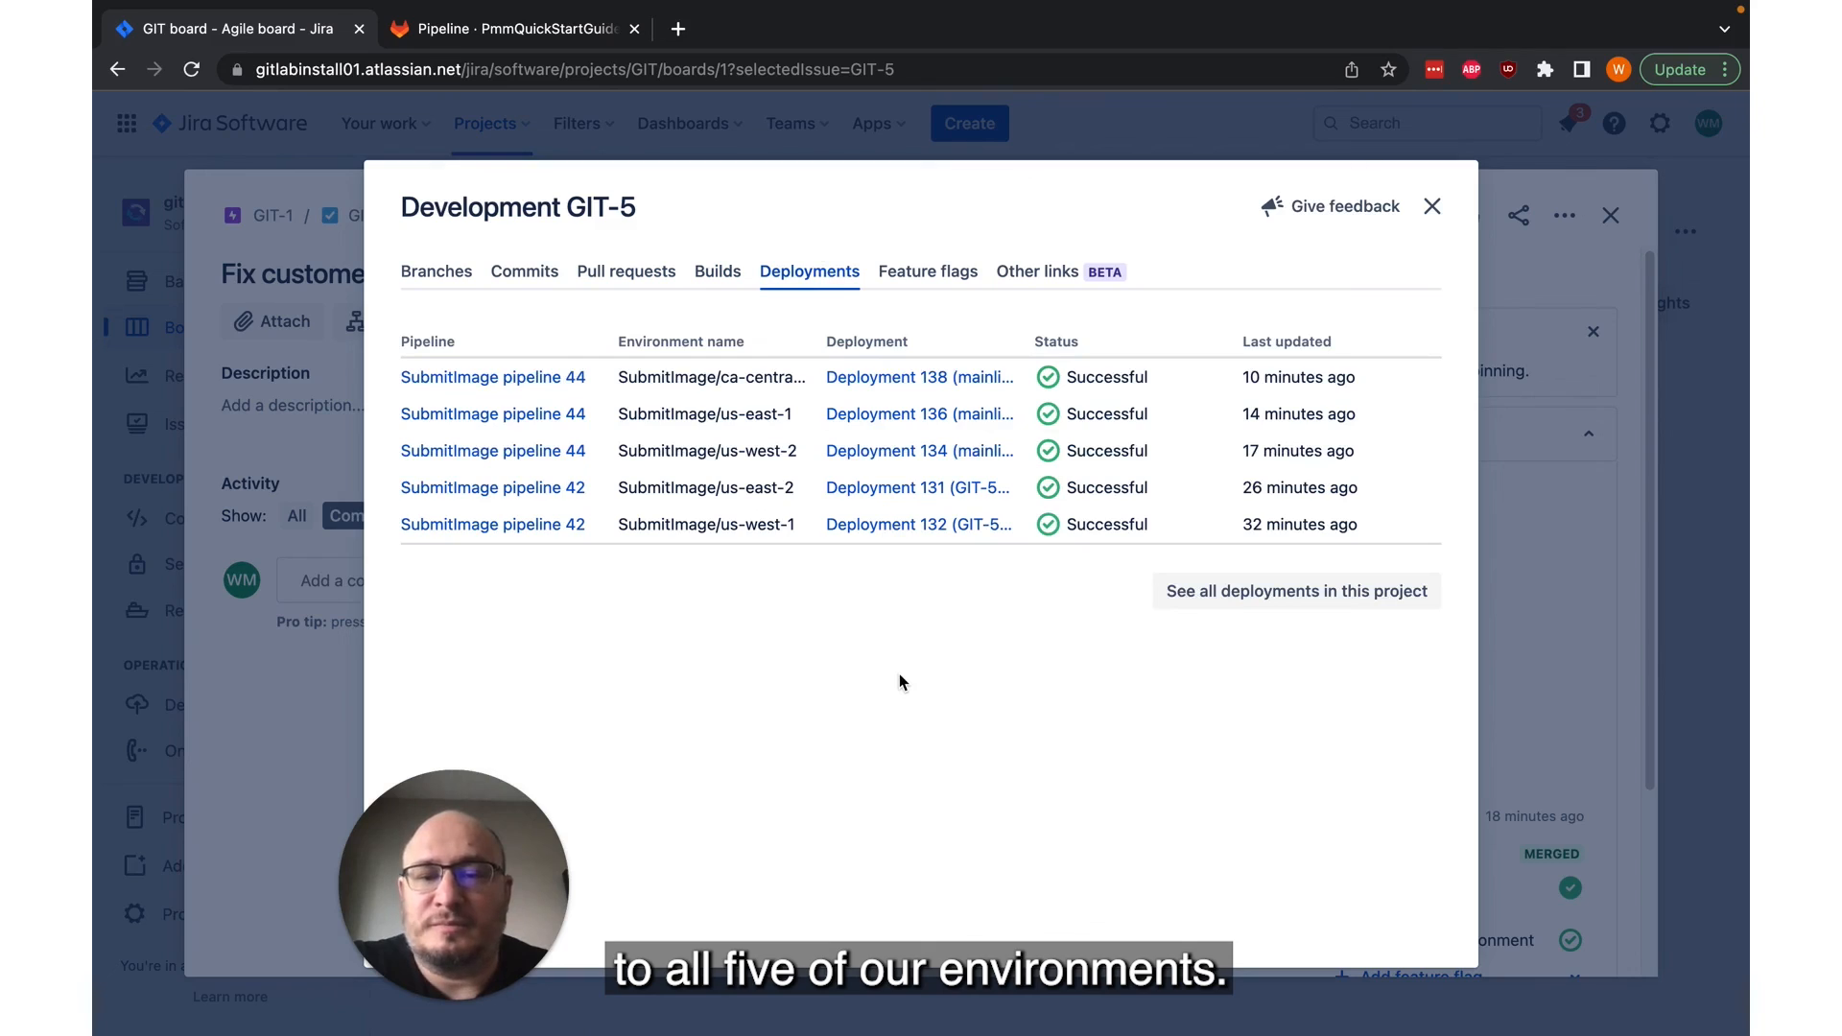